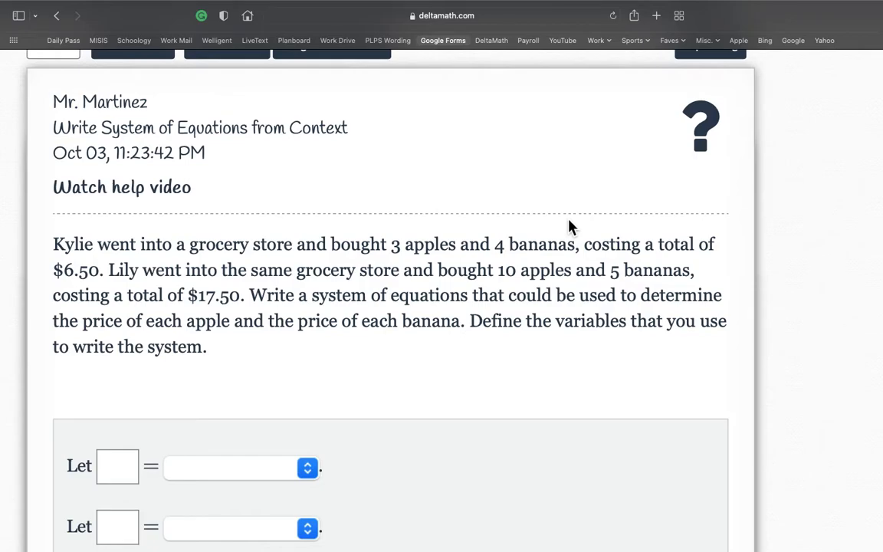
mouse_move(302, 268)
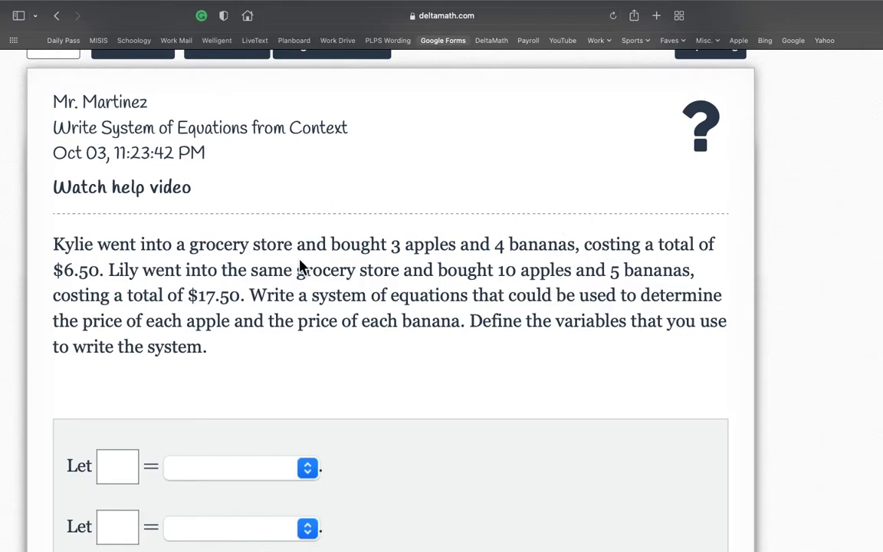
Read the apples-and-bananas problem, highlighting Kylie's purchase of apples and bananas
left_click_drag(52, 127, 230, 127)
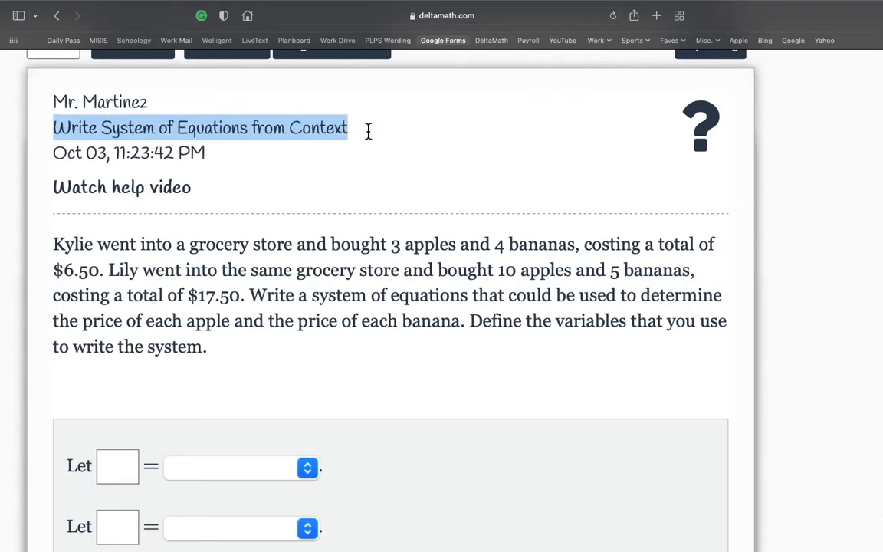
left_click(472, 236)
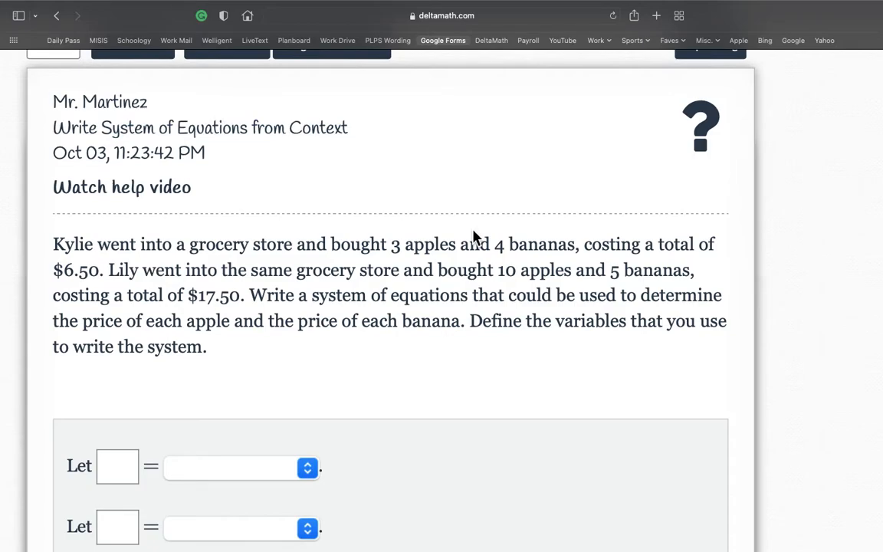
scroll("down", 3)
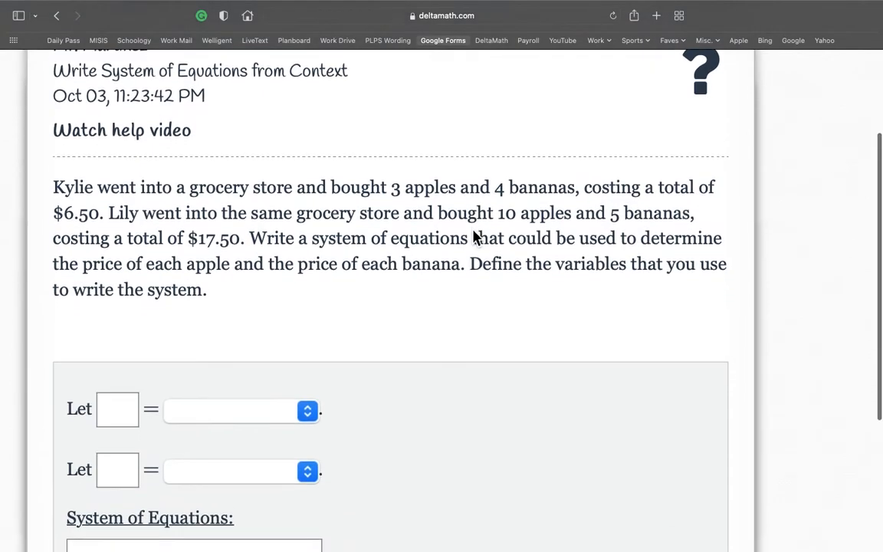
scroll("down", 3)
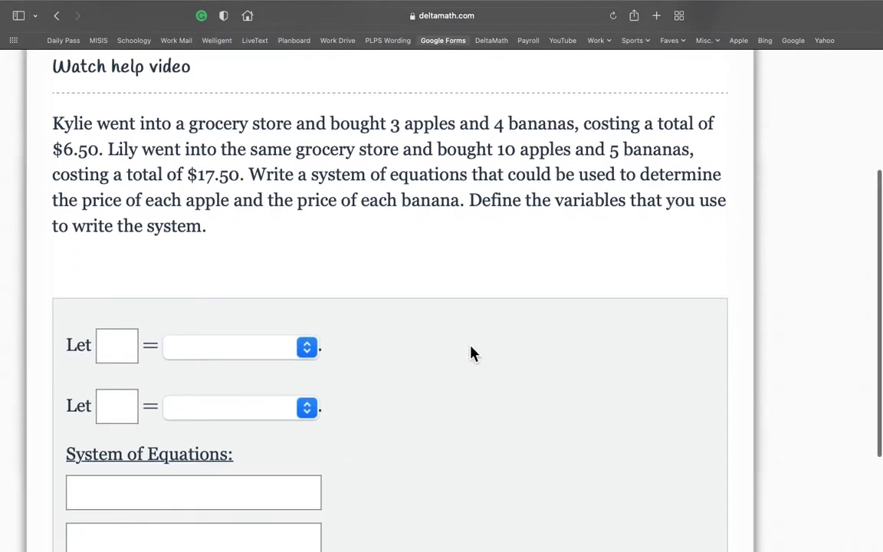
scroll("down", 3)
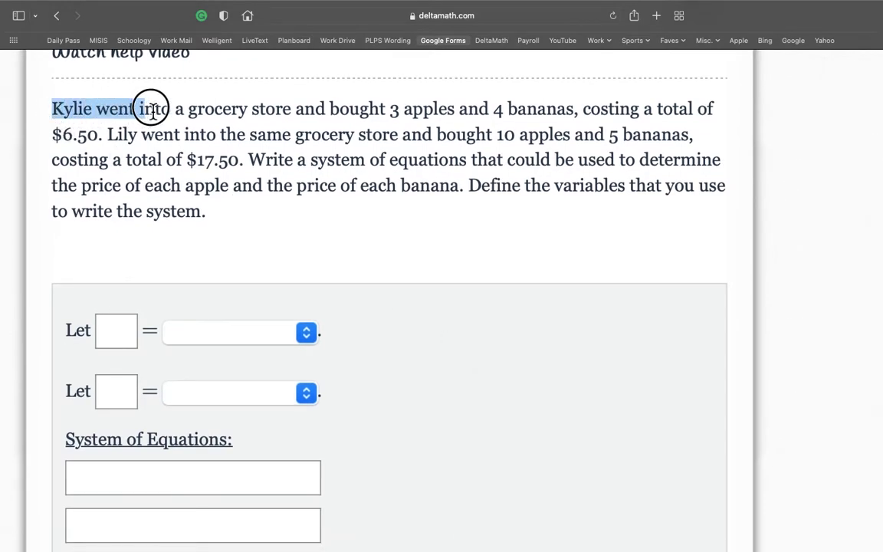
left_click_drag(153, 108, 452, 108)
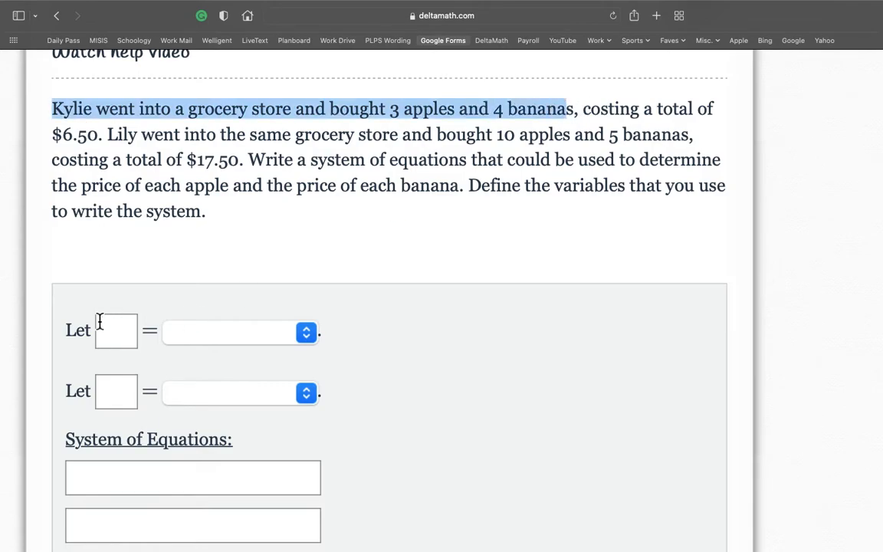
Enter variables a and b and begin the first equation as 'a + b ='
type("A")
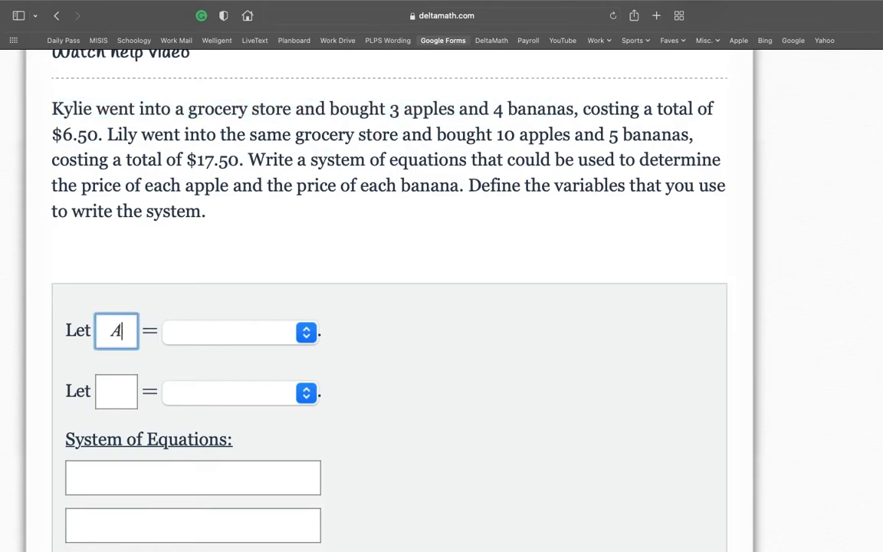
key("Backspace")
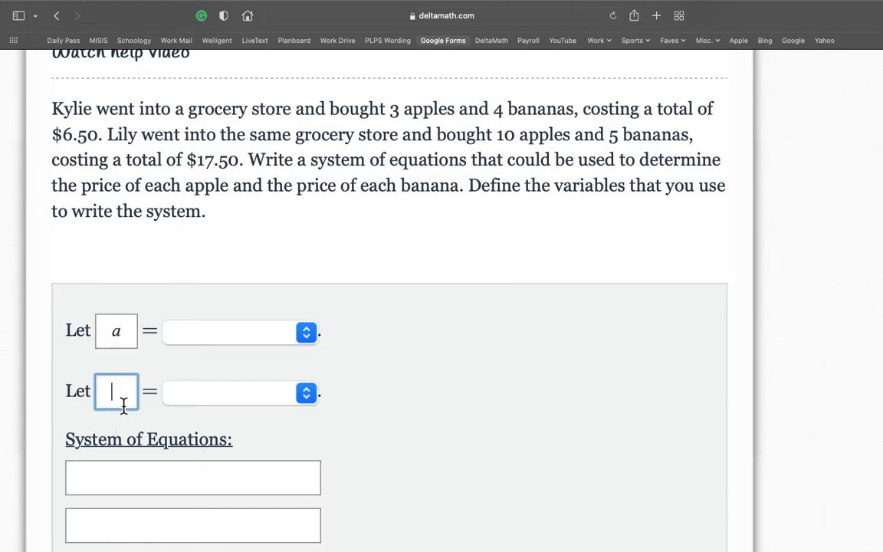
type("b")
left_click(193, 477)
type("a")
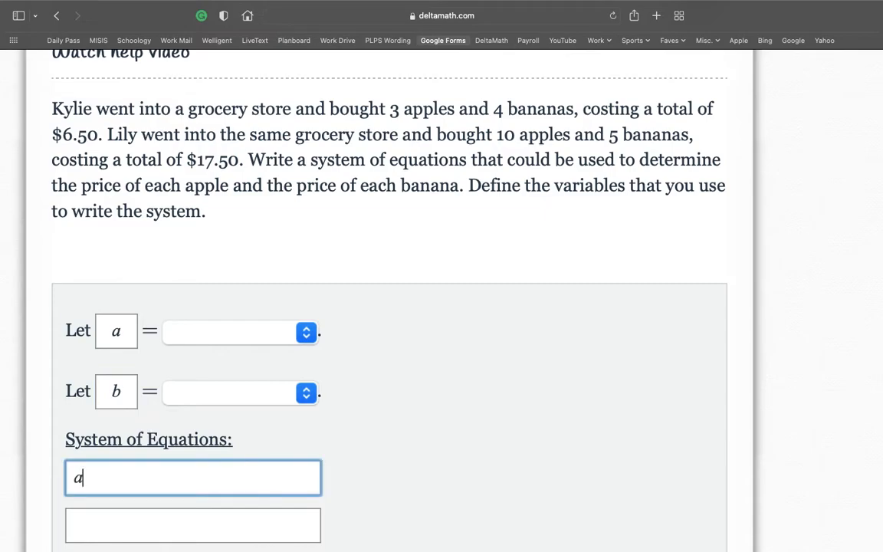
type("+ b")
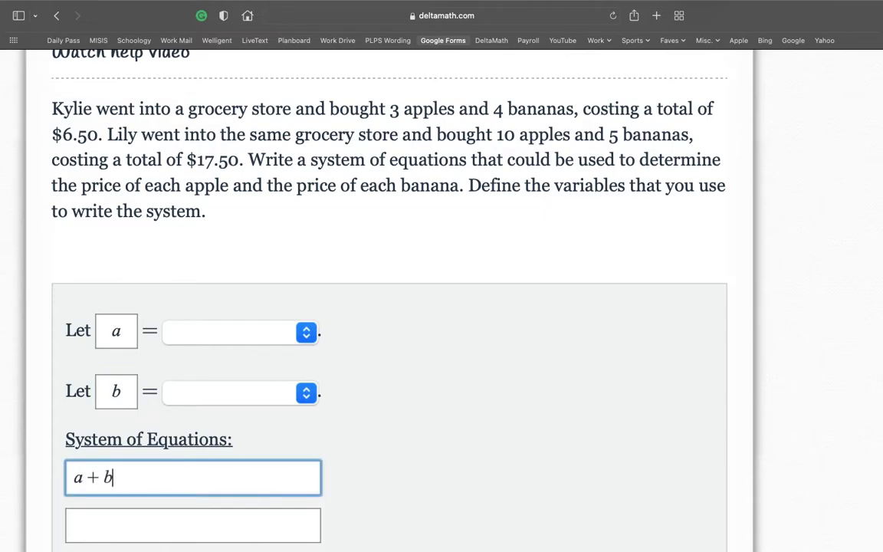
type("=")
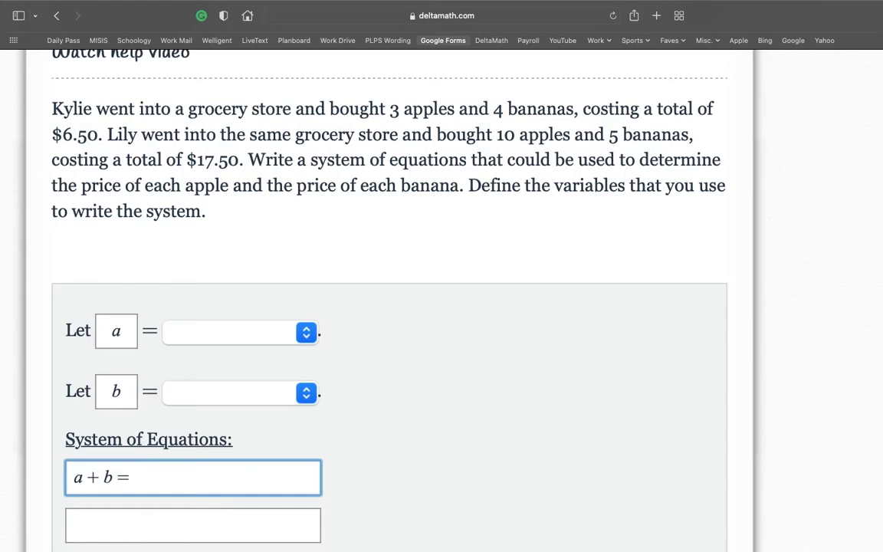
mouse_move(343, 42)
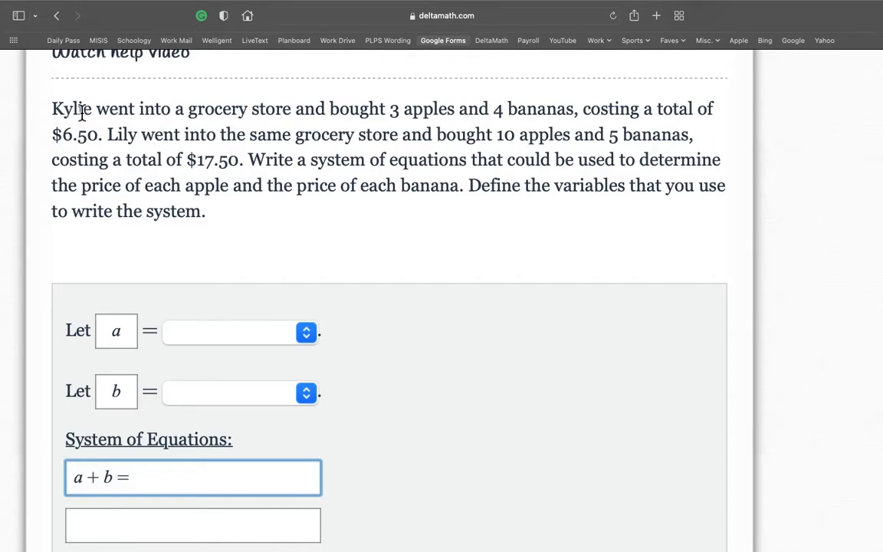
mouse_move(426, 115)
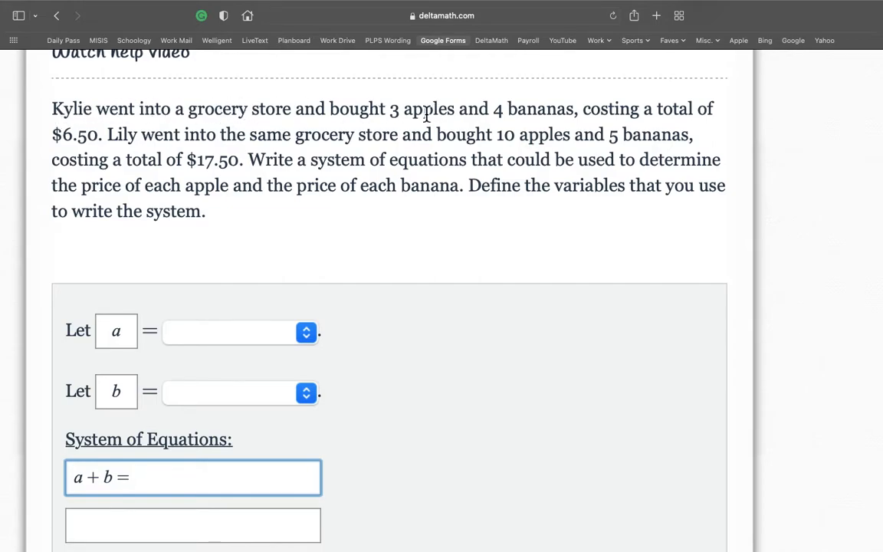
Add Kylie's $6.50 total so the first equation reads a + b = 6.50
left_click_drag(391, 108, 573, 108)
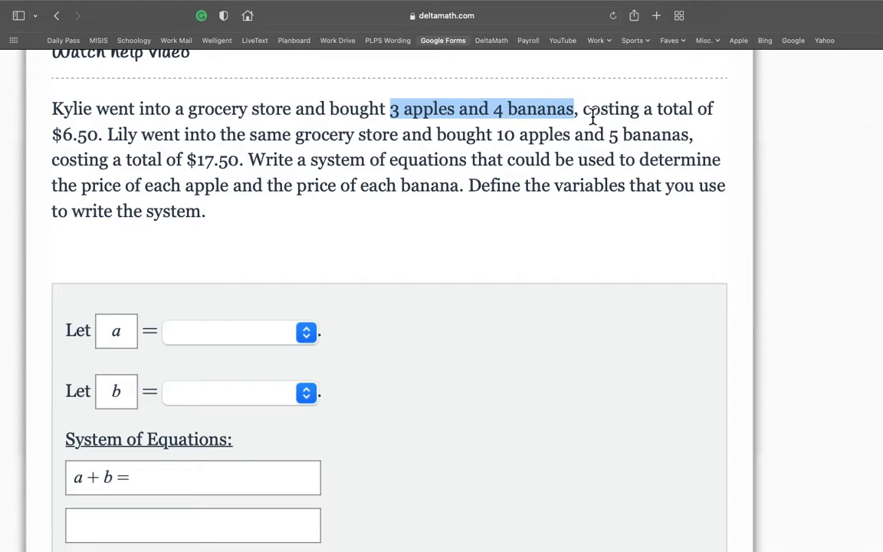
left_click(70, 134)
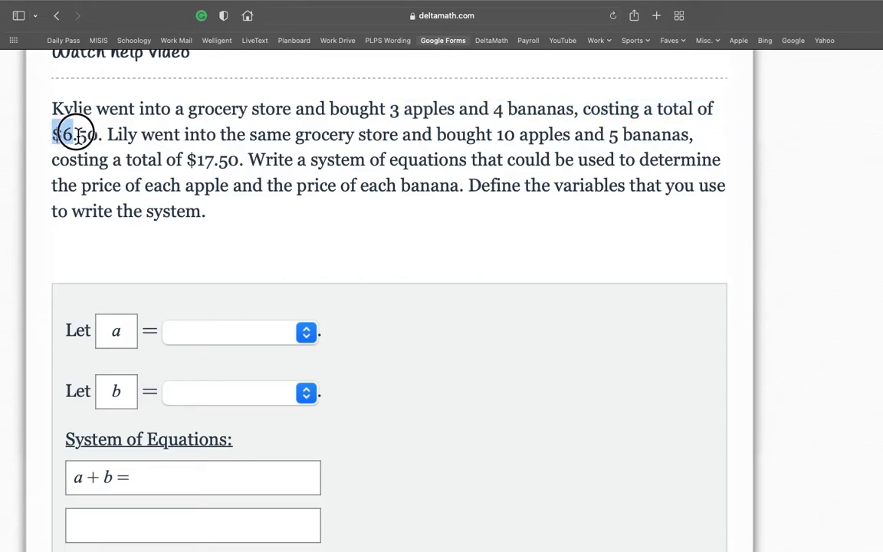
scroll("down", 3)
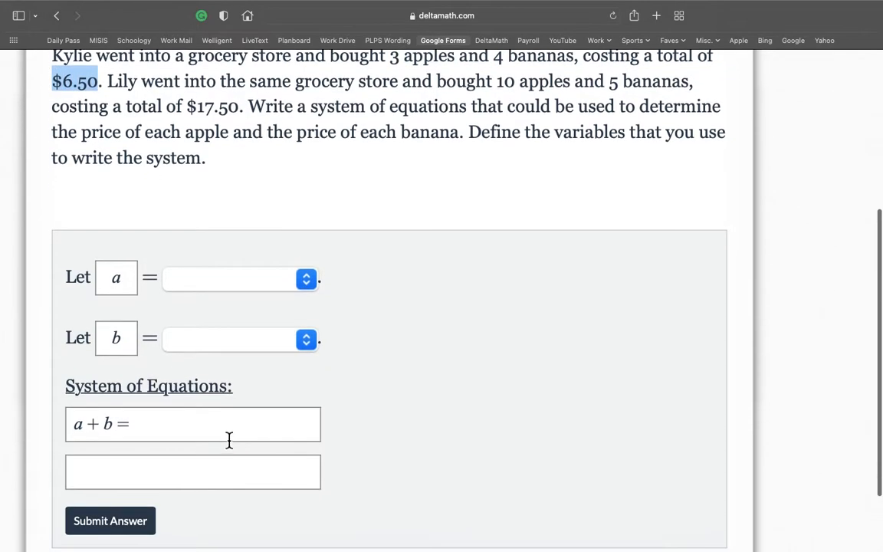
left_click(193, 423)
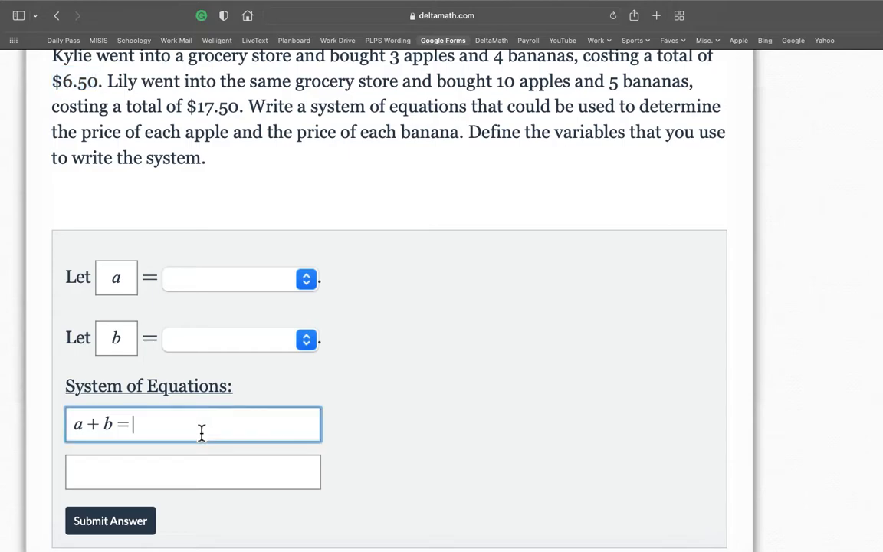
type("6")
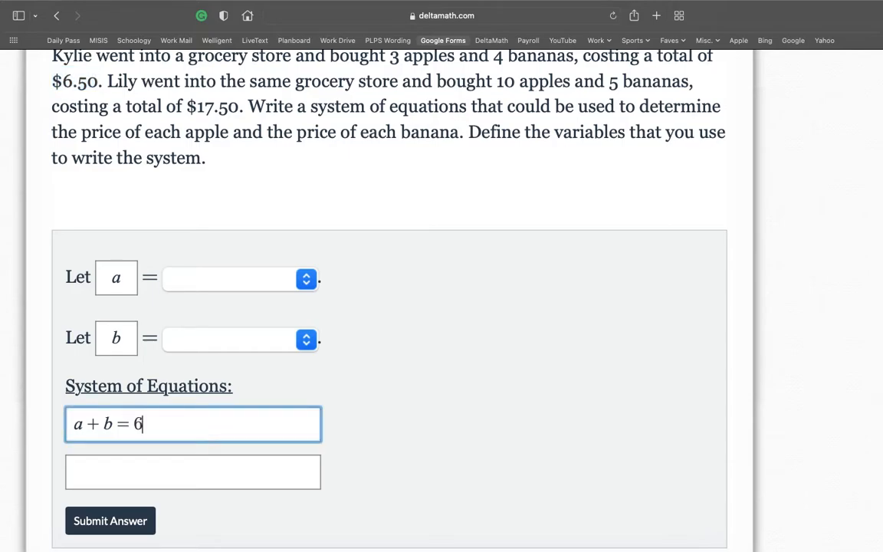
type(".5")
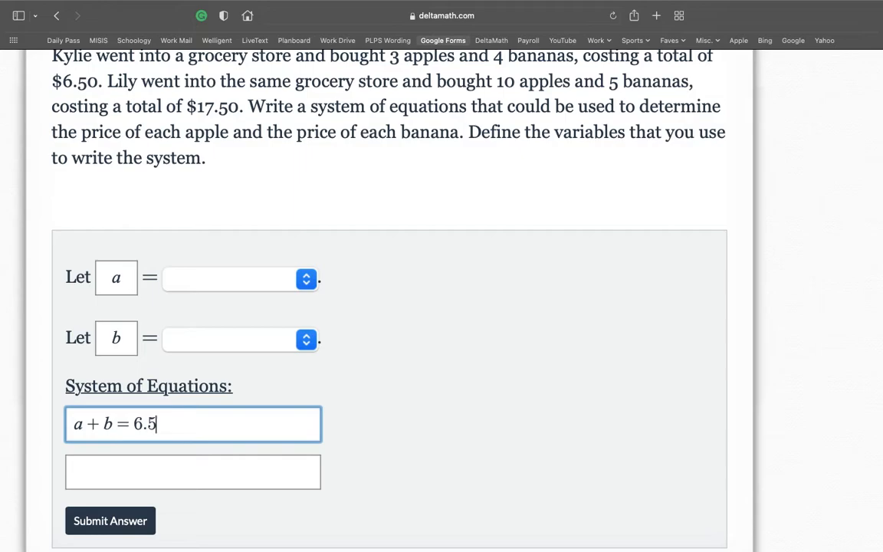
scroll("down", 3)
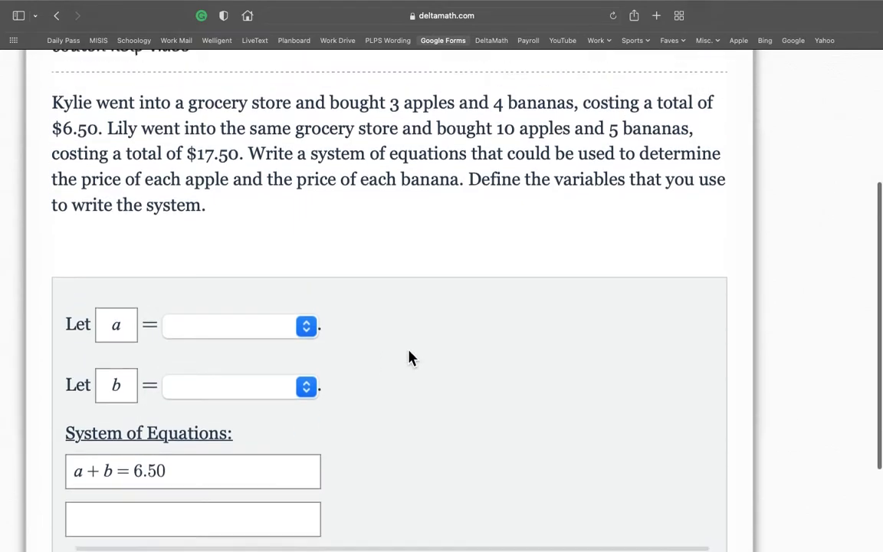
scroll("down", 3)
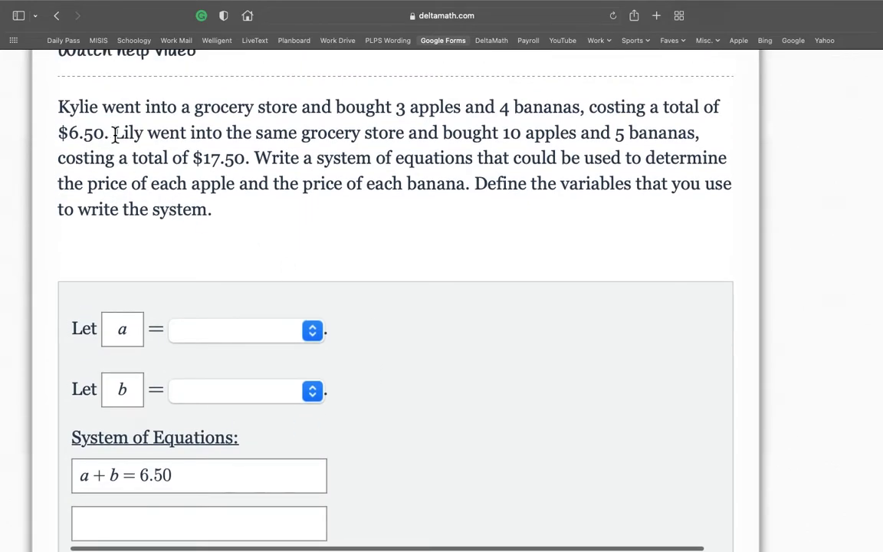
Enter the second equation 'a + b = 17.50' for Lily's purchase
left_click_drag(113, 132, 368, 131)
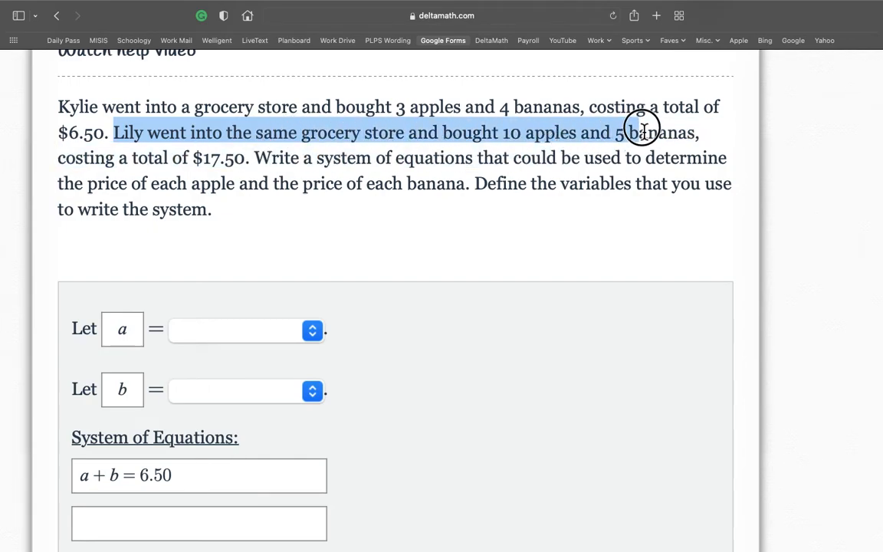
scroll("down", 3)
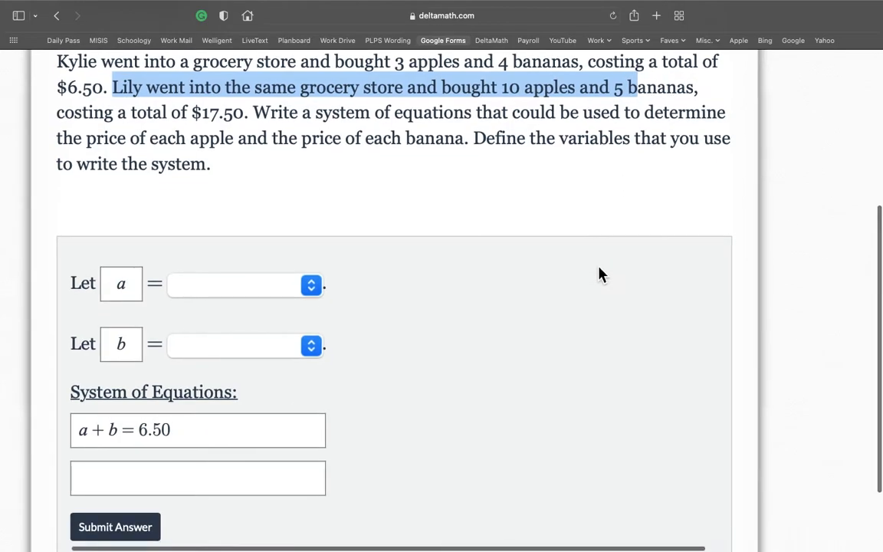
left_click(198, 478)
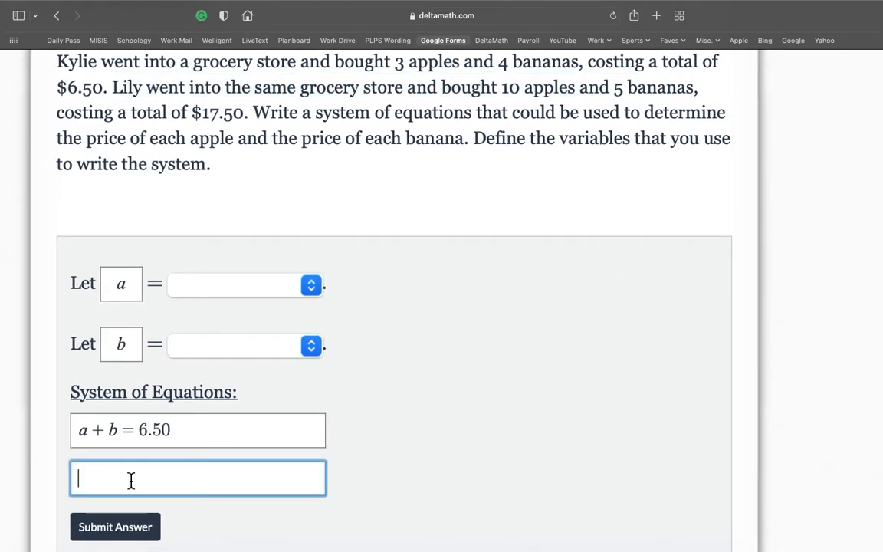
type("a")
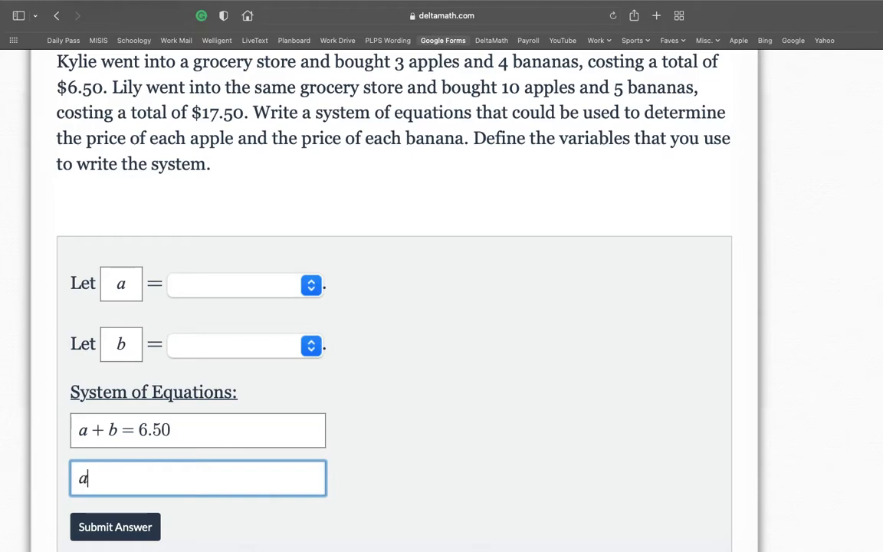
type("+")
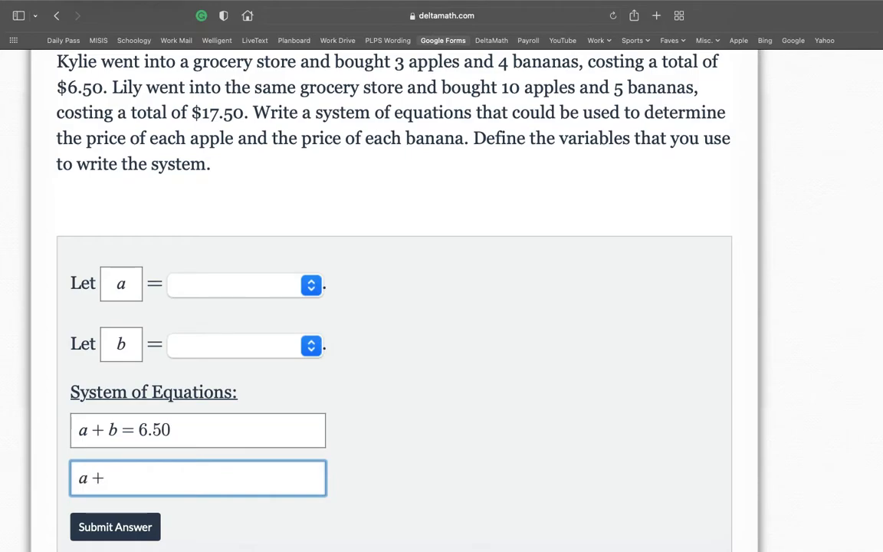
type("b =")
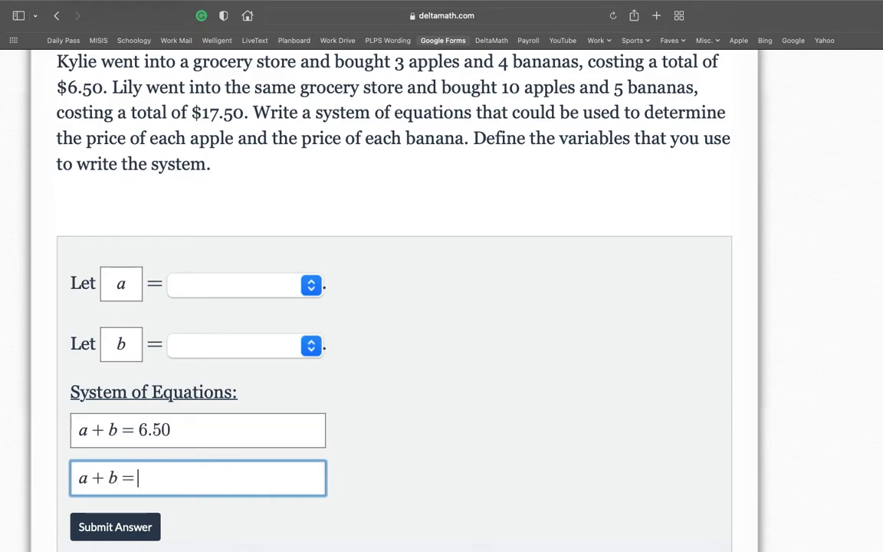
type("1")
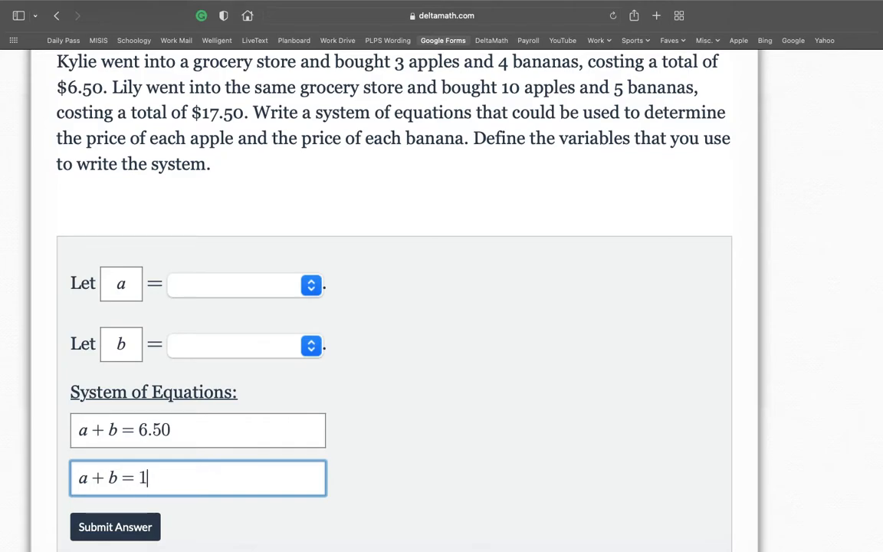
type("7.")
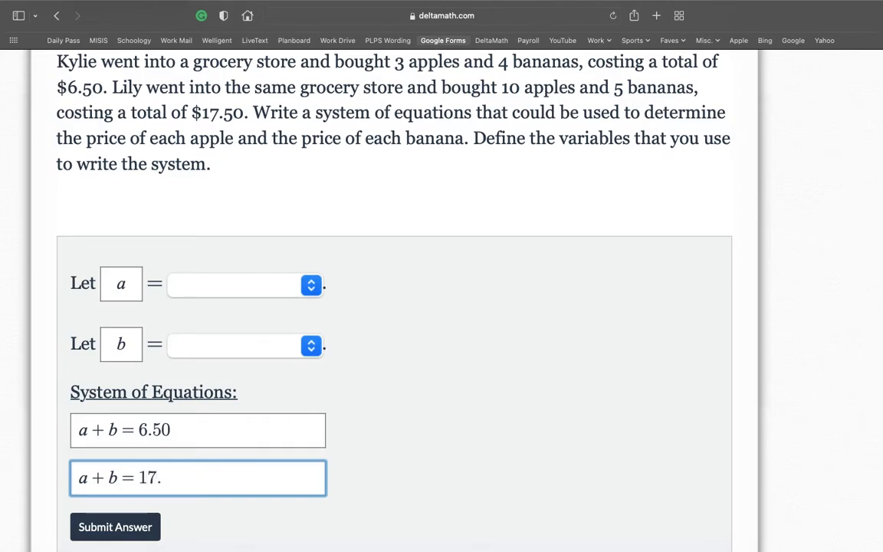
type("50")
left_click(198, 430)
type("3")
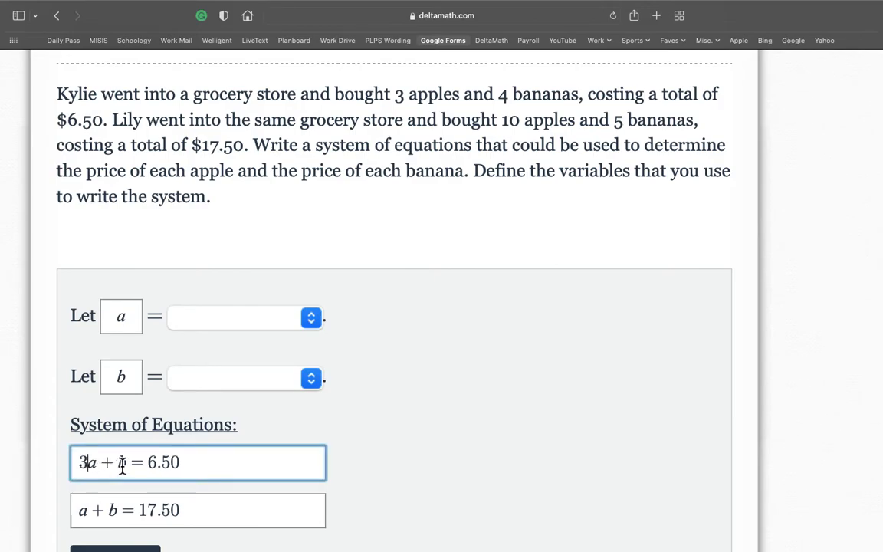
Put coefficient 4 before b in the first equation, and 10 and 5 in the second
type("4")
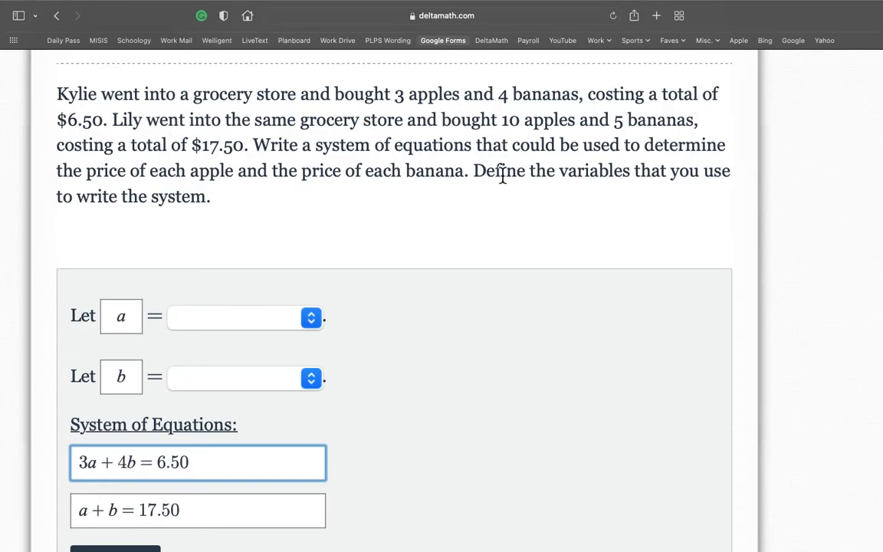
left_click(197, 510)
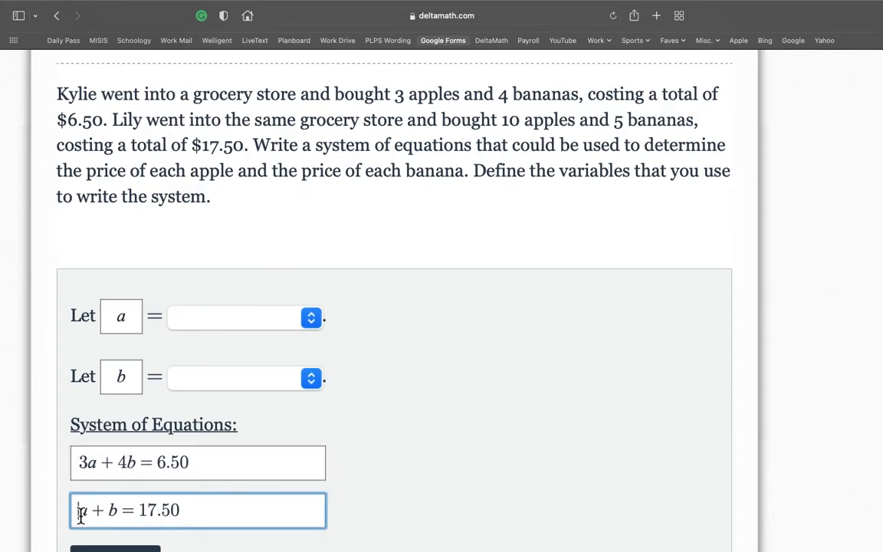
type("10")
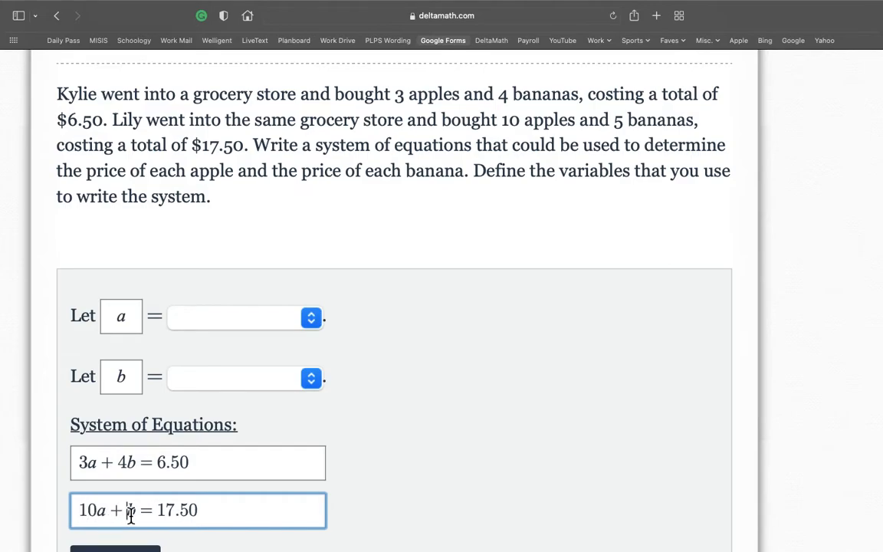
type("5")
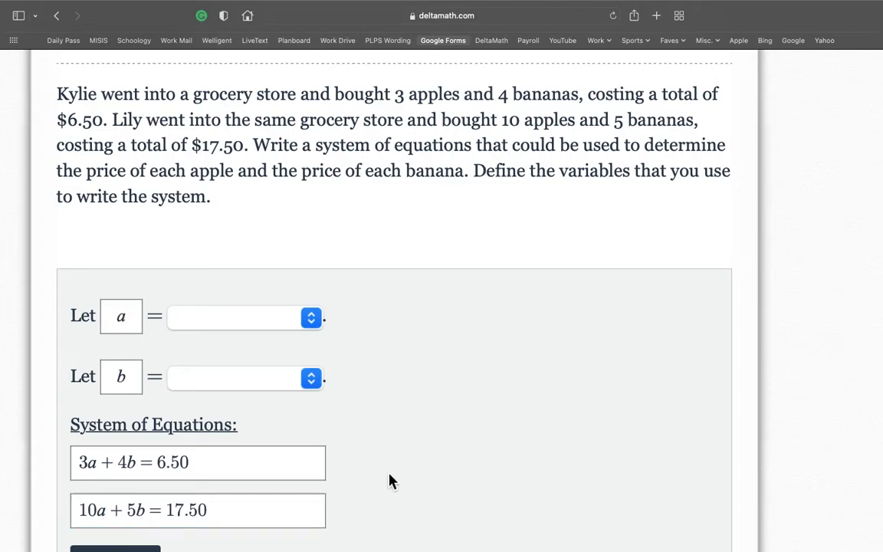
scroll("down", 3)
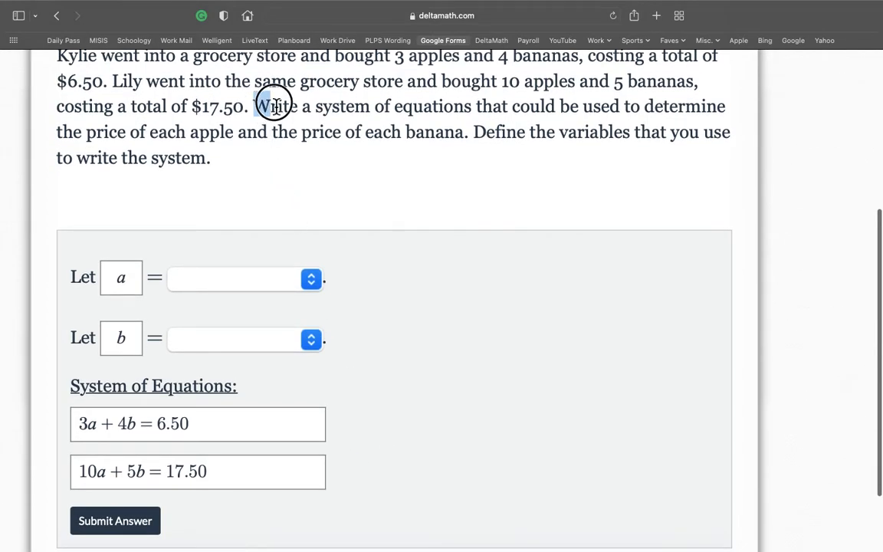
Set a to 'the price of each apple' and b to 'the price of each banana'
left_click_drag(272, 105, 699, 107)
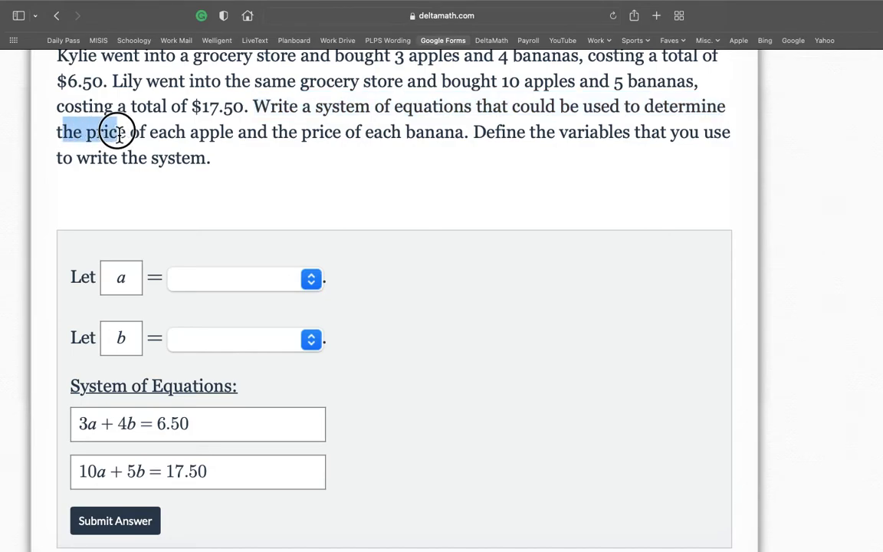
left_click_drag(119, 132, 291, 131)
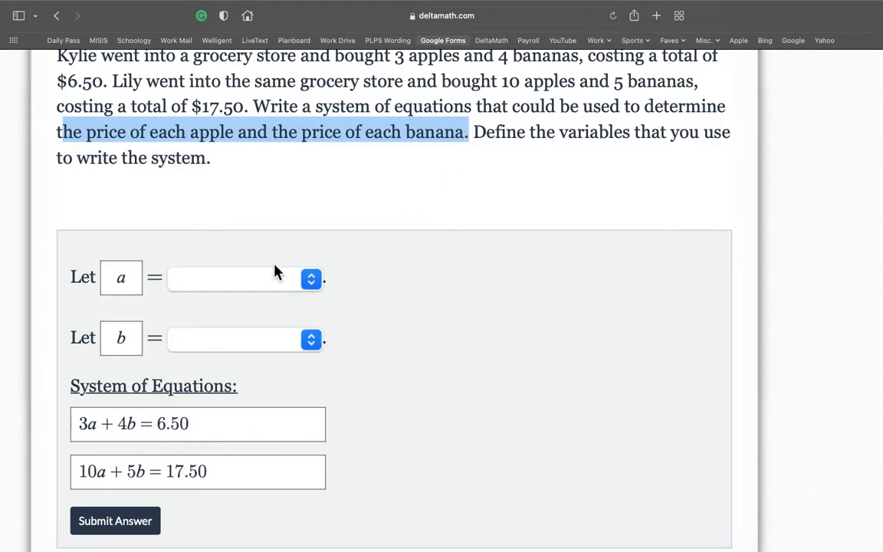
scroll("down", 3)
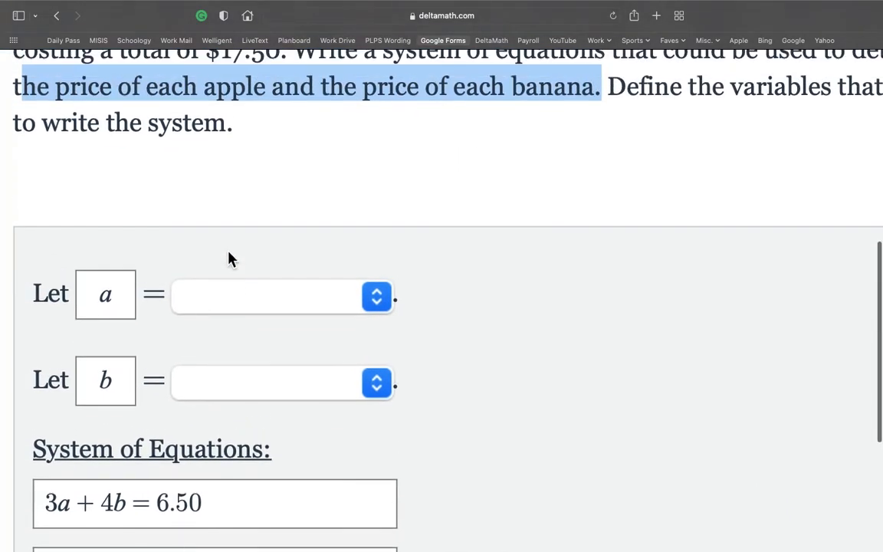
left_click(376, 296)
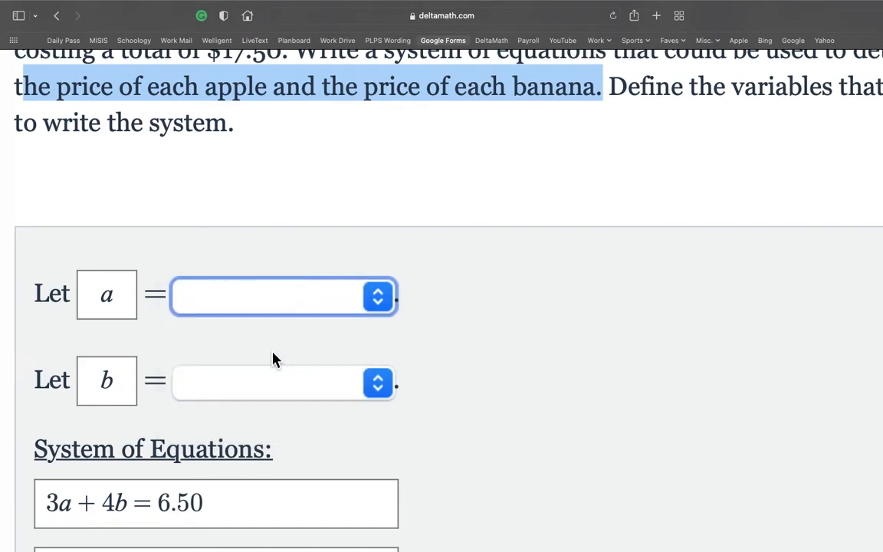
left_click(377, 383)
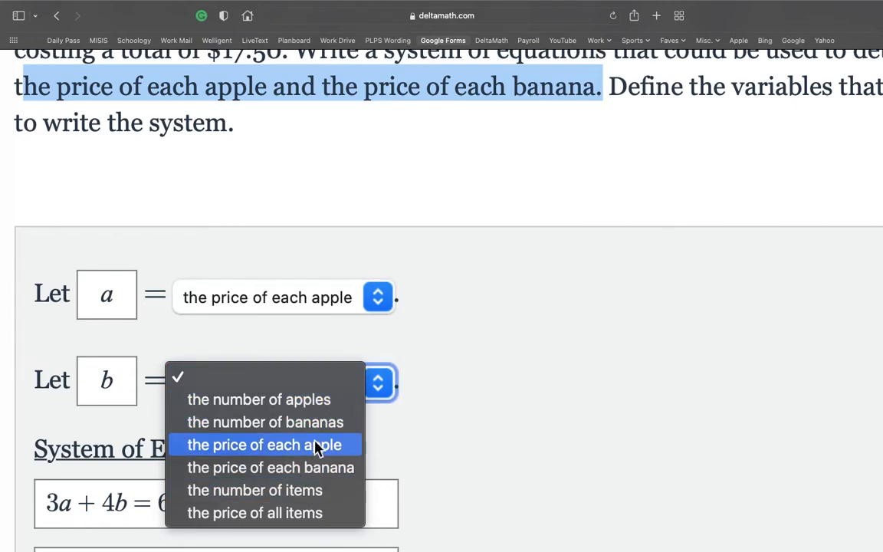
left_click(270, 468)
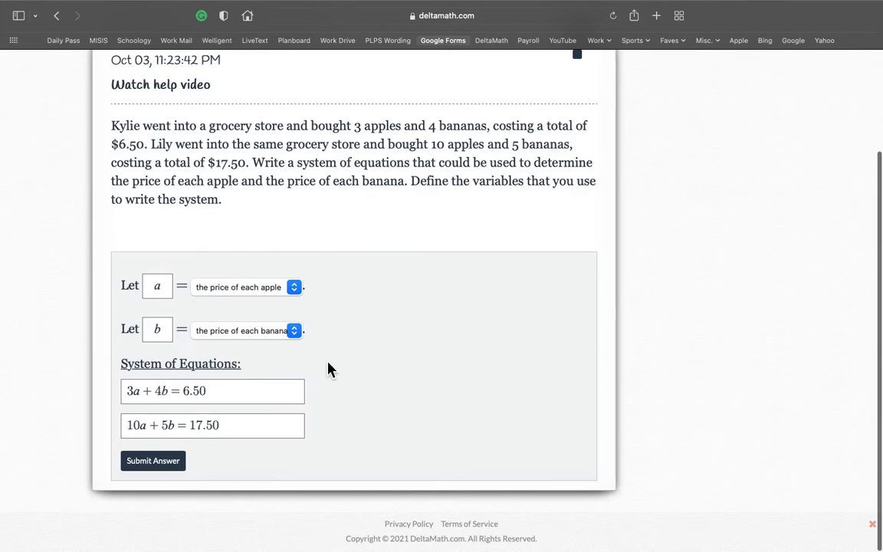
Submit the apple-and-banana system, confirm with Yes, and load a new problem
left_click(152, 461)
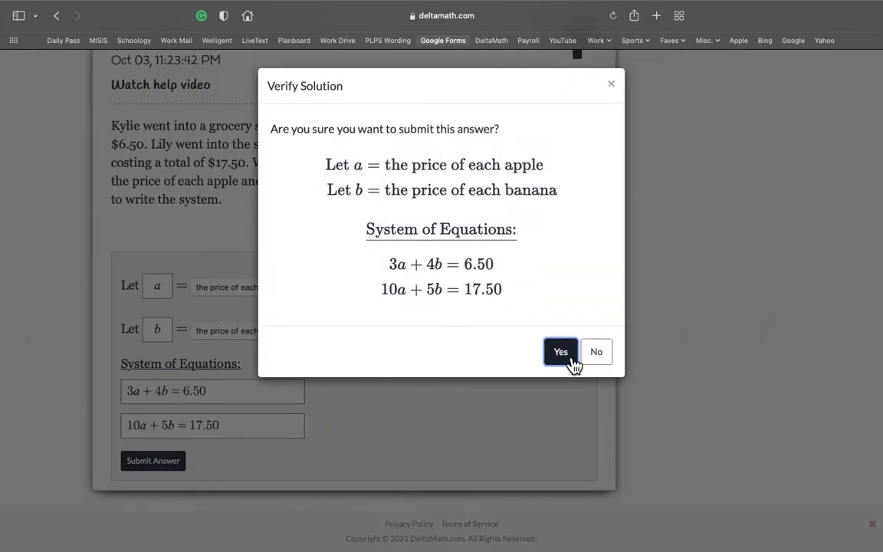
left_click(560, 351)
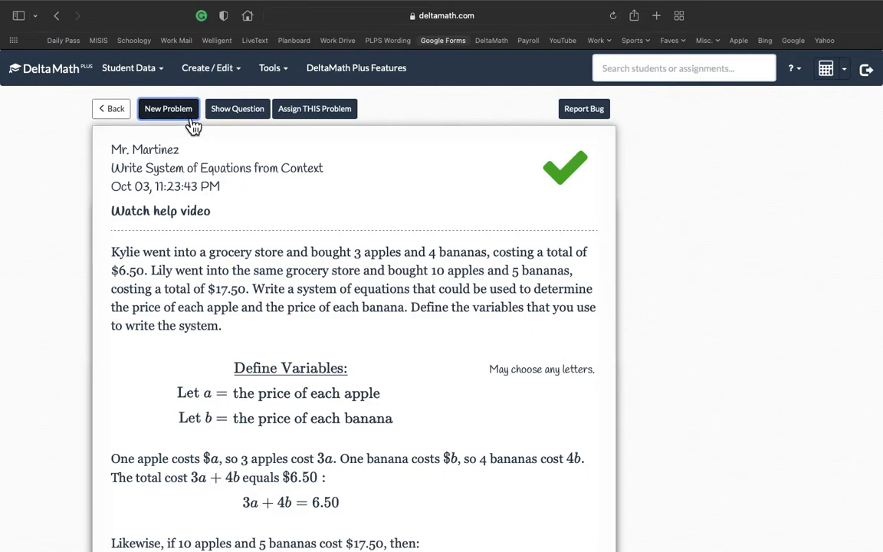
left_click(167, 108)
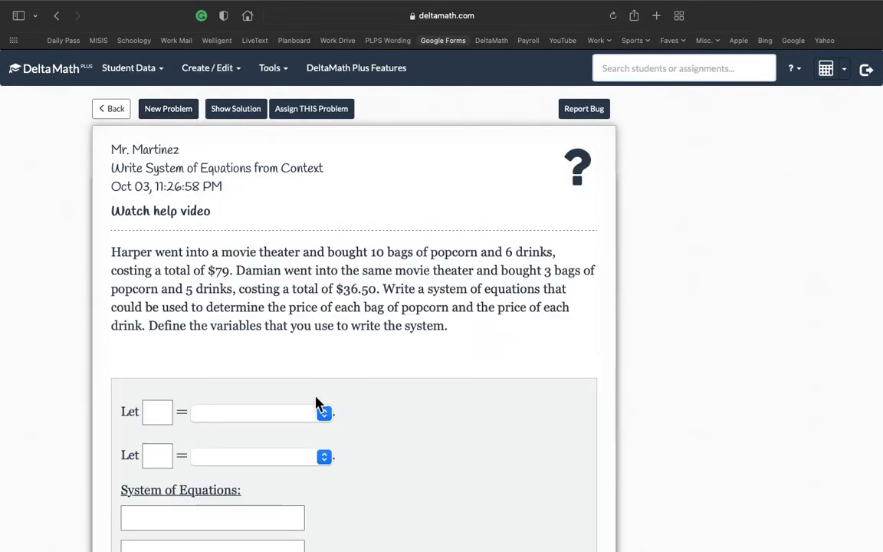
scroll("down", 3)
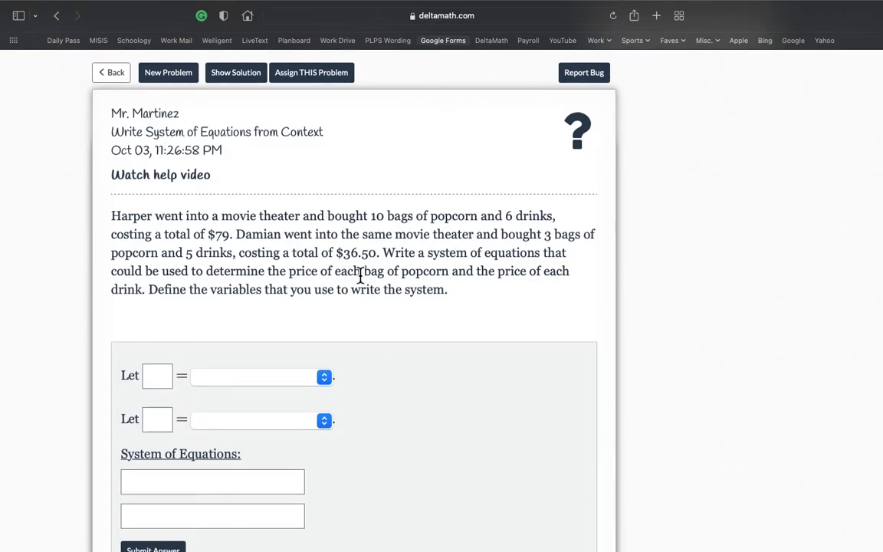
Skip to the phones-and-accessories commission problem and read its opening
left_click(167, 72)
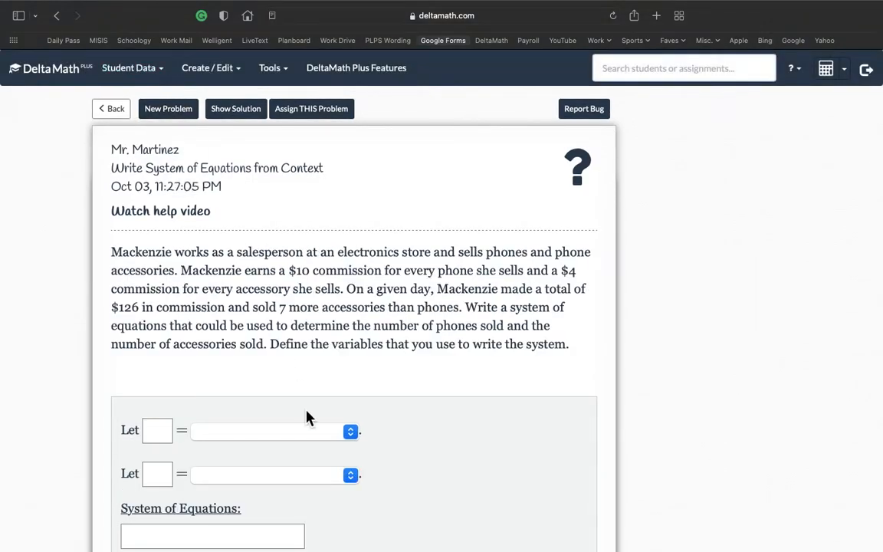
scroll("down", 3)
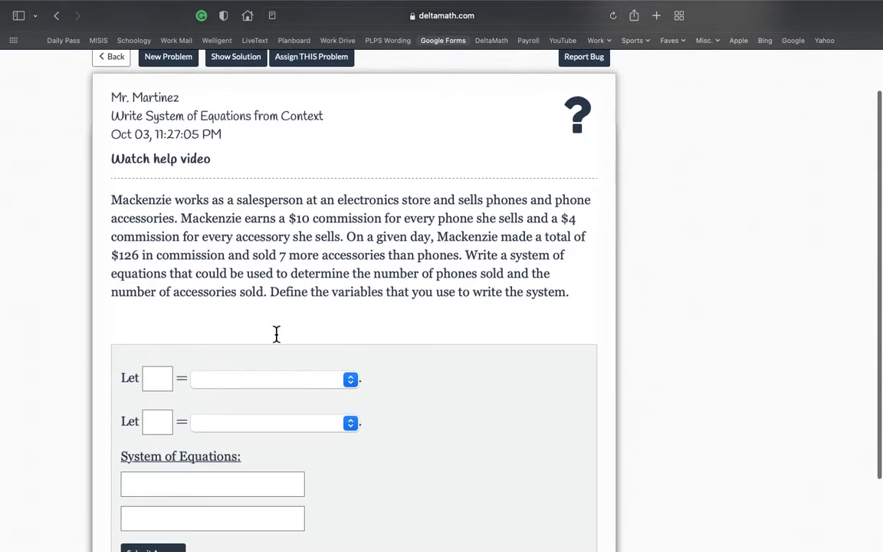
scroll("down", 3)
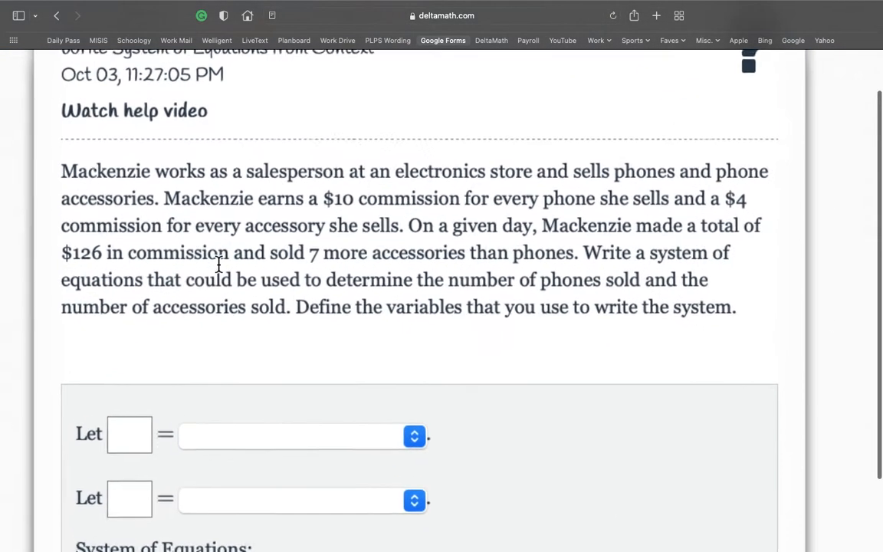
scroll("down", 3)
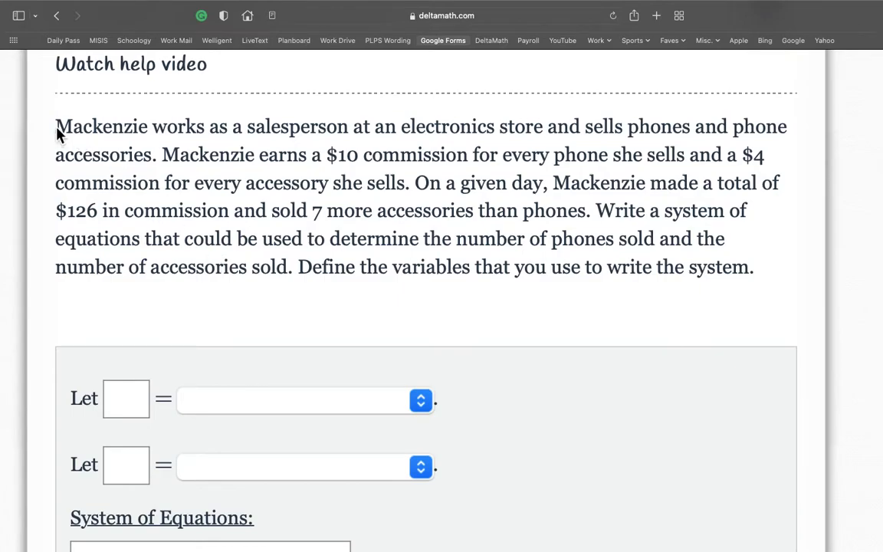
left_click_drag(55, 127, 349, 126)
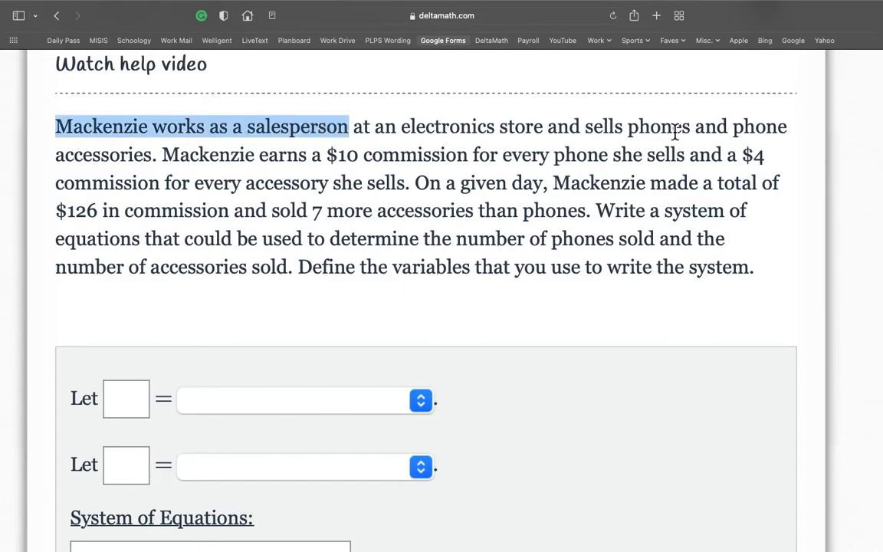
scroll("down", 3)
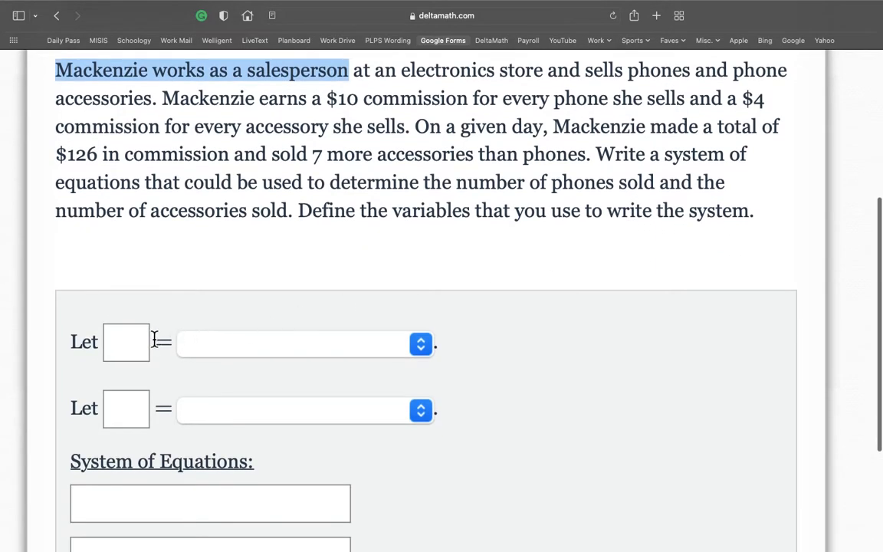
Enter p as the first variable and dismiss the duplicate-name warning
type("p")
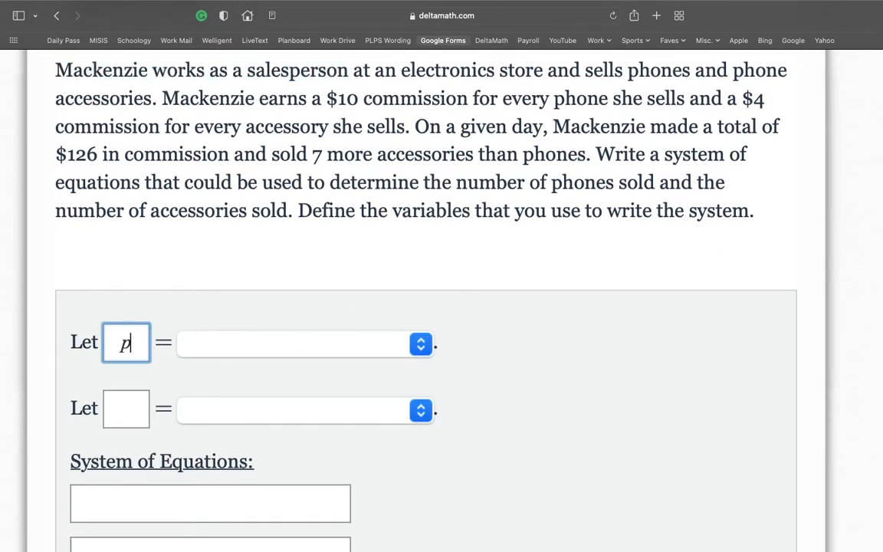
left_click(126, 408)
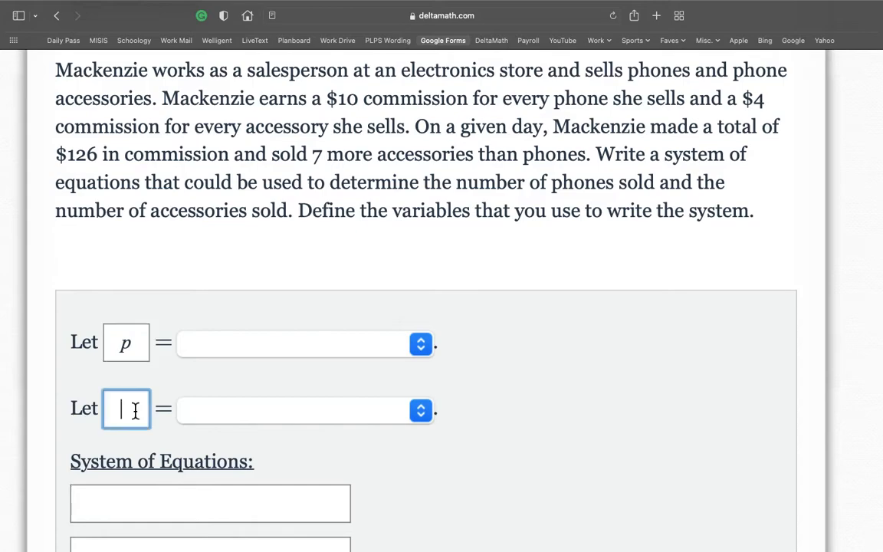
type("p")
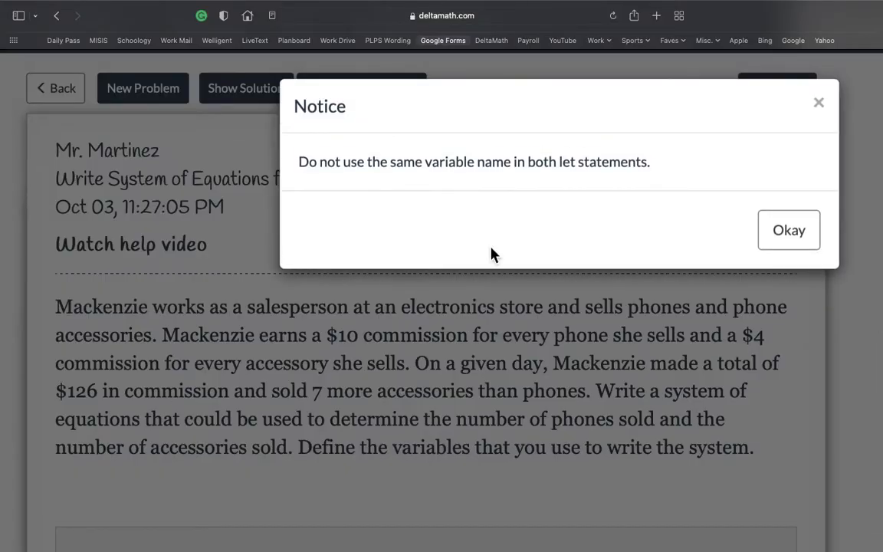
left_click(787, 230)
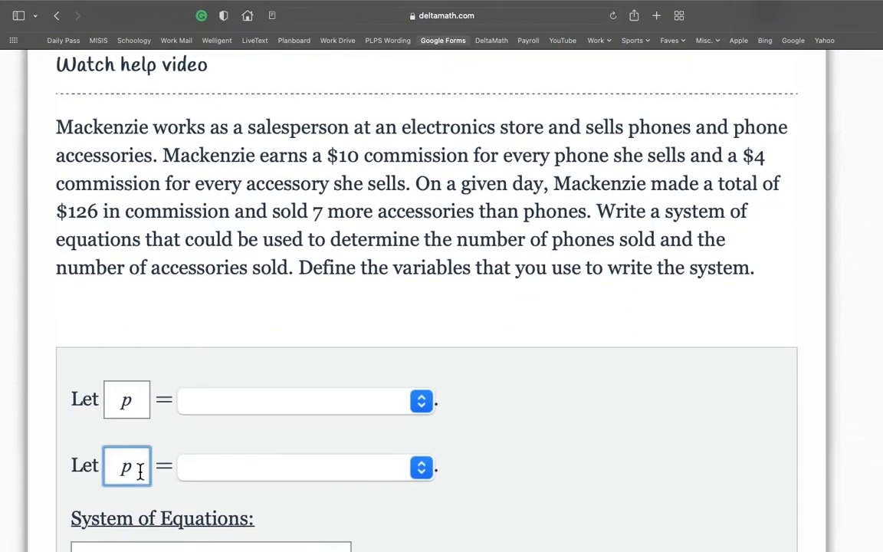
Name the second variable a and start the first equation as 'p + a ='
type("a")
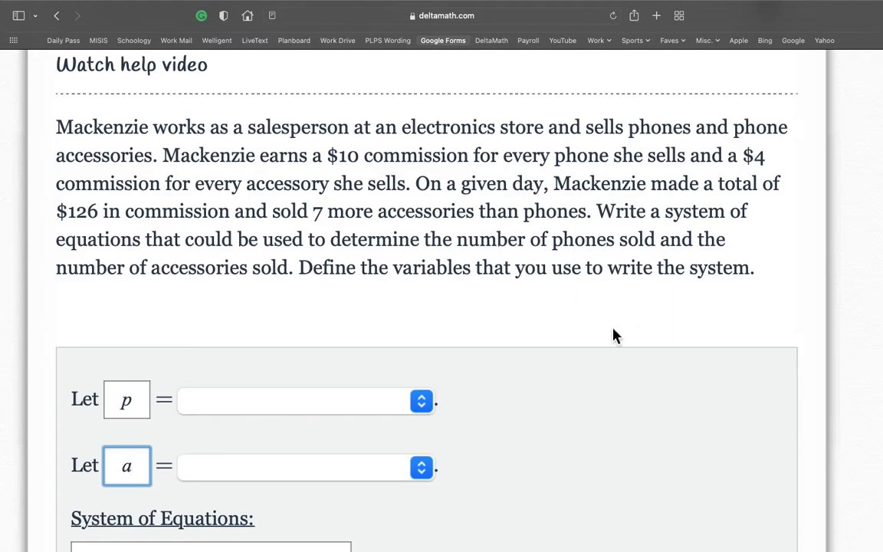
scroll("down", 3)
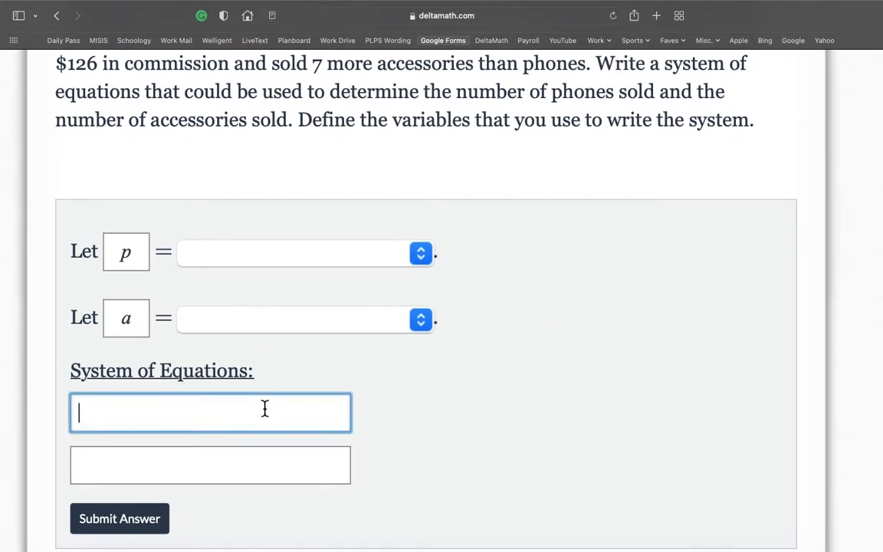
type("p +")
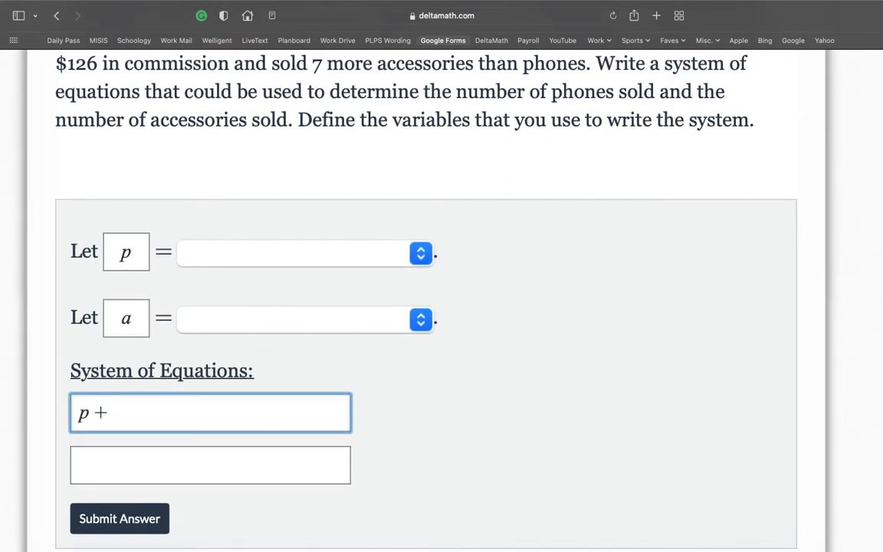
type("a =")
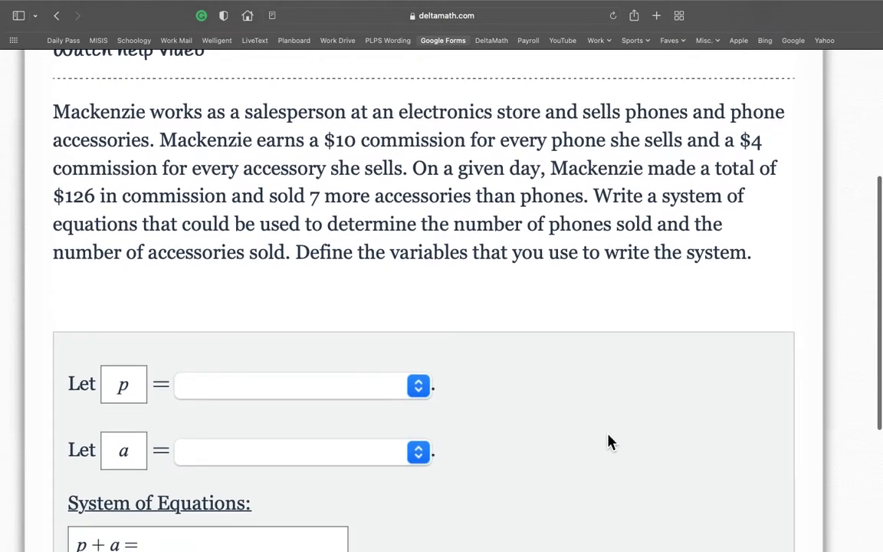
mouse_move(371, 155)
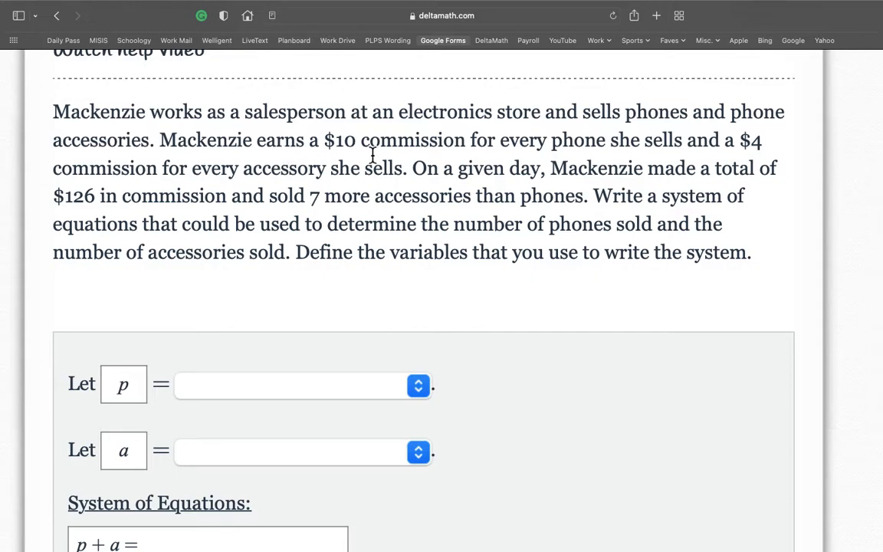
left_click_drag(331, 140, 582, 146)
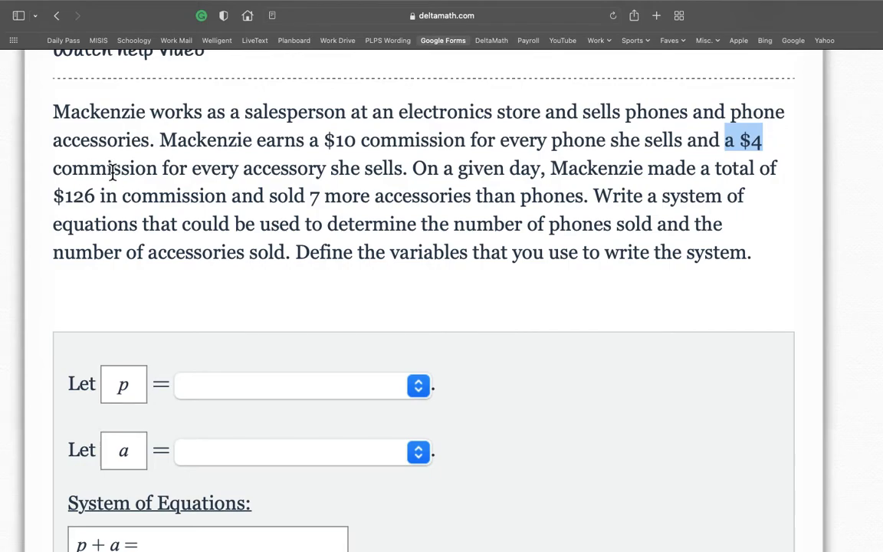
Complete the first equation as 10p + 4a = 126, noting the '7 more accessories' phrase
scroll("down", 3)
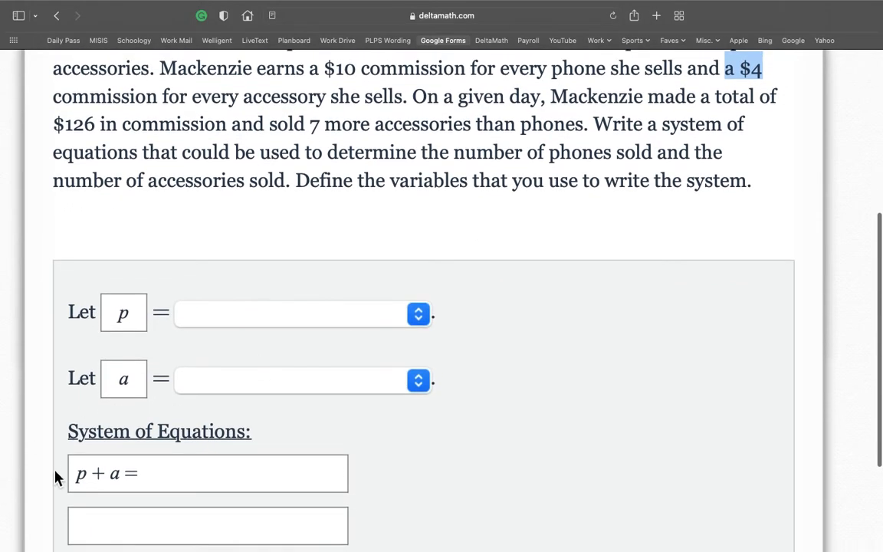
type("1")
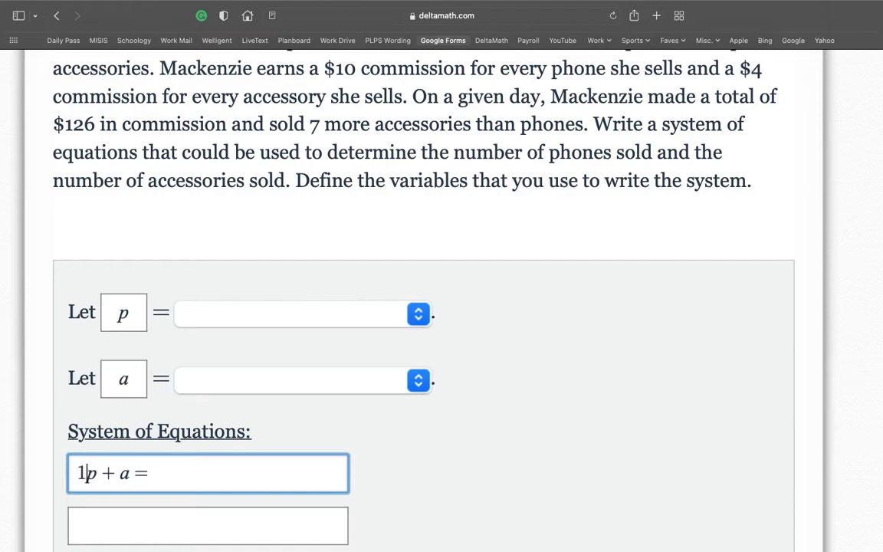
type("0")
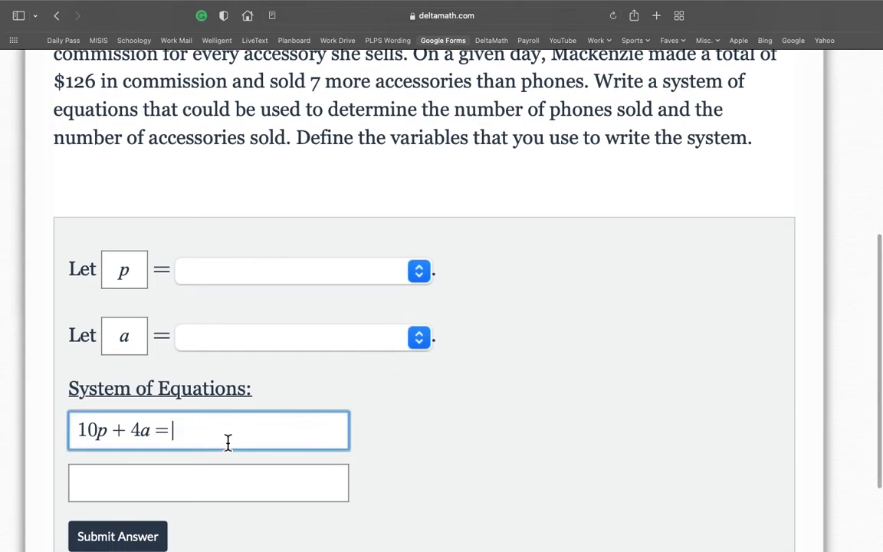
type("126")
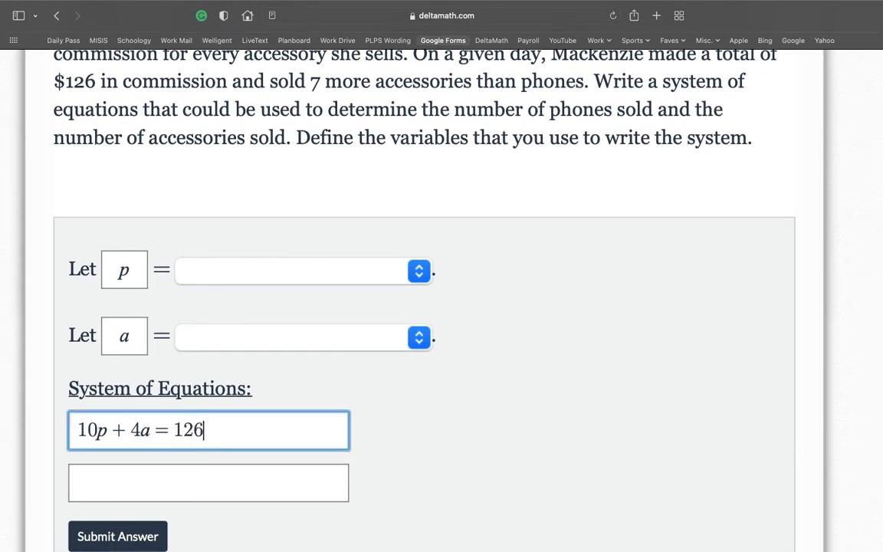
scroll("down", 3)
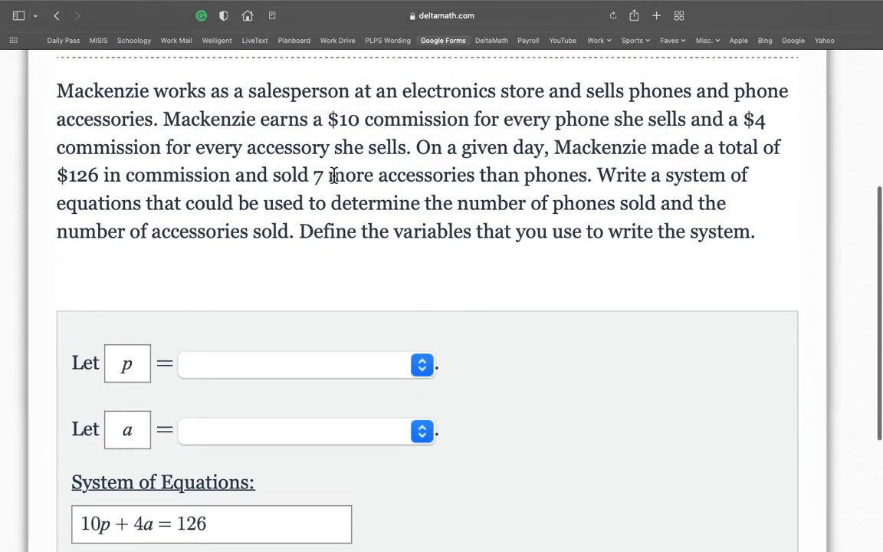
left_click_drag(328, 174, 536, 175)
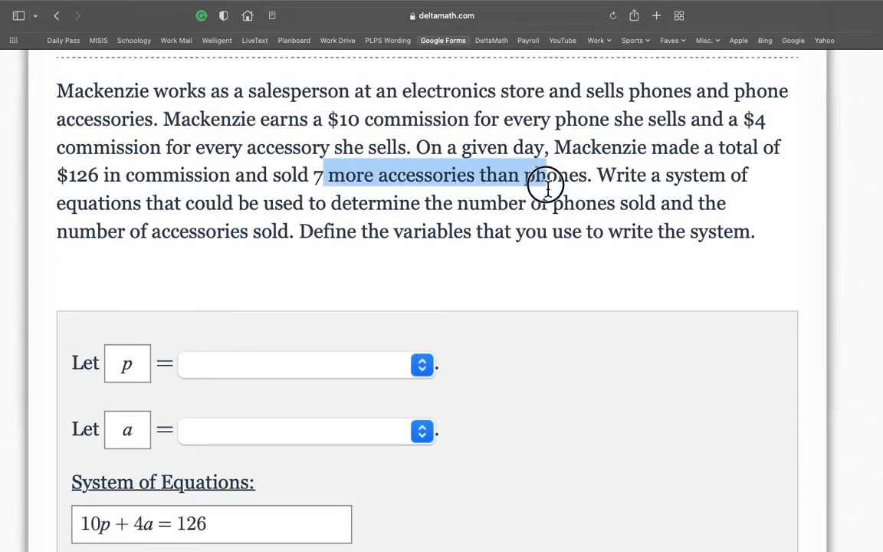
scroll("down", 3)
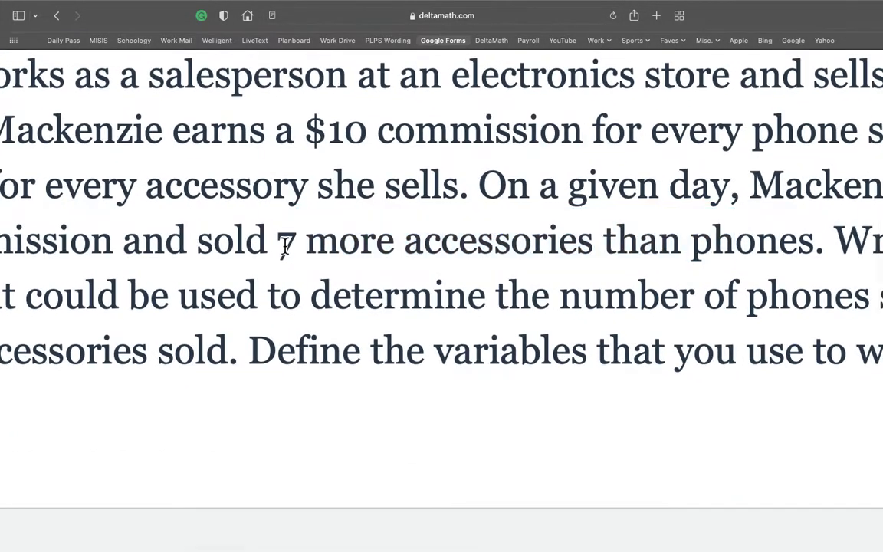
left_click_drag(278, 240, 395, 240)
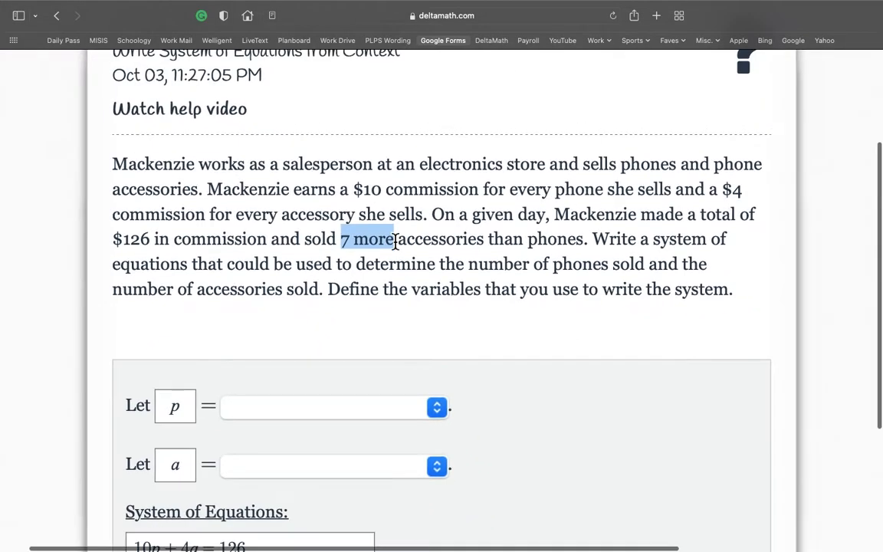
Type the second equation a = p + 7
scroll("down", 3)
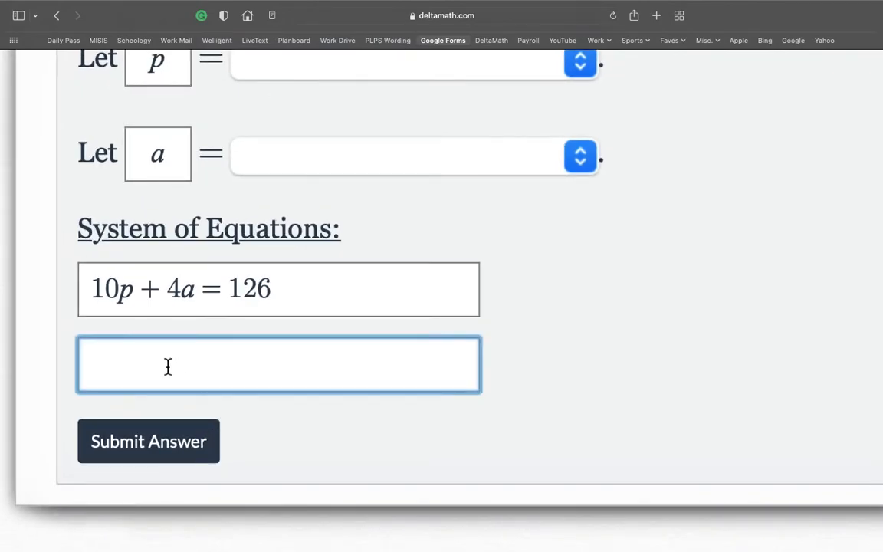
type("a =")
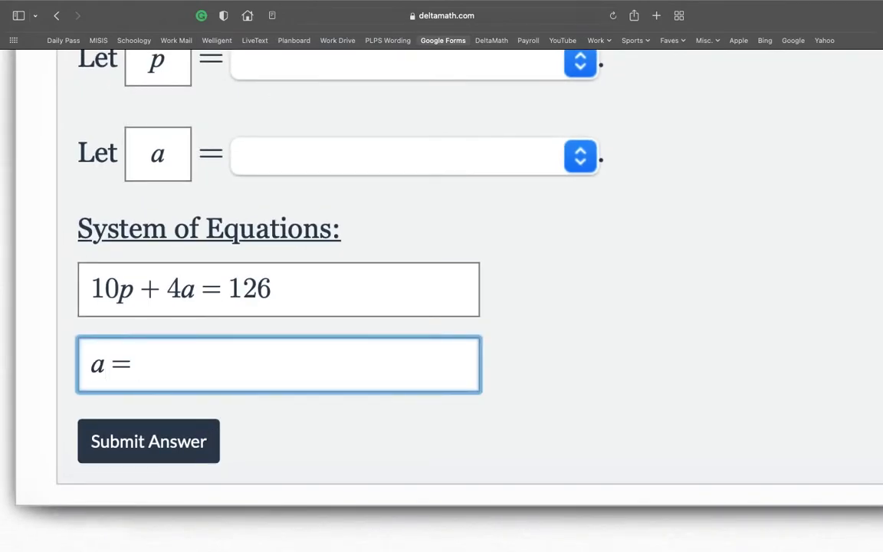
left_click(278, 363)
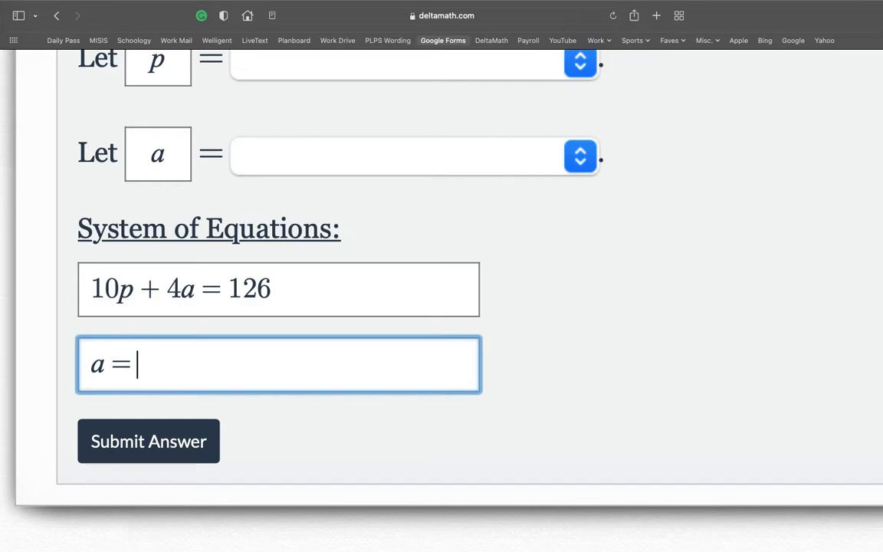
type("p+")
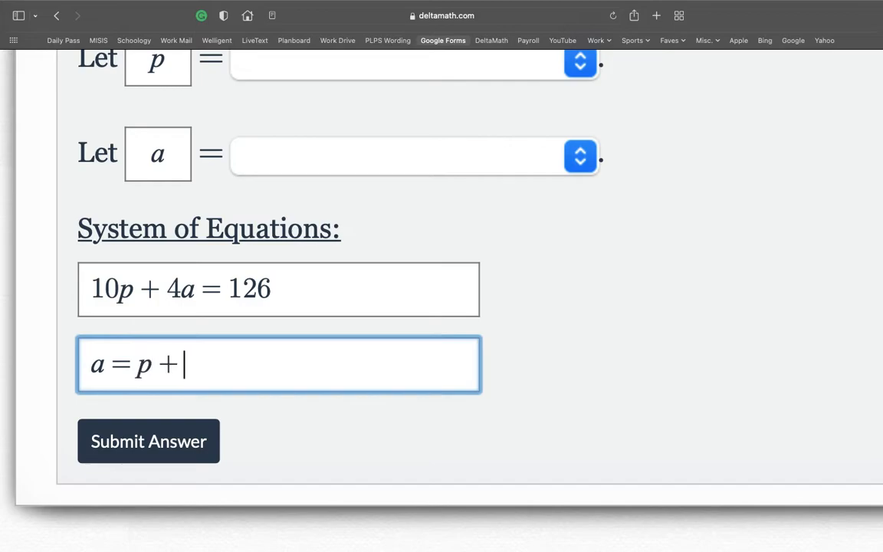
type("7")
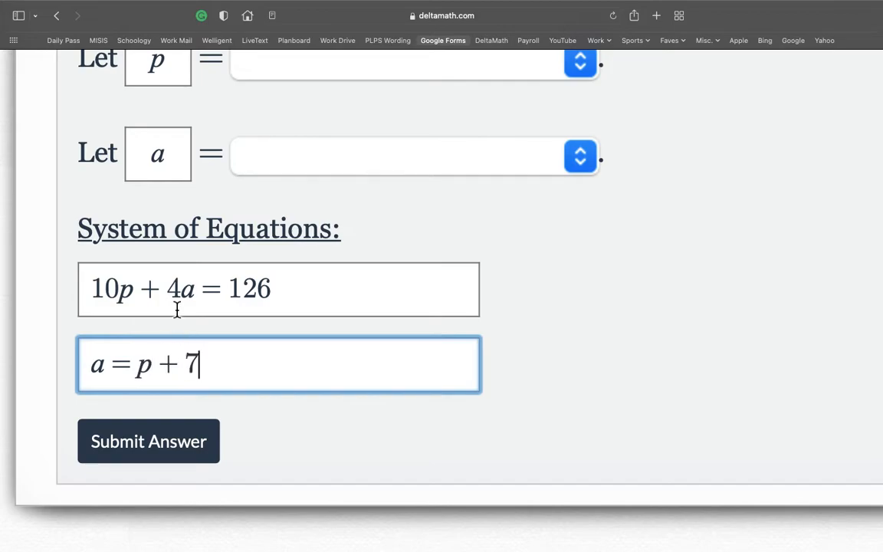
mouse_move(218, 370)
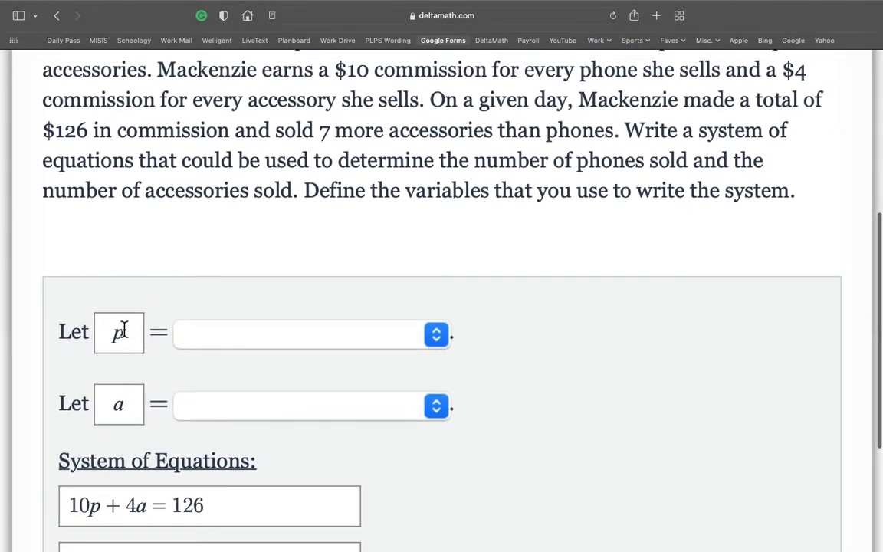
Choose 'the number of phones sold' for p and 'the number of accessories sold' for a, then submit
left_click_drag(625, 130, 785, 130)
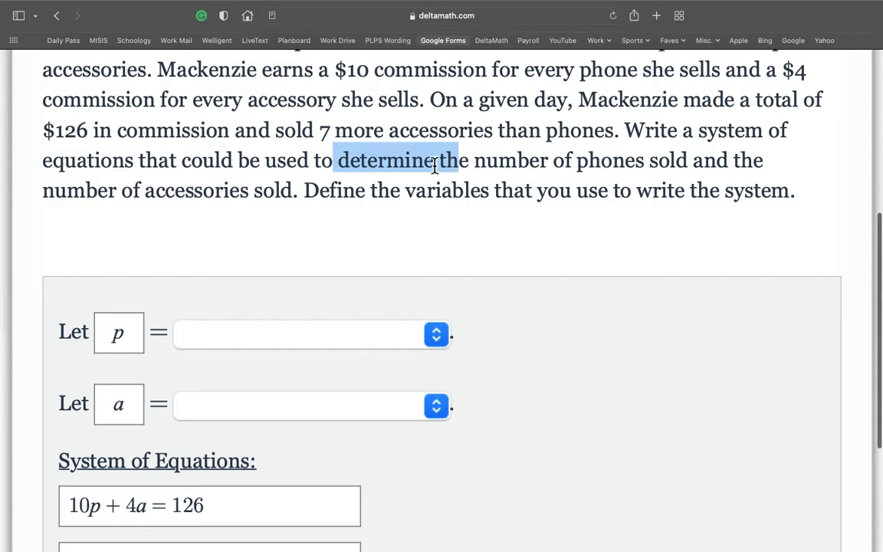
left_click_drag(433, 160, 617, 160)
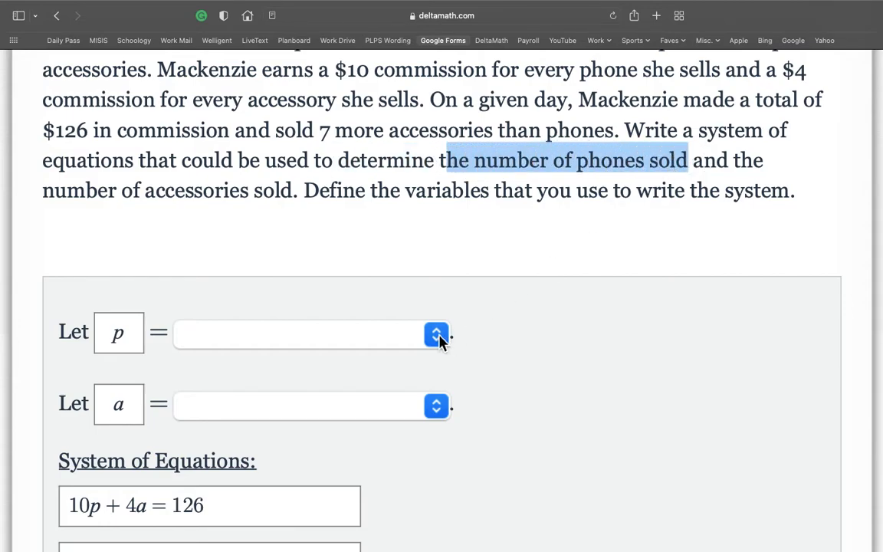
left_click(436, 333)
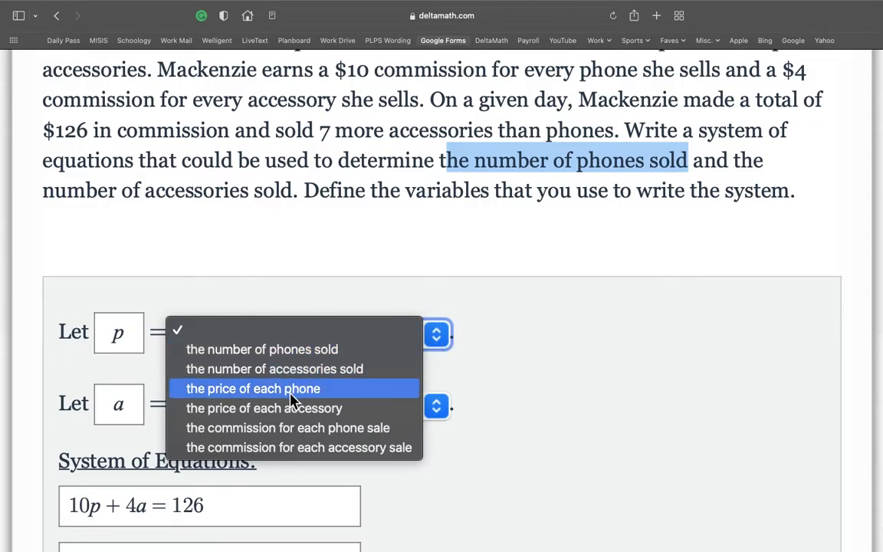
left_click(262, 349)
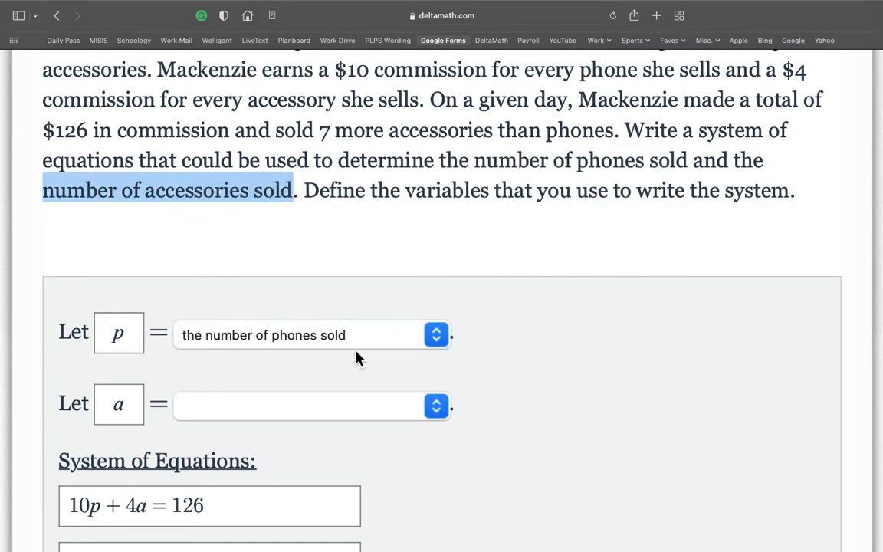
left_click(435, 406)
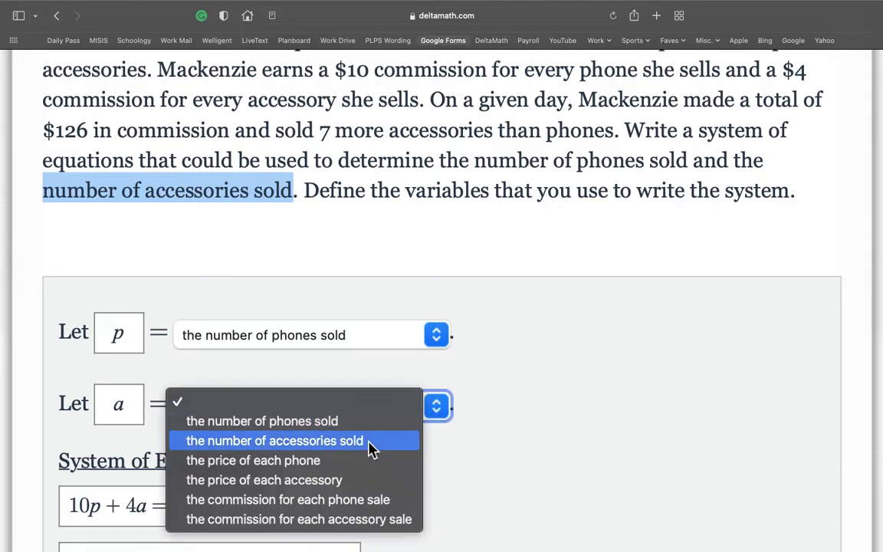
left_click(275, 440)
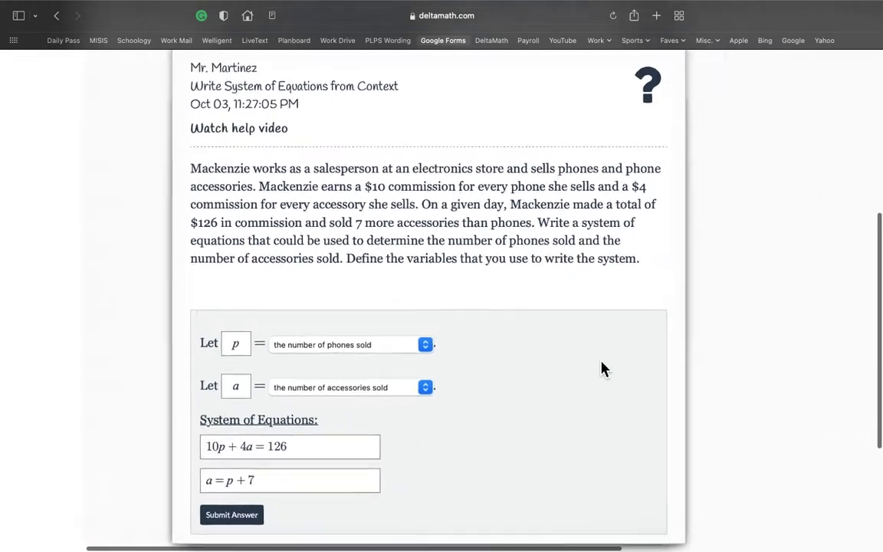
left_click(231, 514)
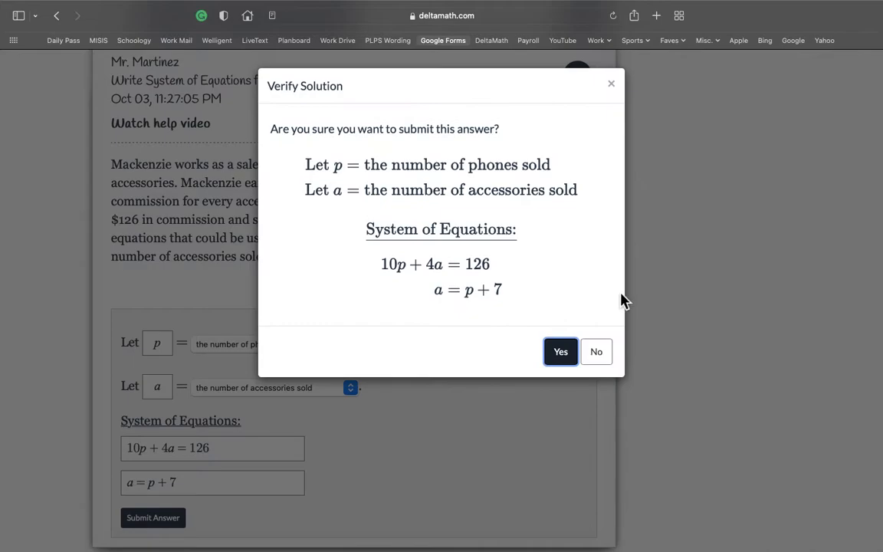
left_click(560, 351)
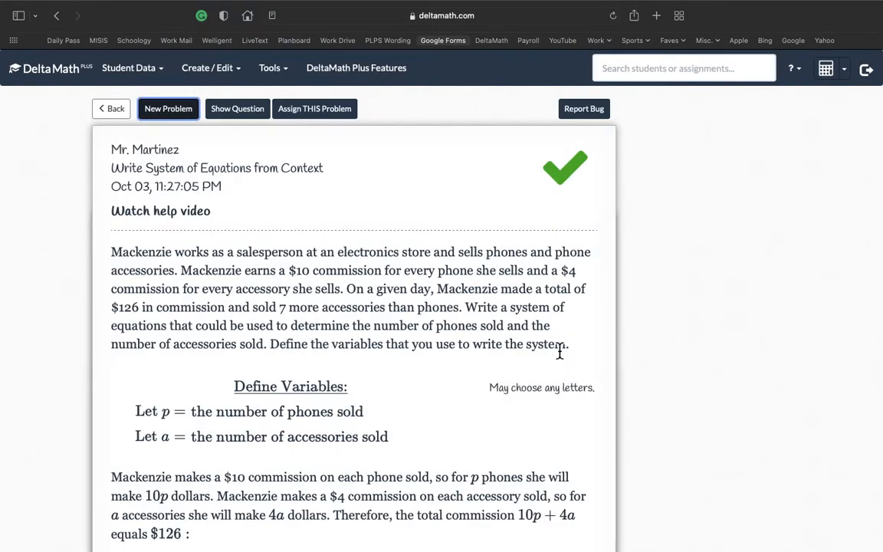
mouse_move(347, 253)
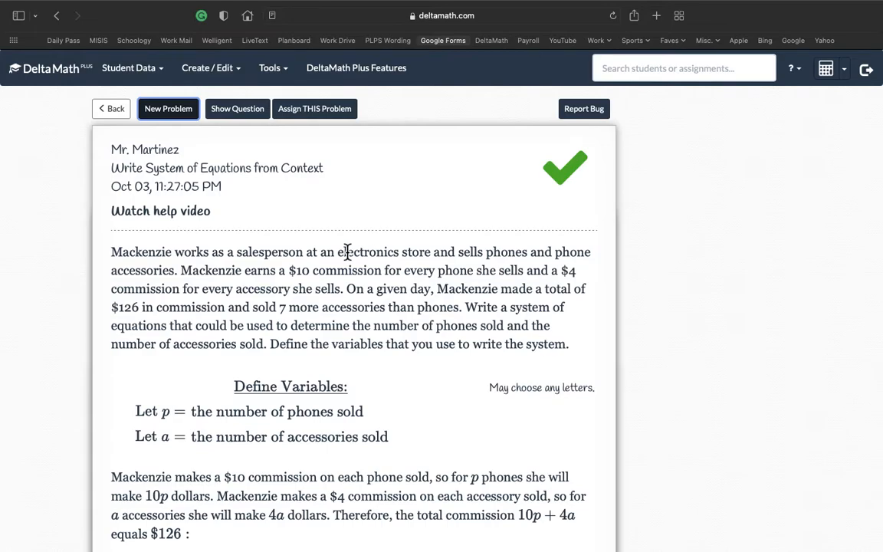
left_click(168, 108)
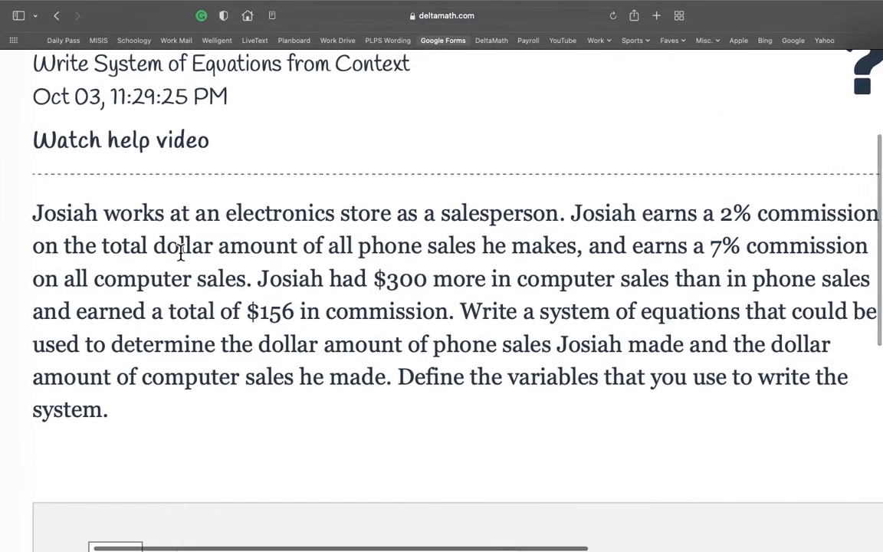
scroll("down", 3)
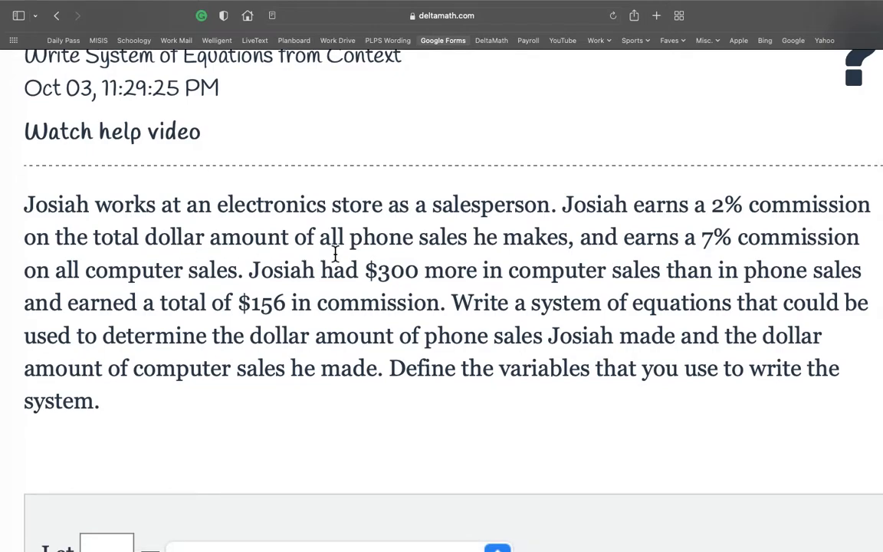
scroll("down", 3)
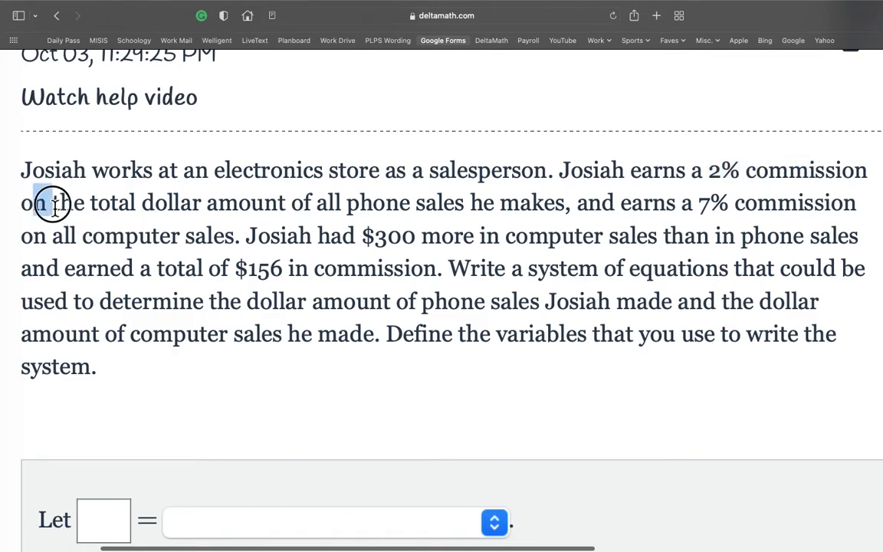
left_click_drag(54, 202, 349, 207)
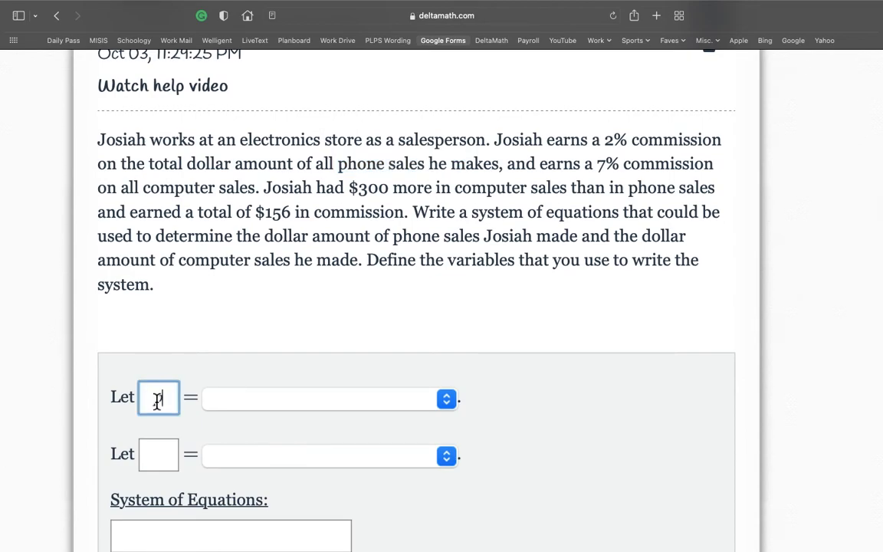
type("c")
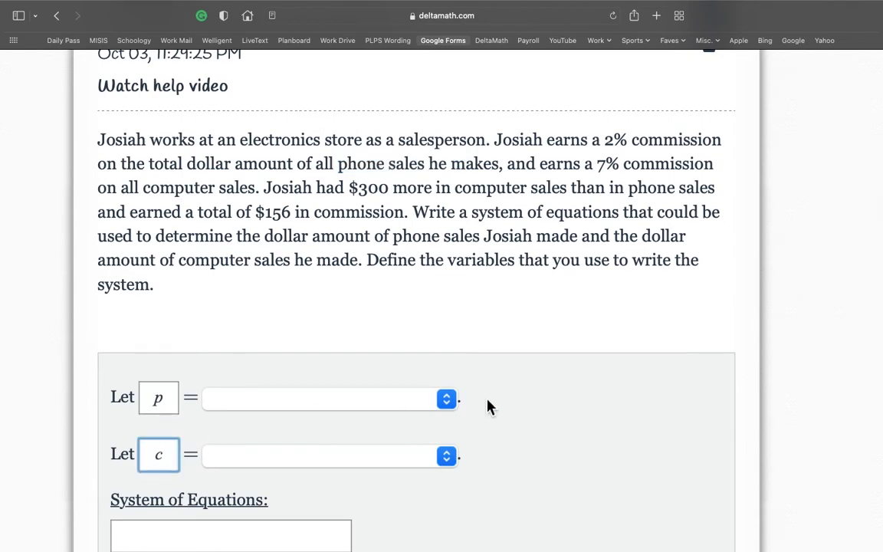
Enter .02p + .07c = 156 as the first equation
left_click(230, 486)
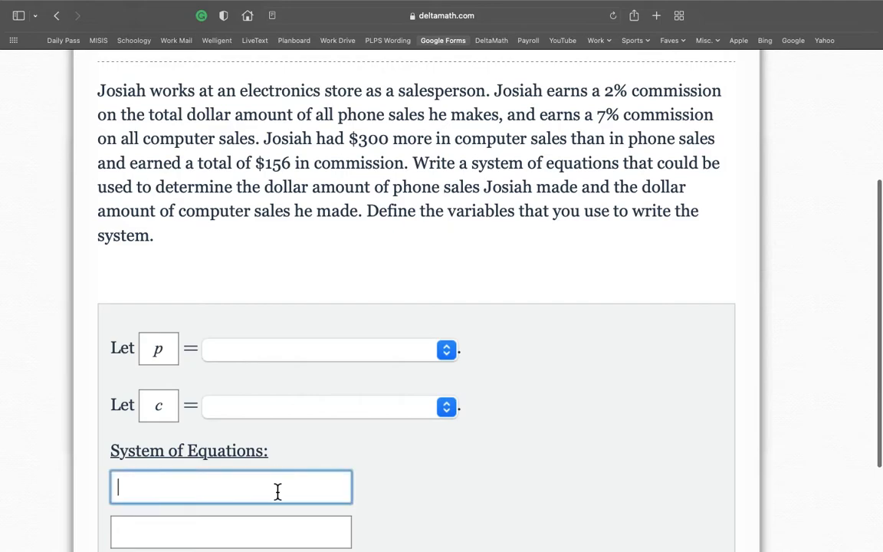
type("p + c =")
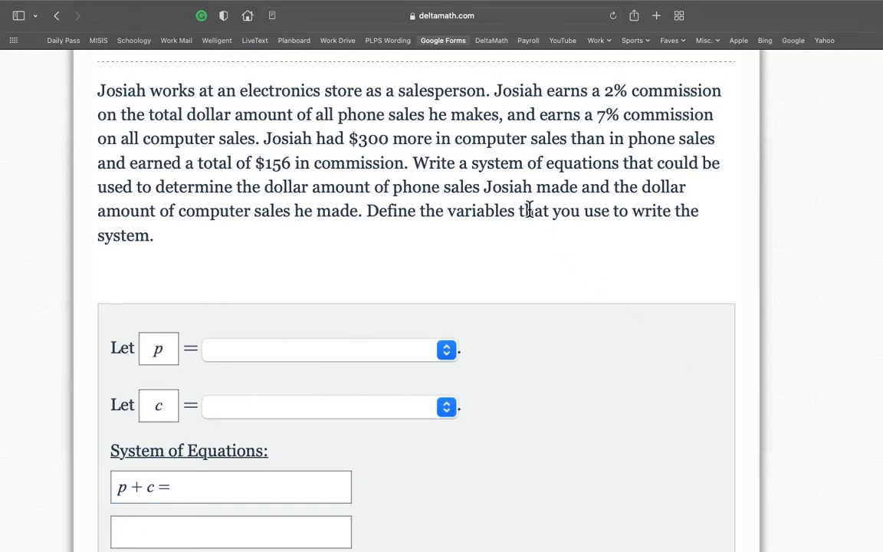
mouse_move(297, 163)
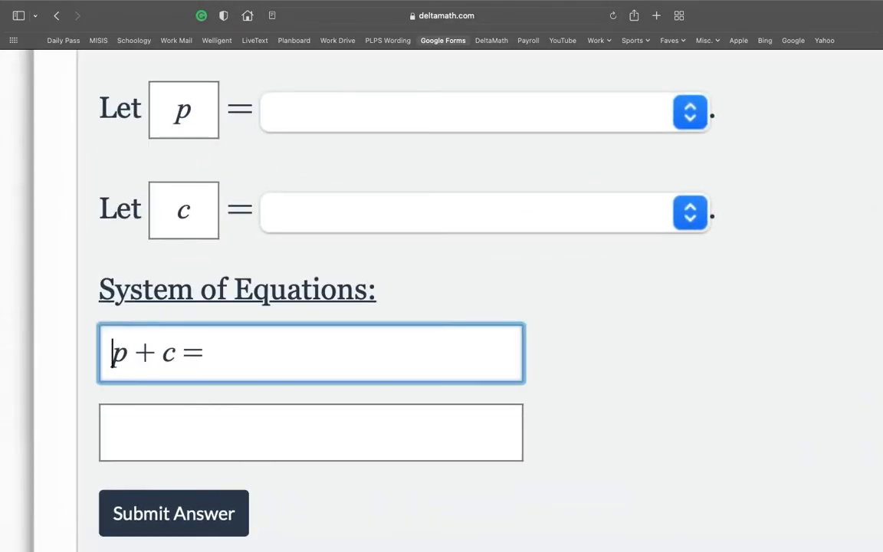
type("2")
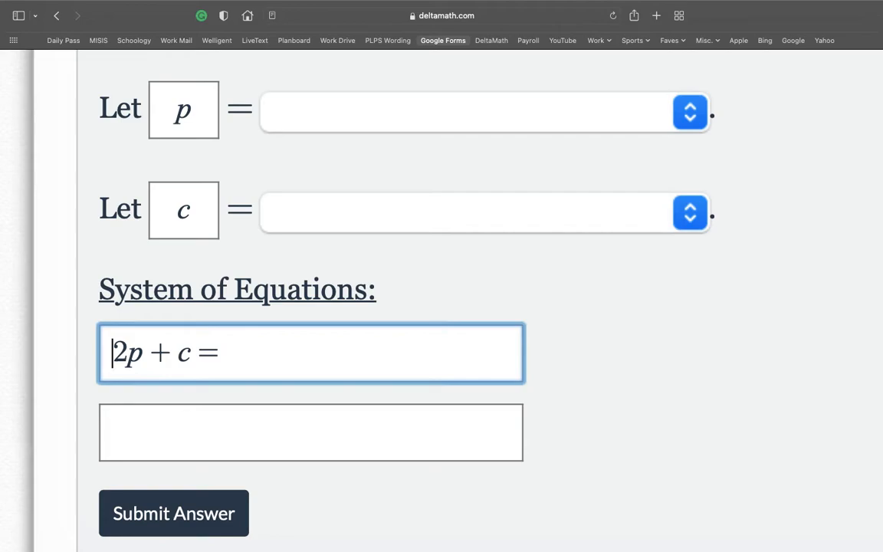
type("0")
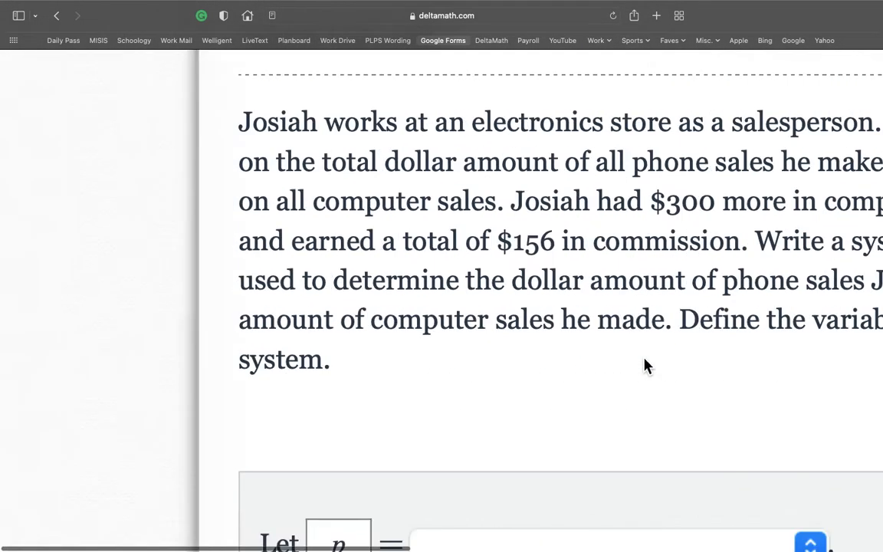
scroll("down", 3)
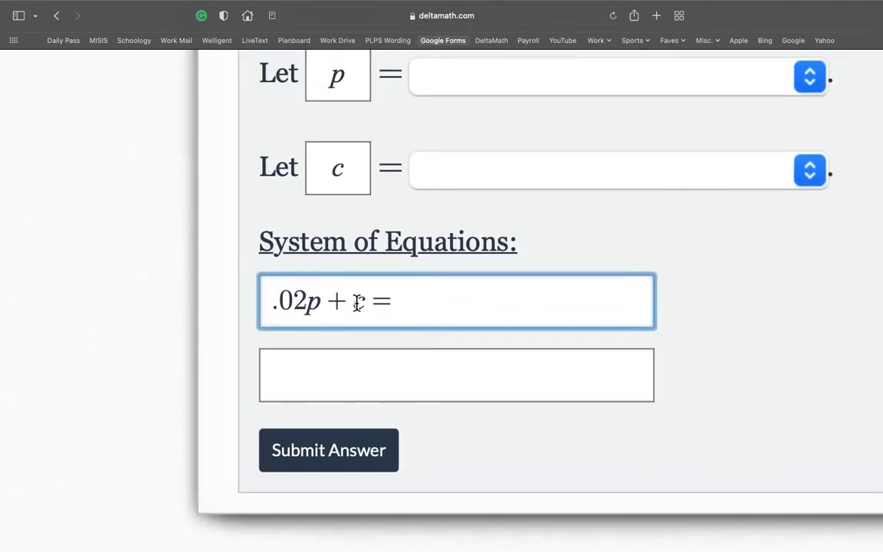
type("7")
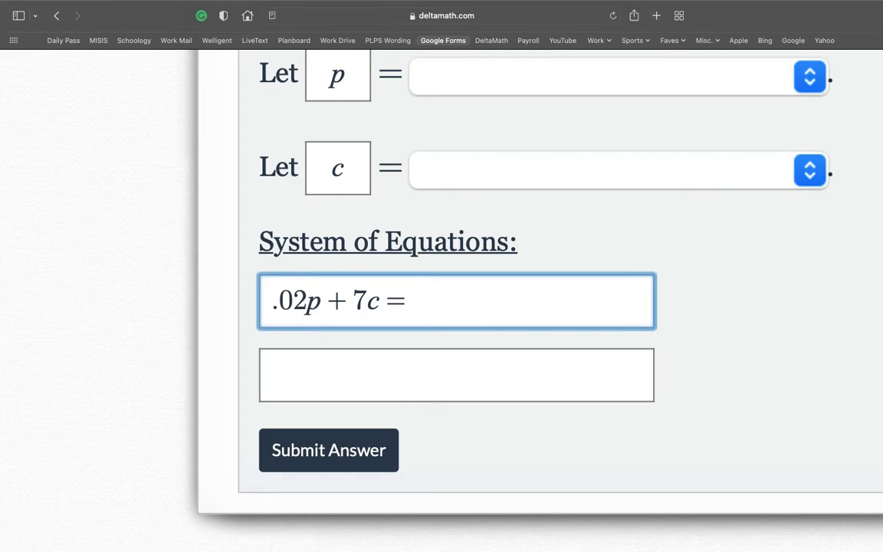
type("0")
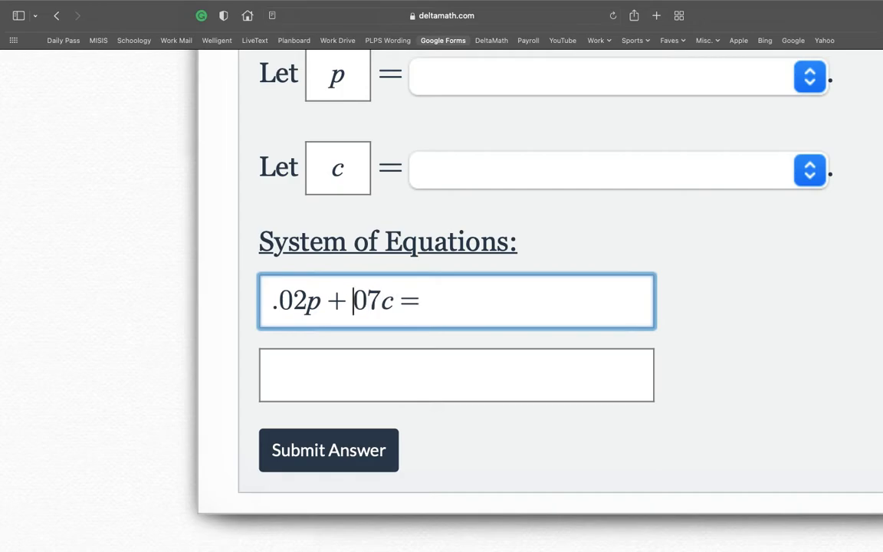
type(".")
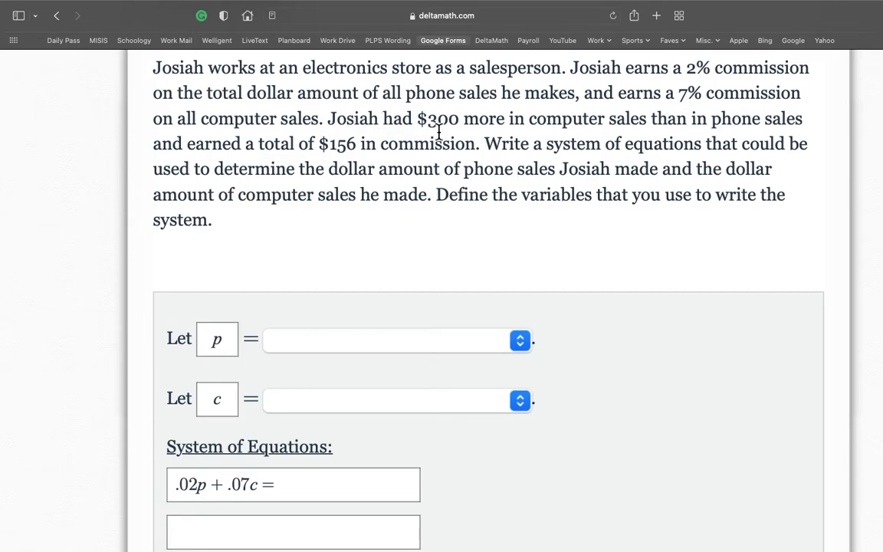
mouse_move(499, 128)
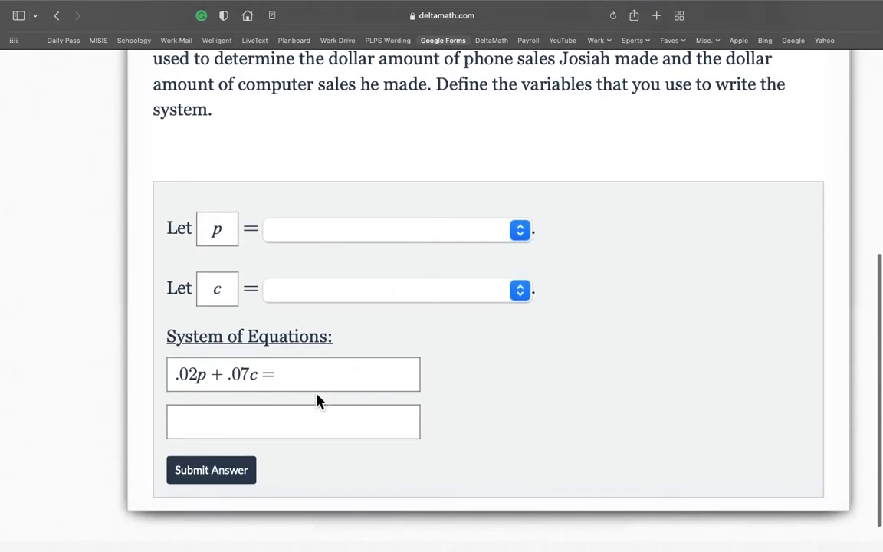
type("1")
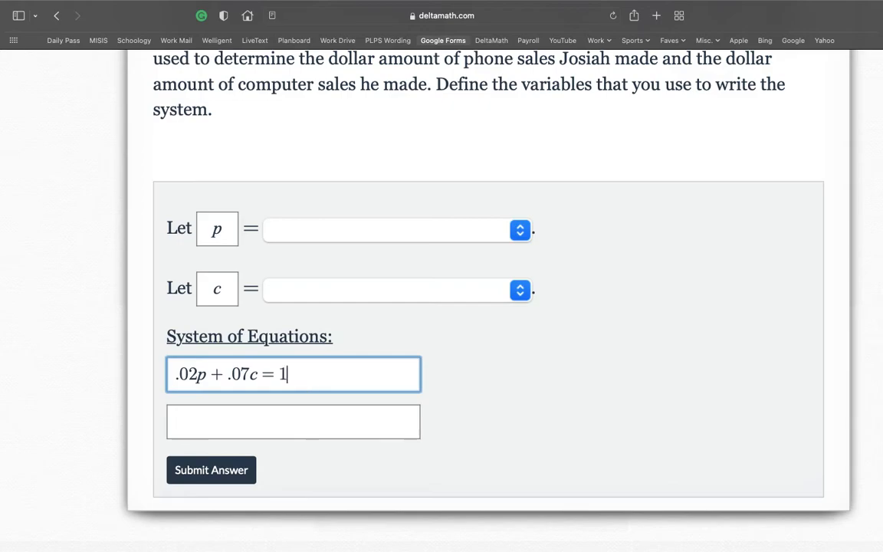
type("56")
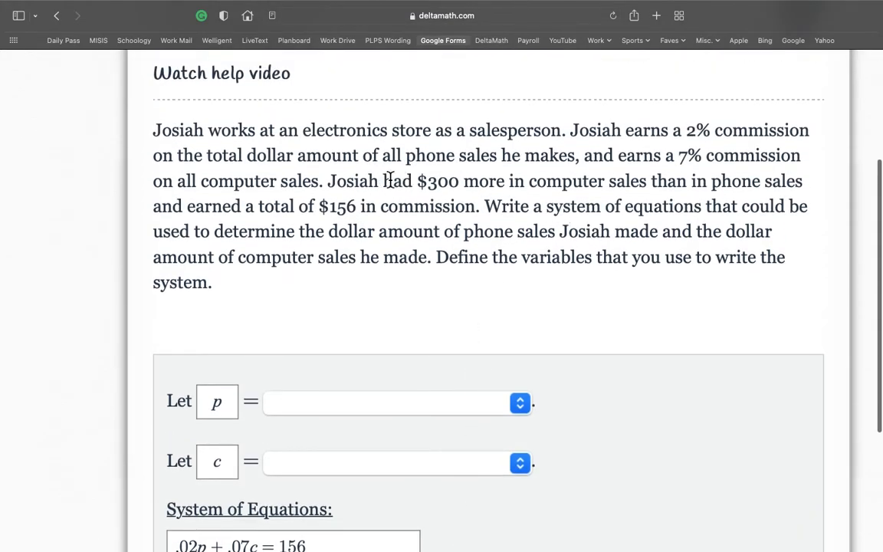
left_click_drag(416, 181, 548, 181)
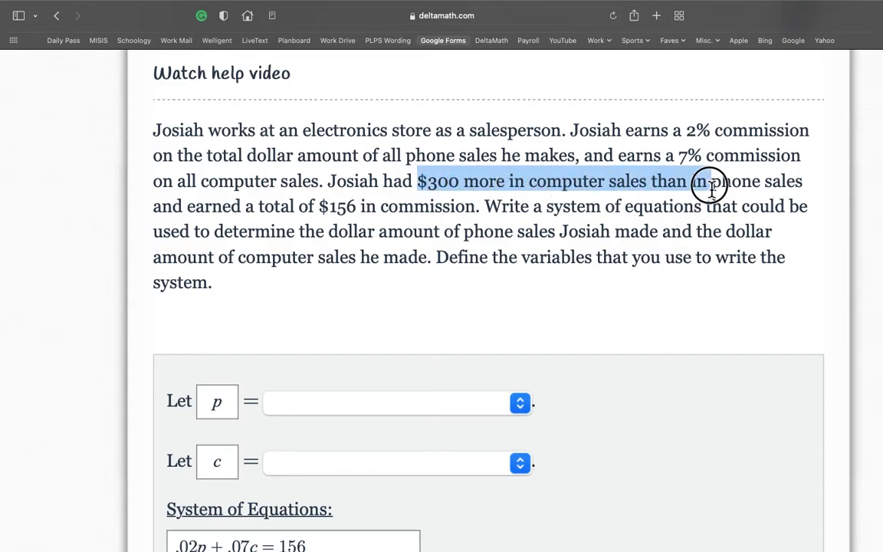
scroll("down", 3)
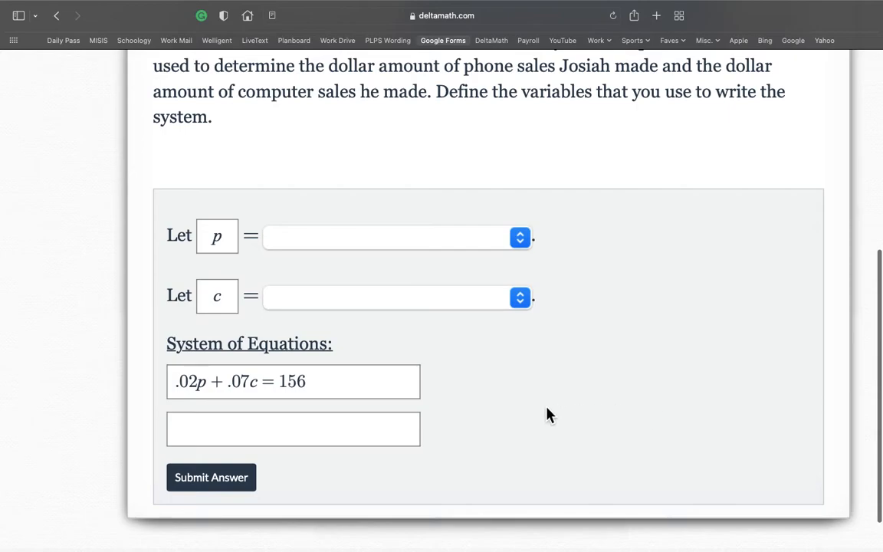
Fill the second equation box with c = p + 300
left_click(293, 437)
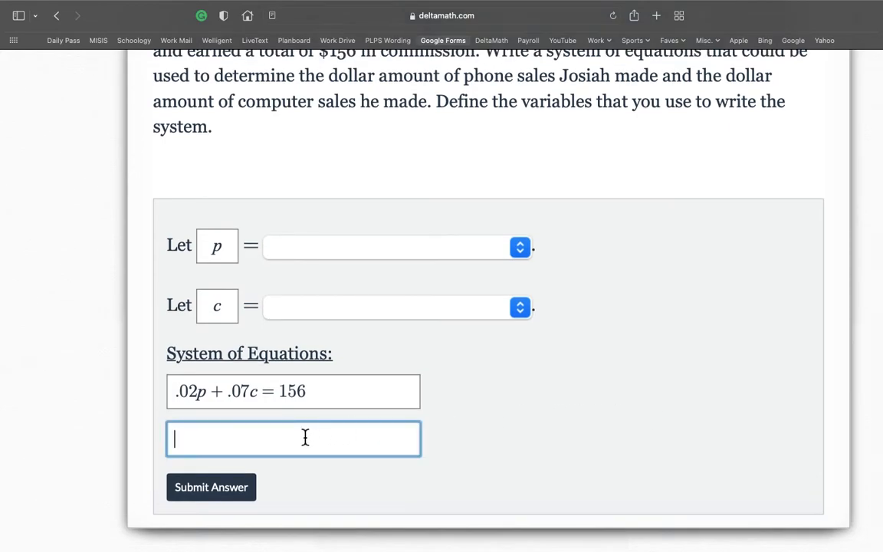
type("c =")
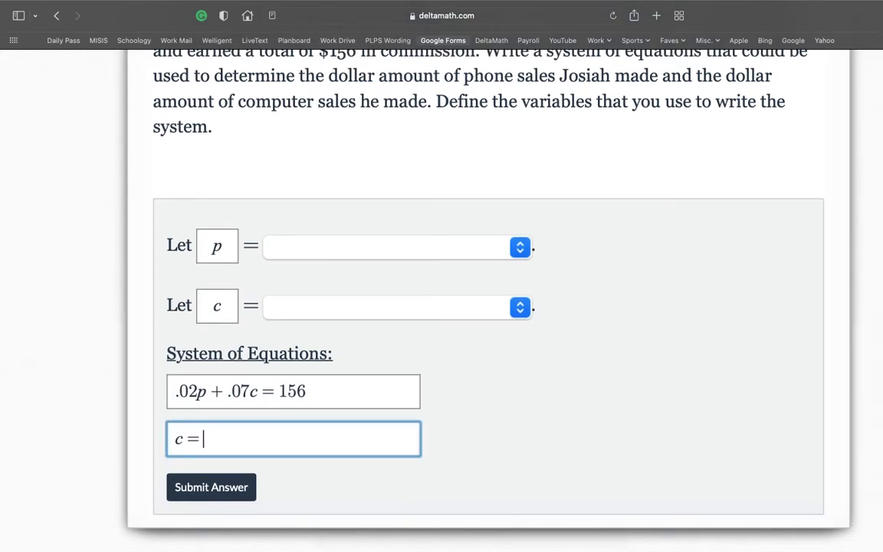
type("p")
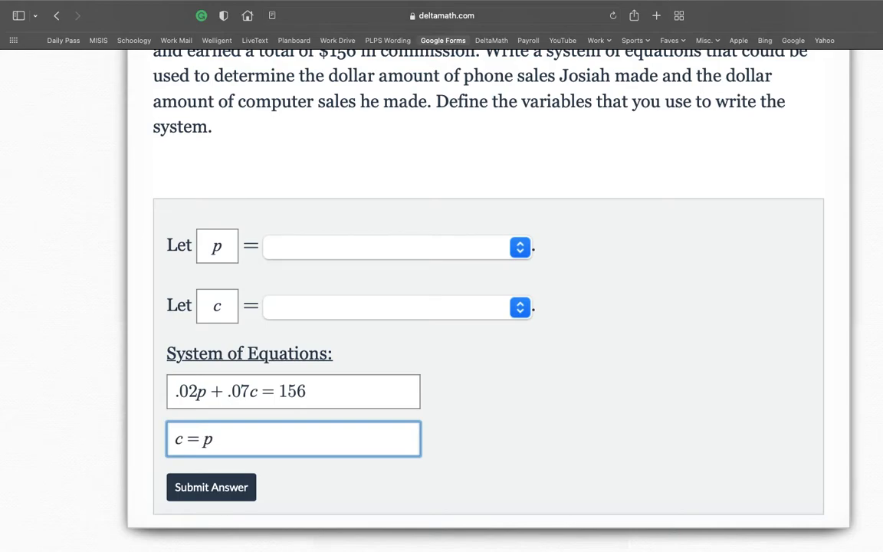
type("+ 300")
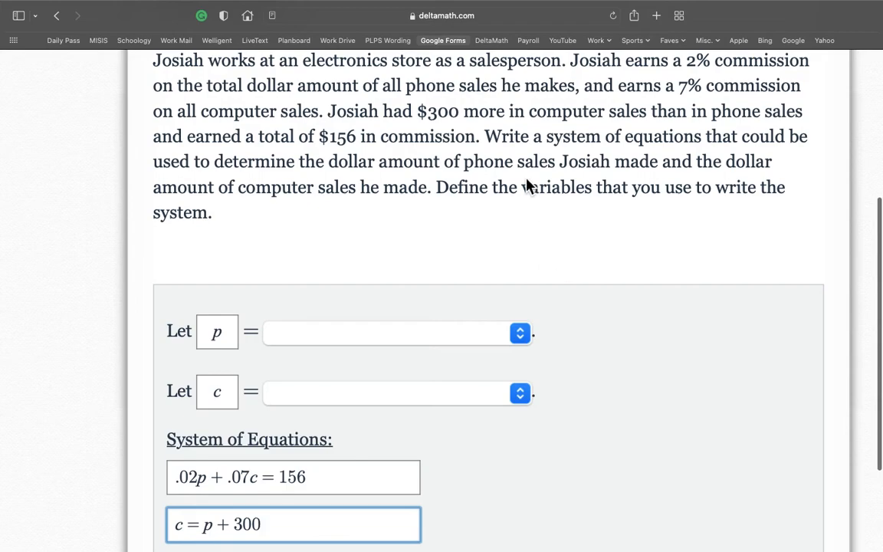
mouse_move(502, 135)
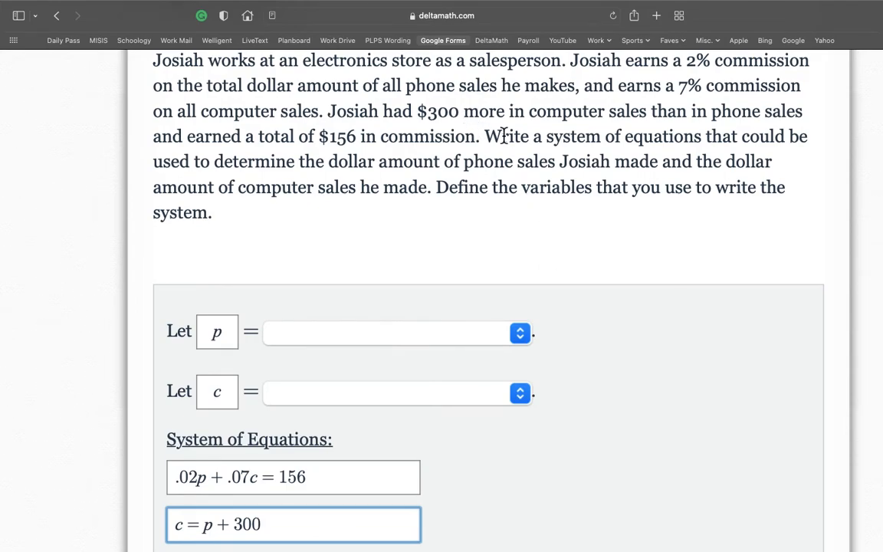
scroll("down", 3)
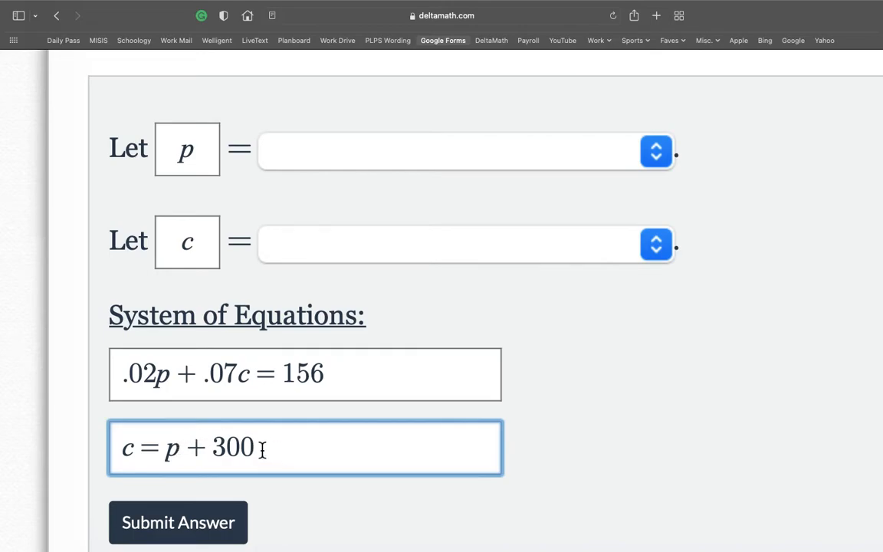
left_click(653, 349)
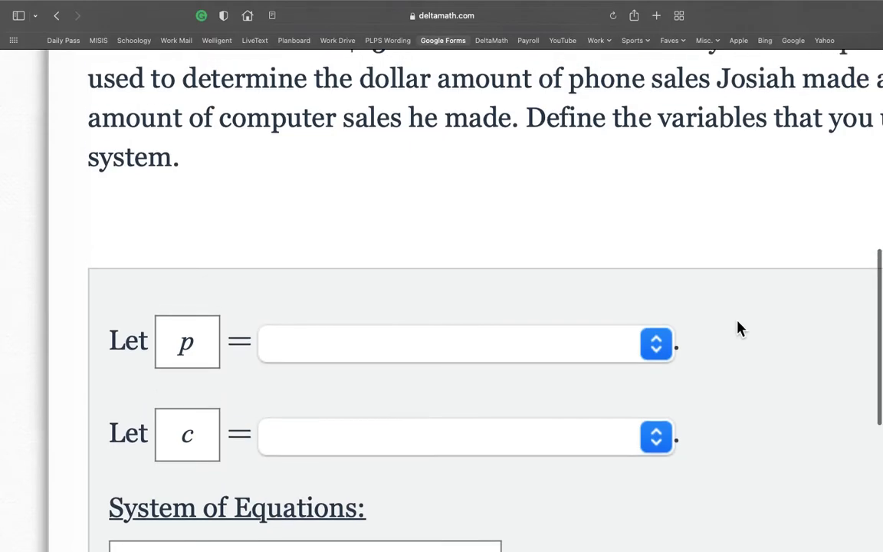
scroll("down", 3)
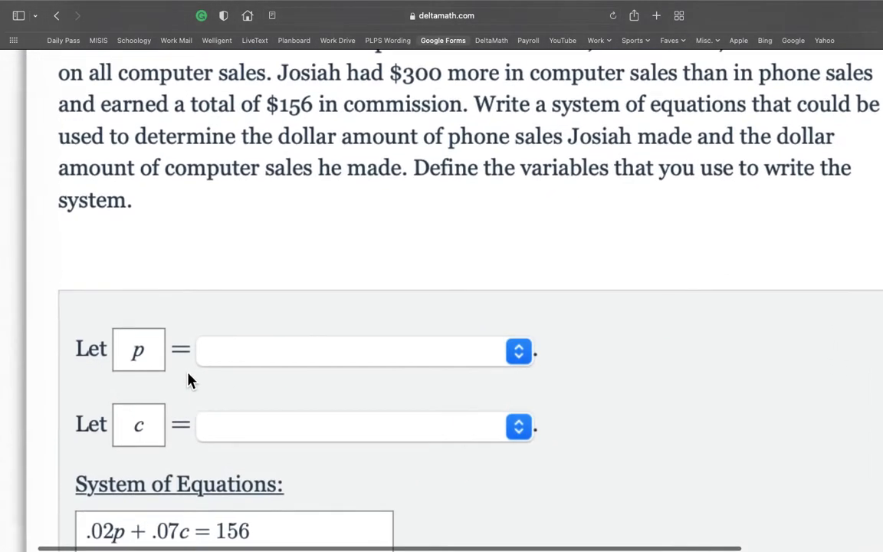
scroll("down", 3)
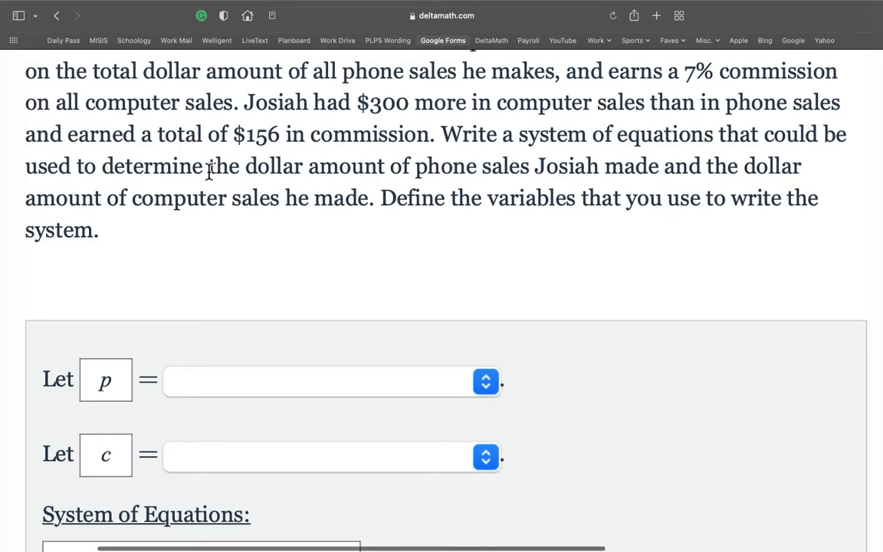
Choose 'the number of dollars in phone sales' for p and 'computer sales' for c
left_click_drag(208, 167, 472, 198)
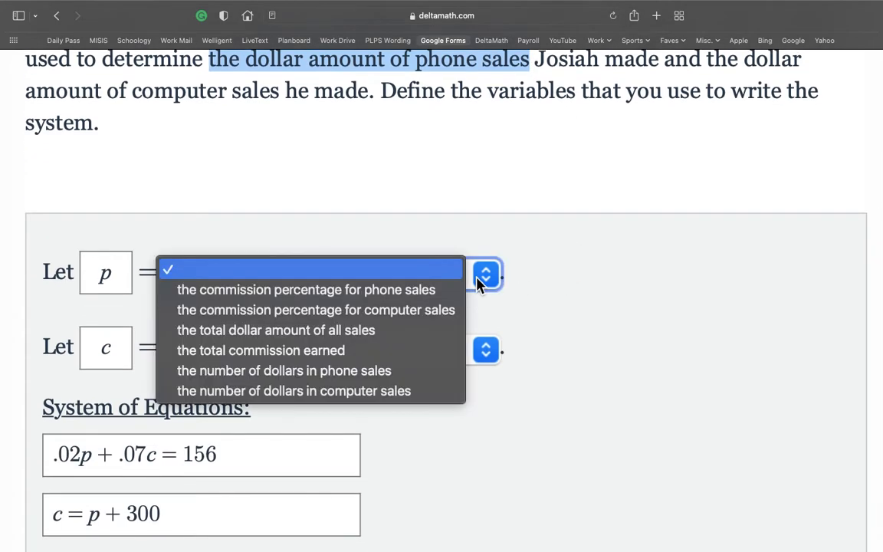
mouse_move(391, 295)
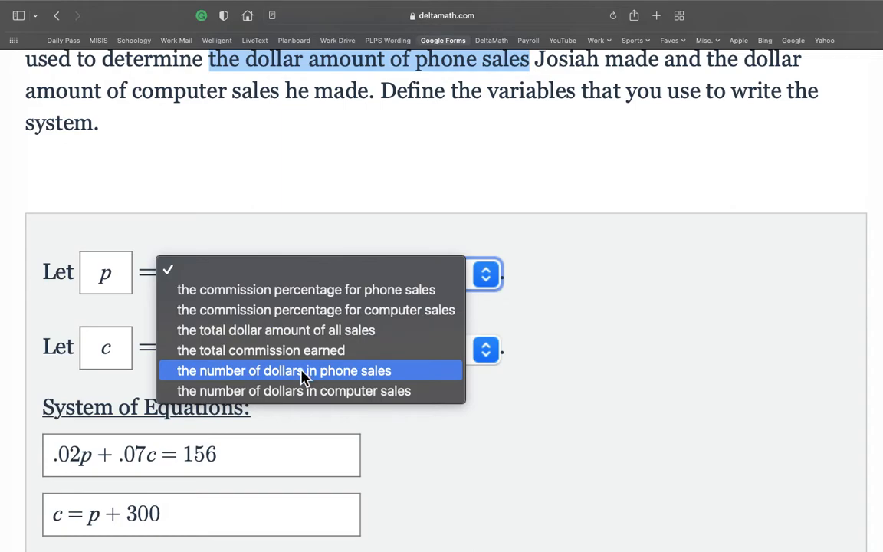
mouse_move(306, 371)
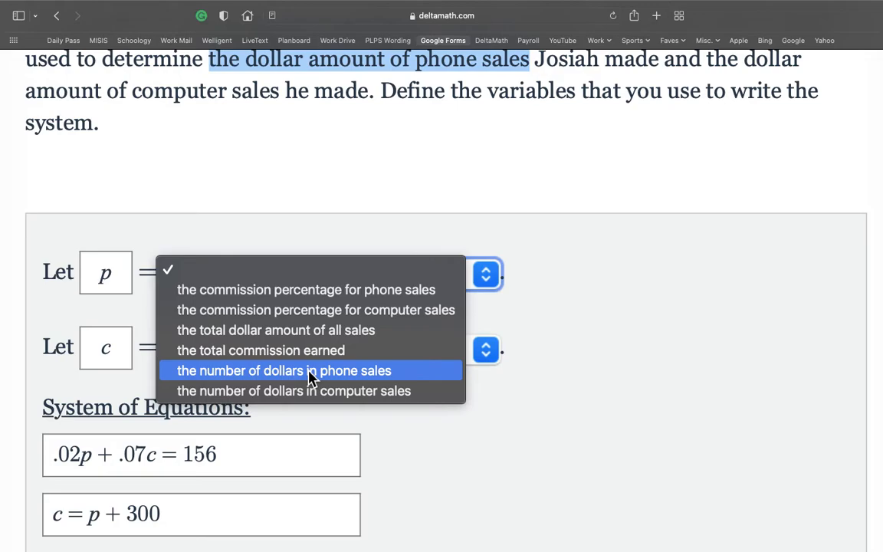
left_click(283, 370)
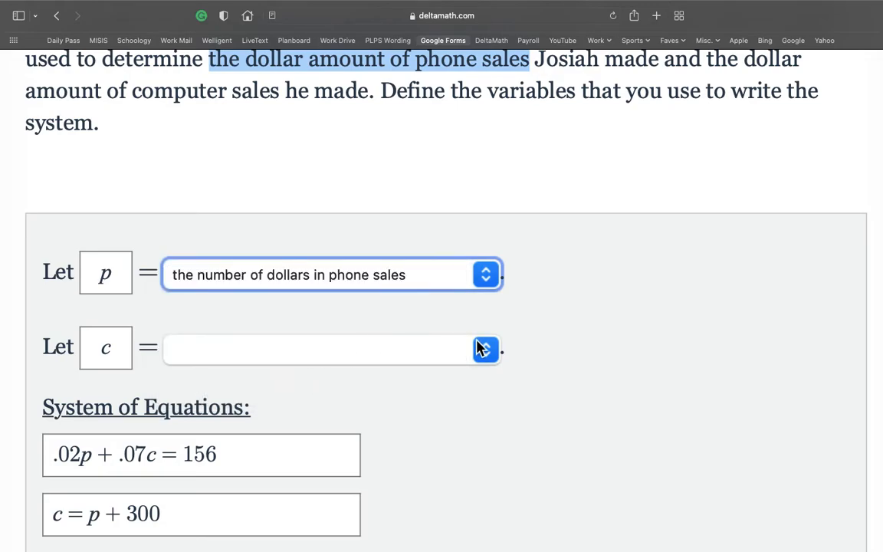
left_click(485, 349)
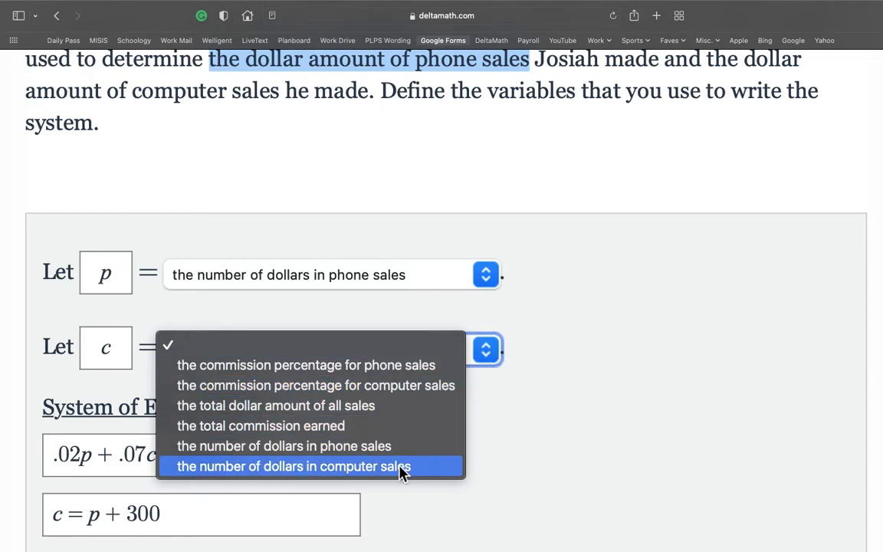
left_click(294, 466)
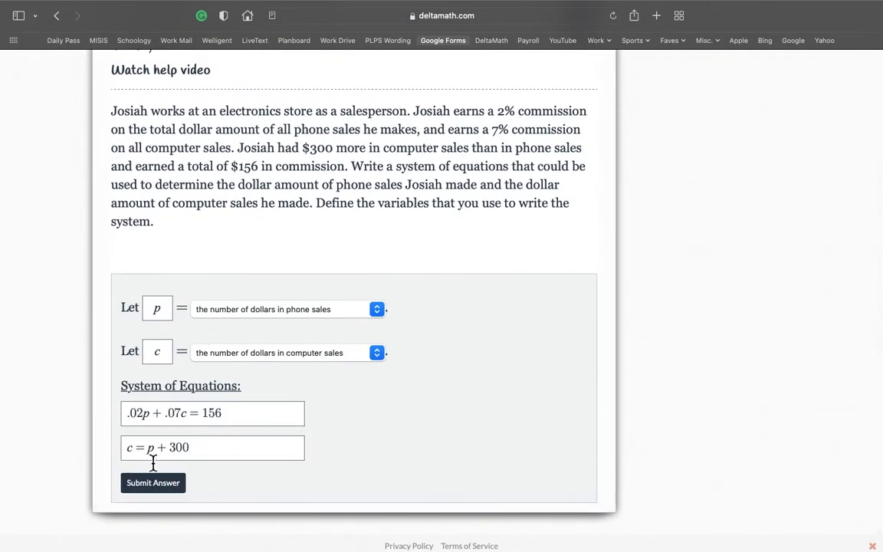
Submit the Josiah commission system and confirm with Yes
left_click(153, 482)
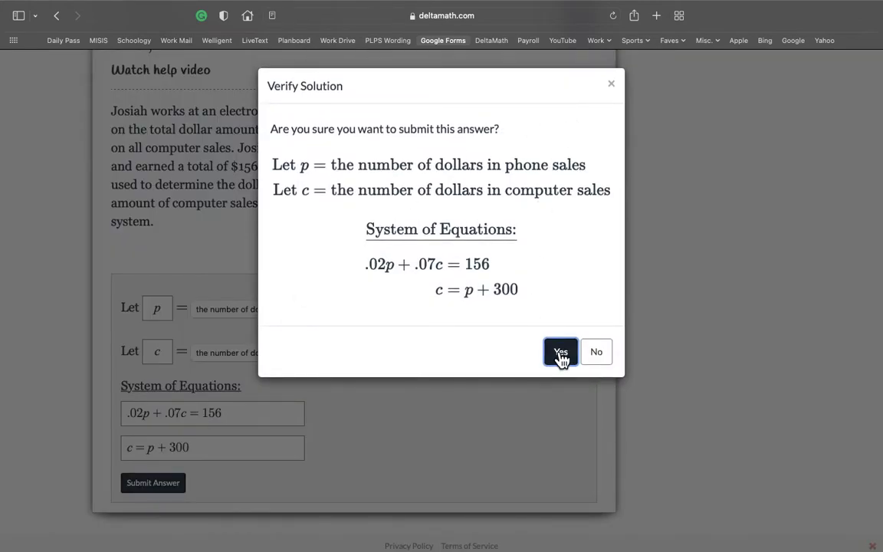
left_click(560, 351)
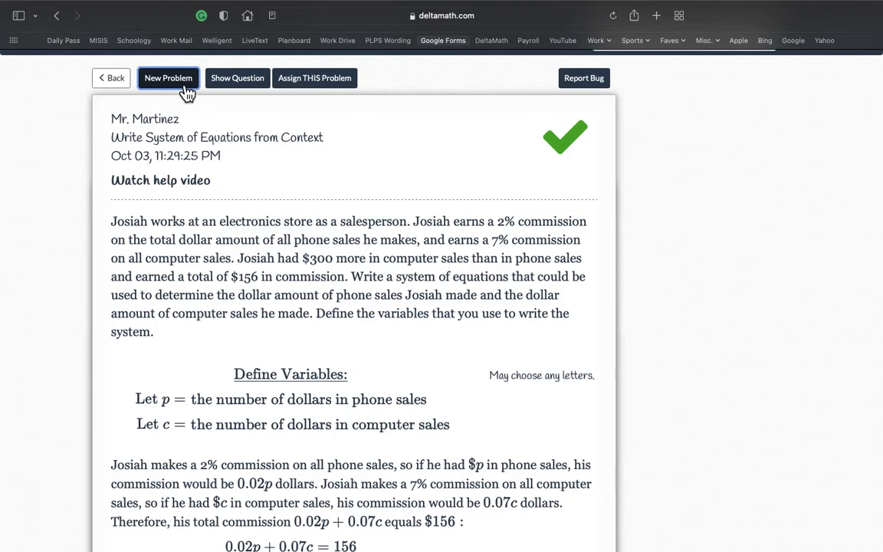
Cycle new problems until Parker's taco and burrito problem shows its answer fields
left_click(167, 77)
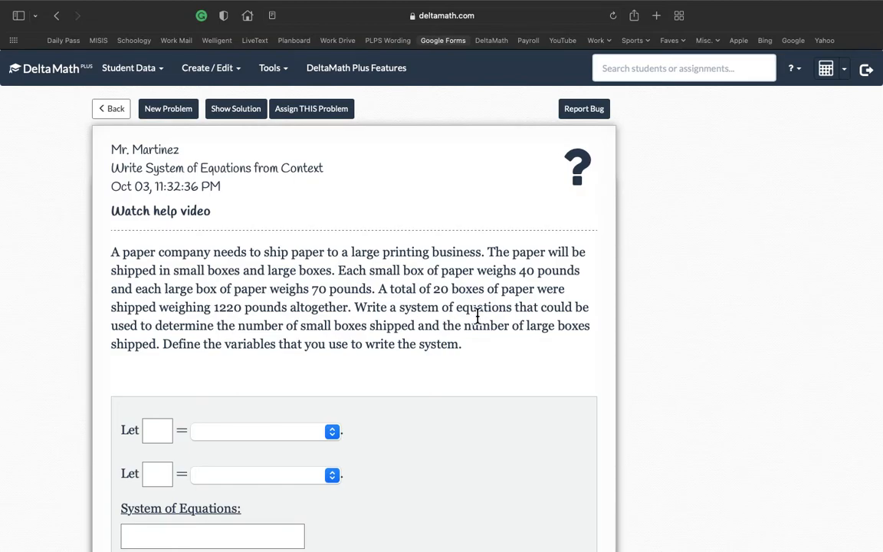
left_click(167, 108)
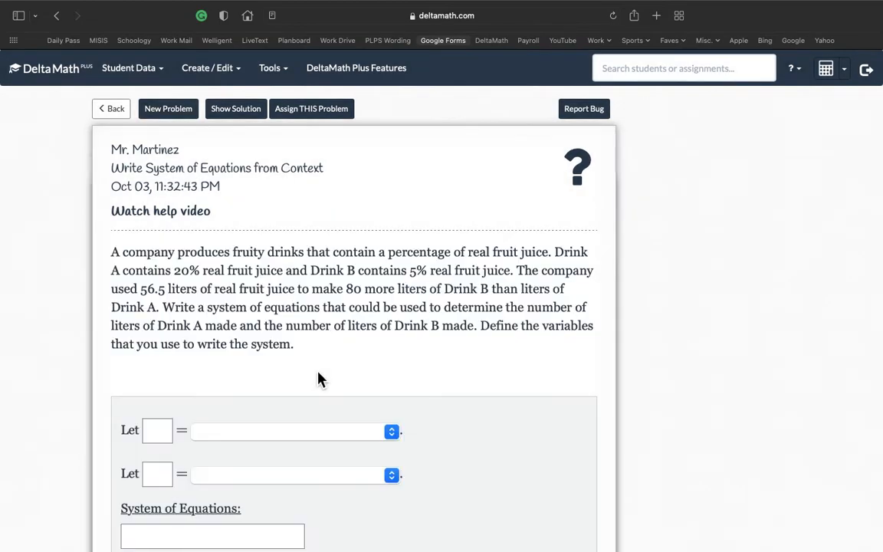
mouse_move(387, 343)
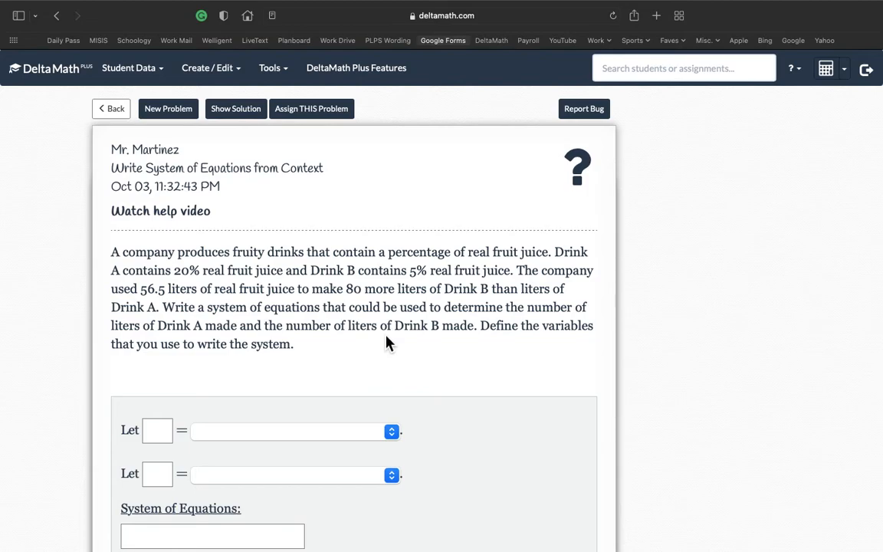
left_click(168, 108)
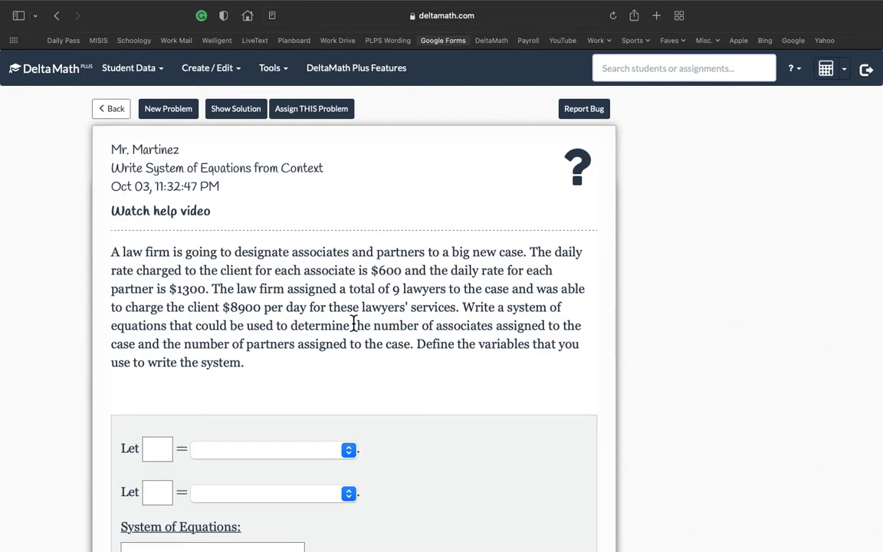
left_click(168, 108)
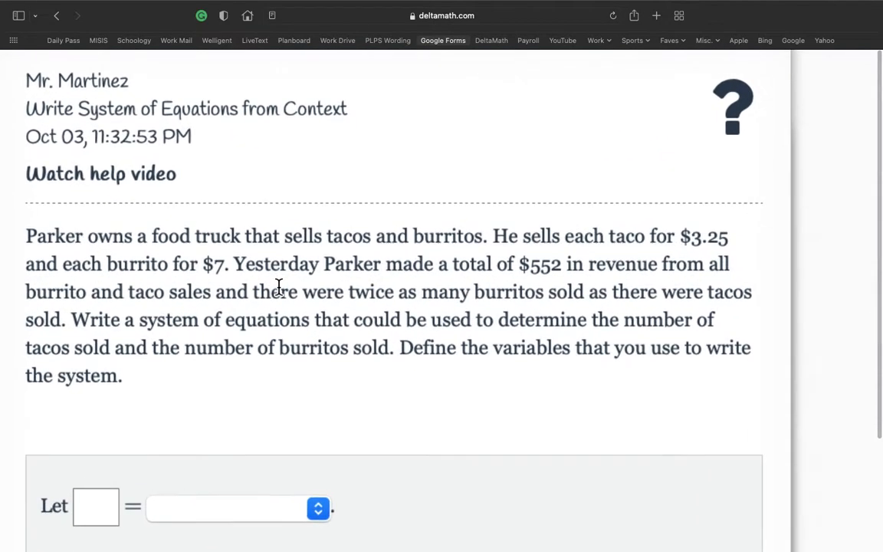
scroll("down", 3)
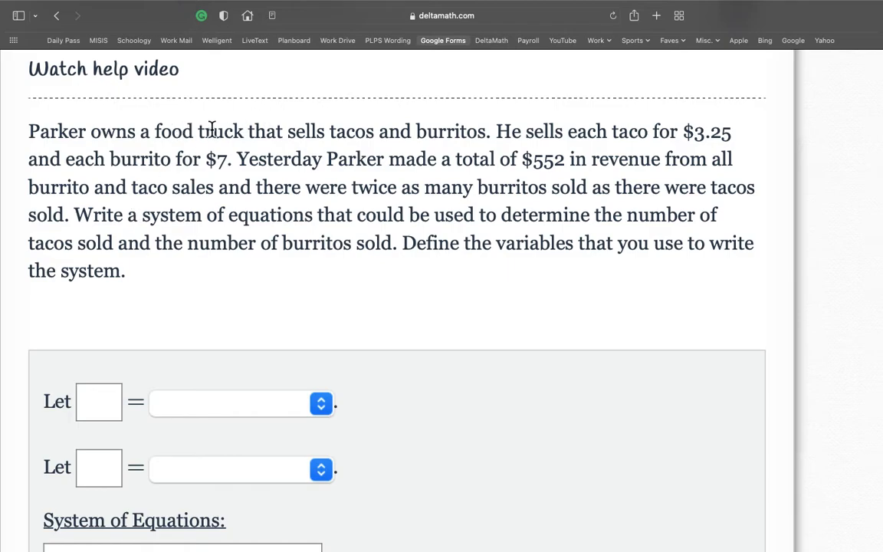
Enter t and b as the two variable names
scroll("down", 3)
type("t")
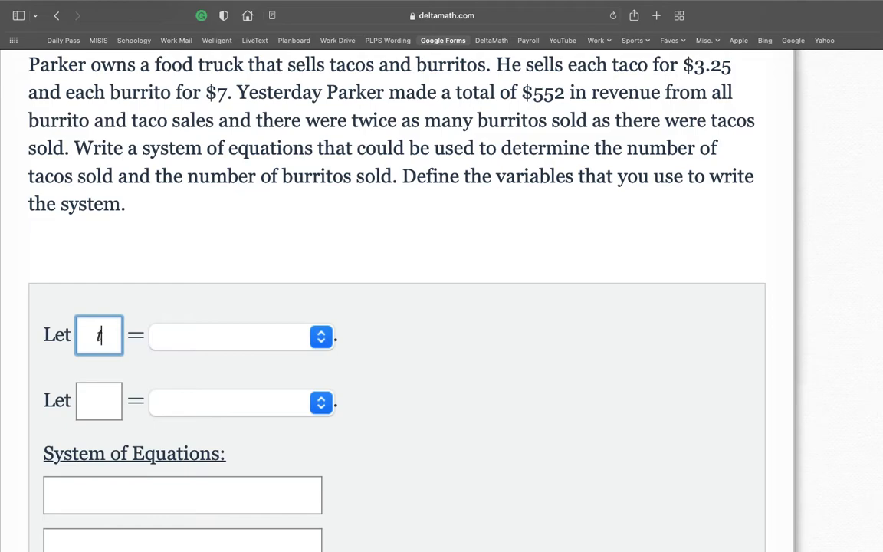
type("b")
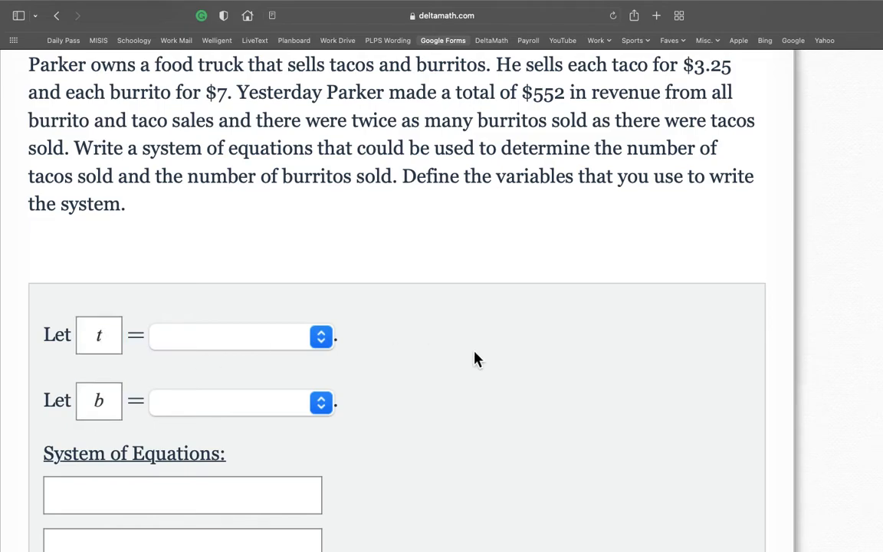
scroll("down", 3)
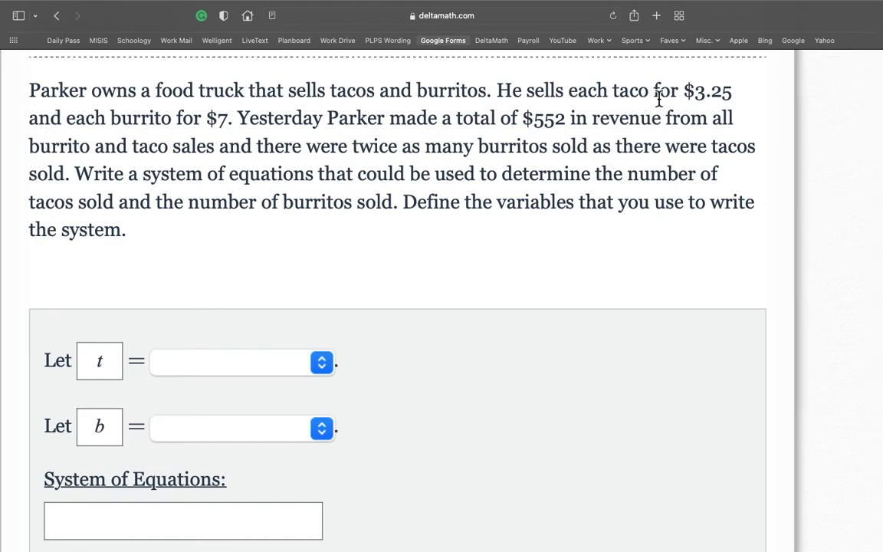
scroll("down", 3)
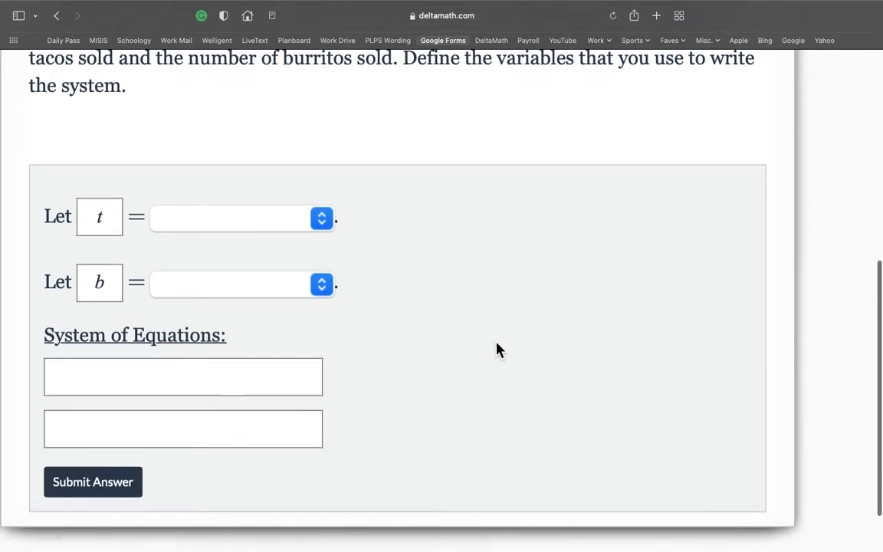
Type 3.25t + 7b = 552 into the first equation box
left_click(183, 367)
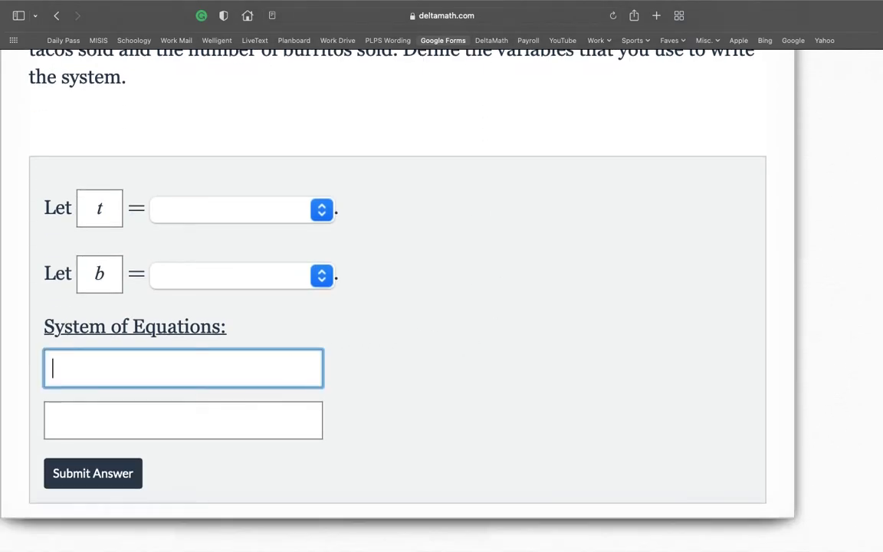
type("t +")
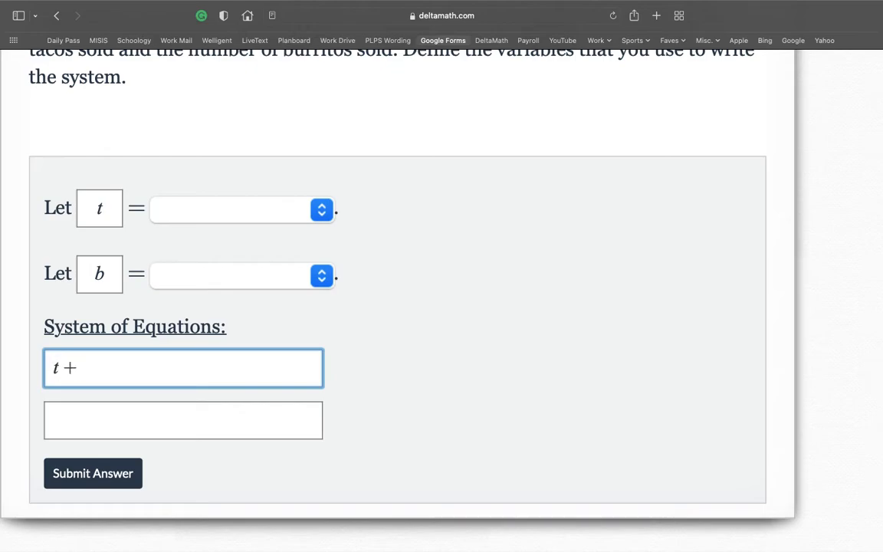
type("b =")
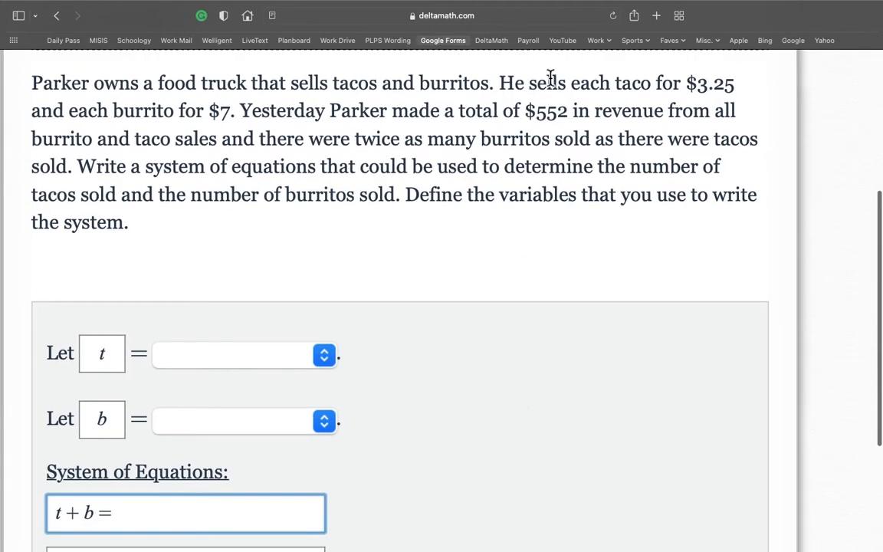
mouse_move(218, 263)
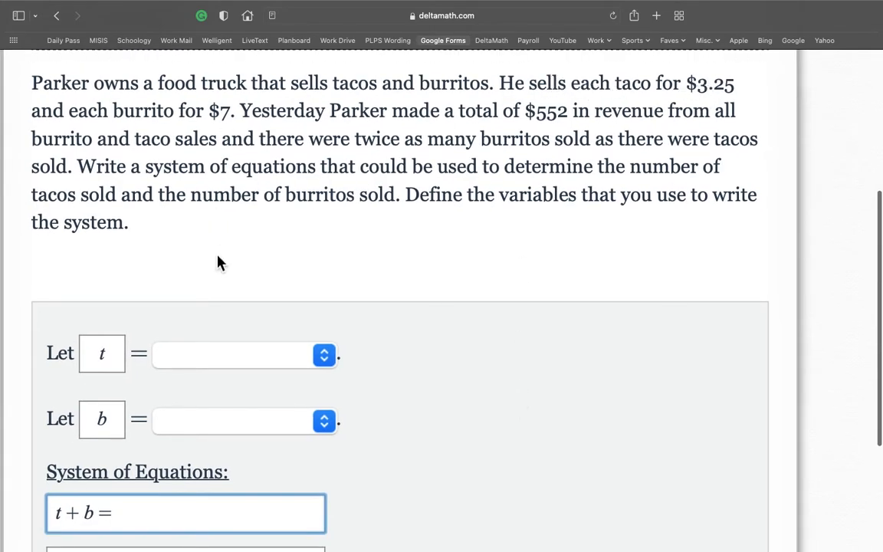
scroll("down", 3)
type("3")
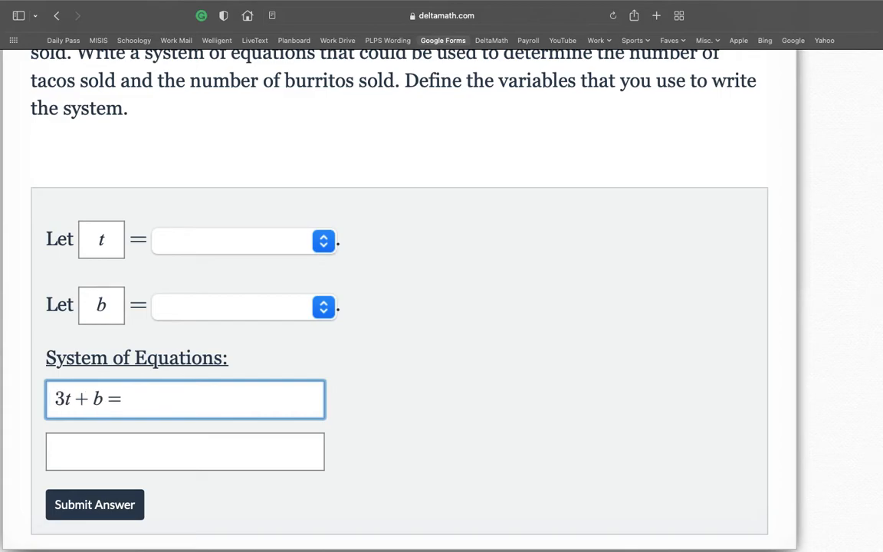
type(".25")
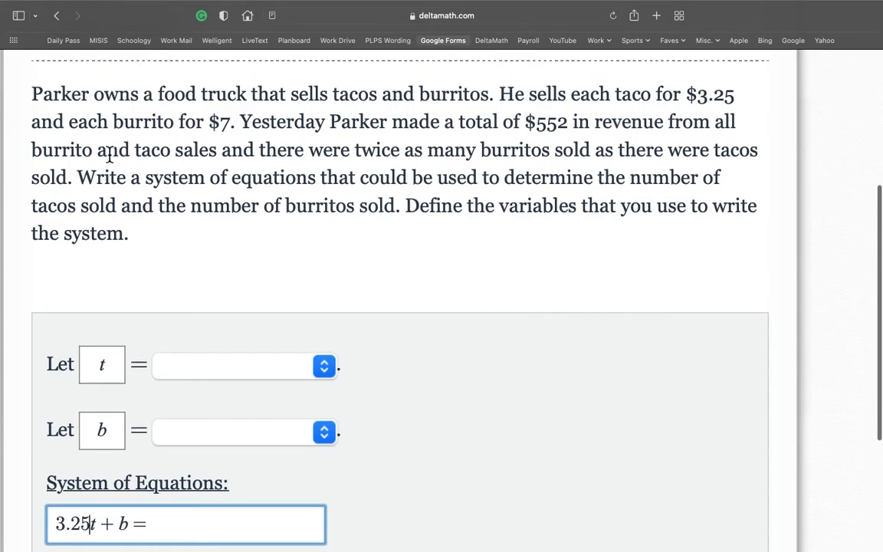
scroll("down", 3)
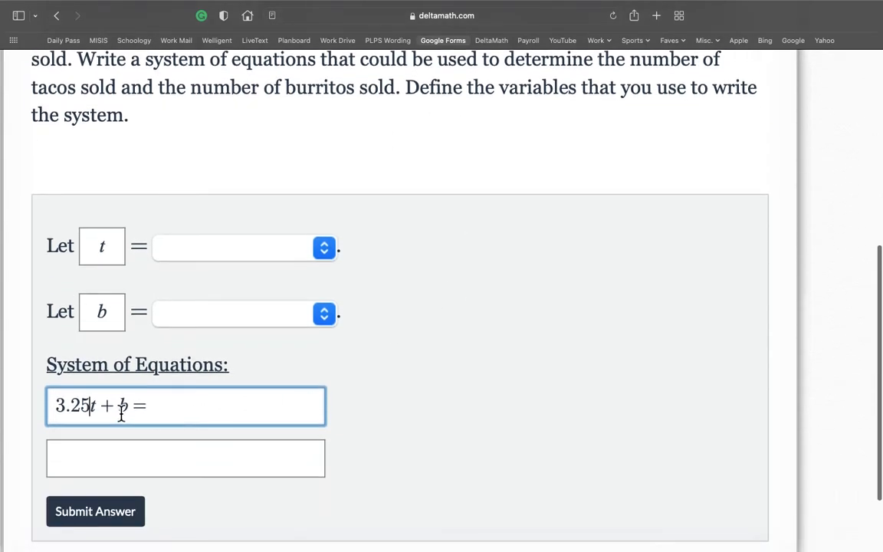
type("7")
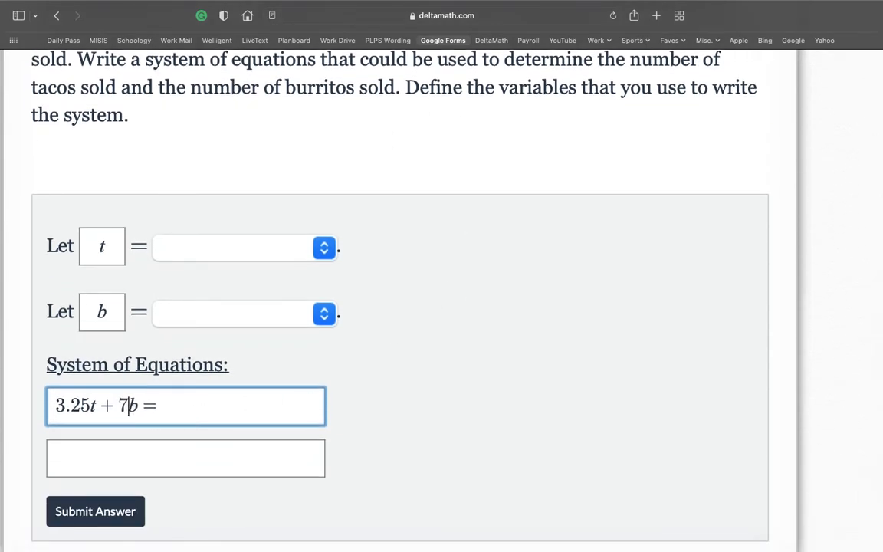
scroll("down", 3)
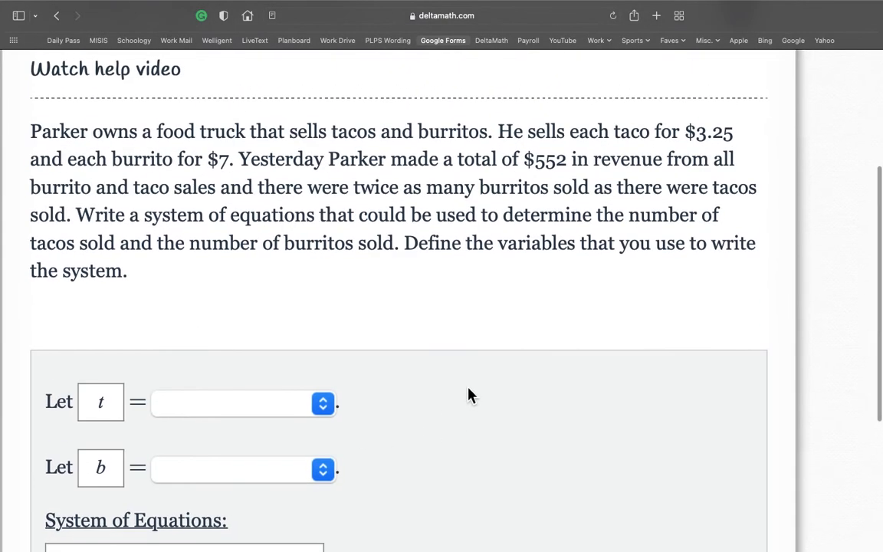
mouse_move(525, 214)
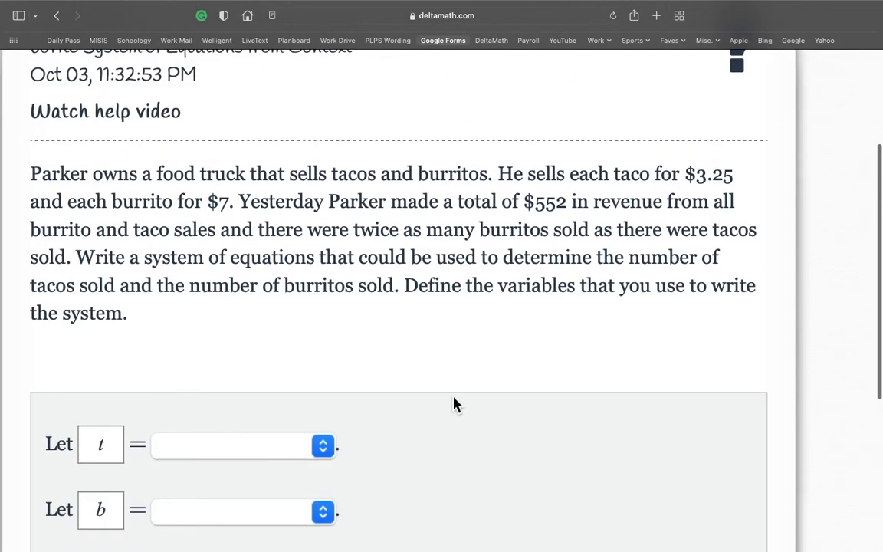
mouse_move(59, 268)
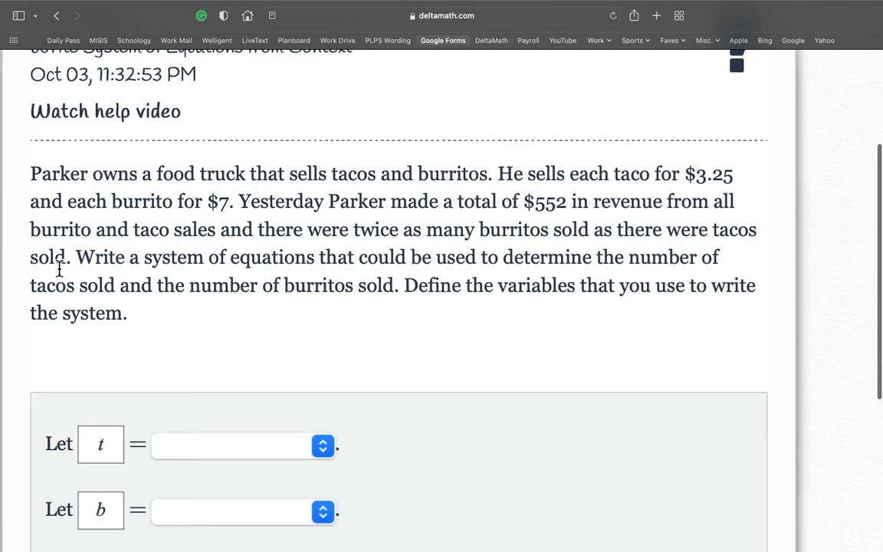
mouse_move(280, 235)
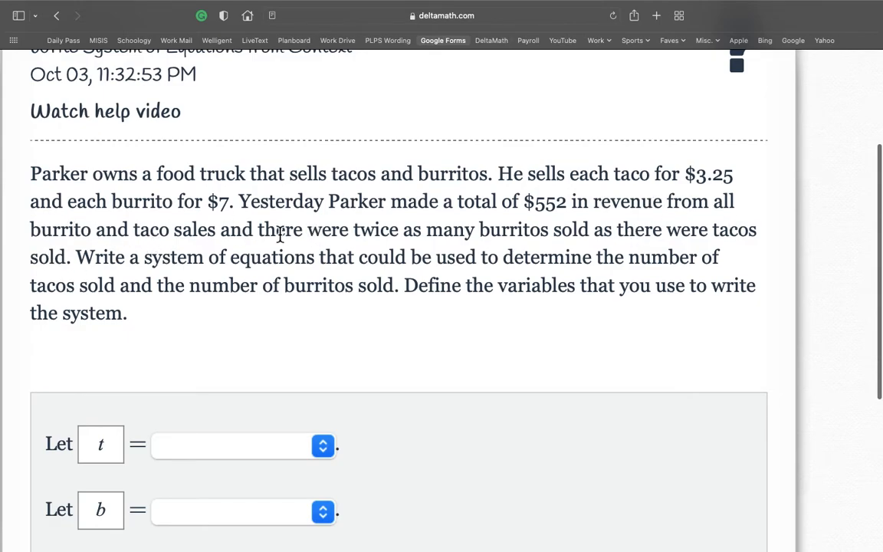
Highlight the 'twice as many burritos' condition in the problem text
left_click_drag(258, 229, 475, 229)
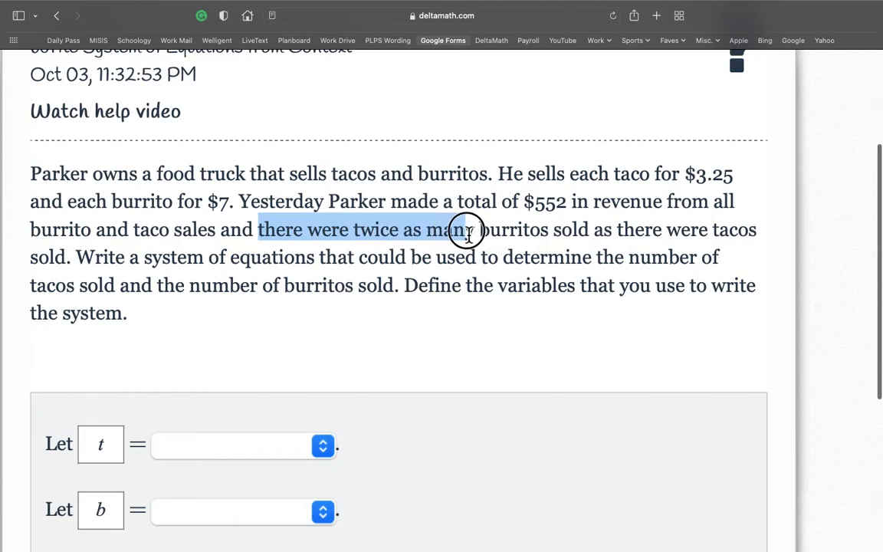
left_click_drag(467, 229, 663, 229)
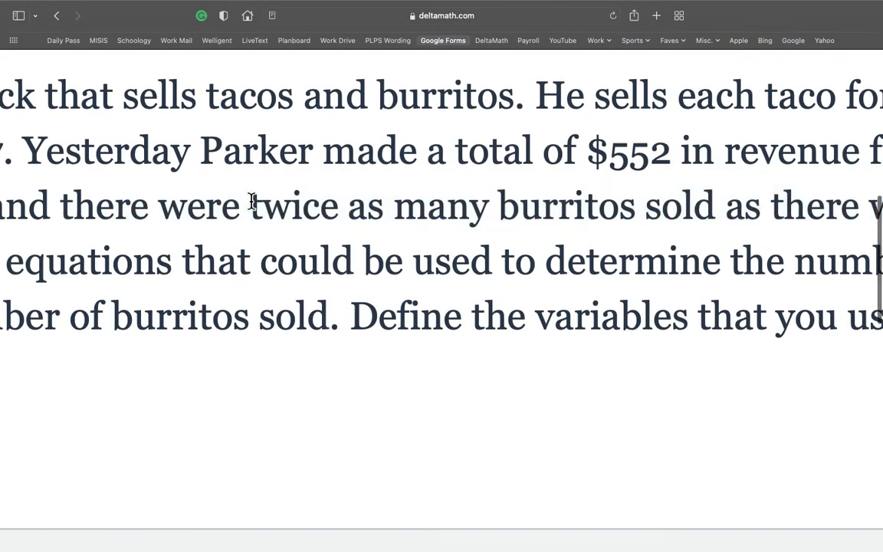
double_click(293, 205)
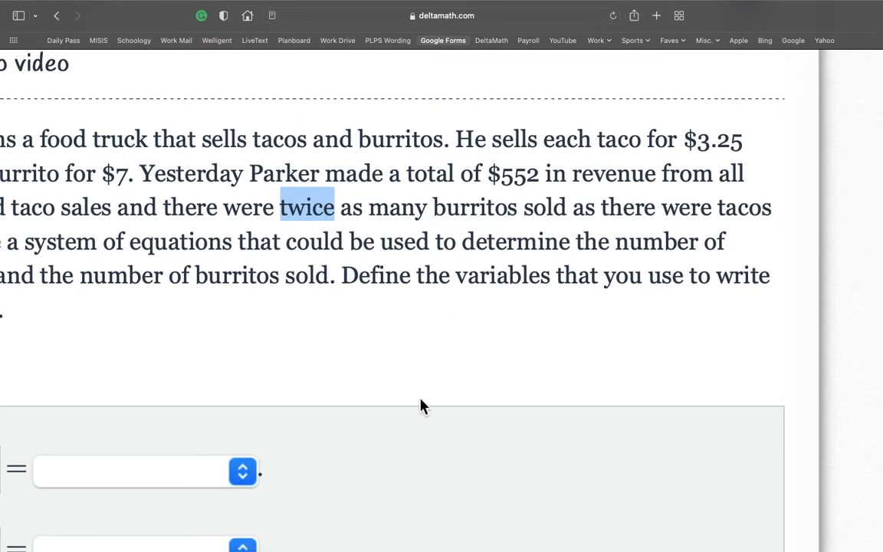
scroll("down", 3)
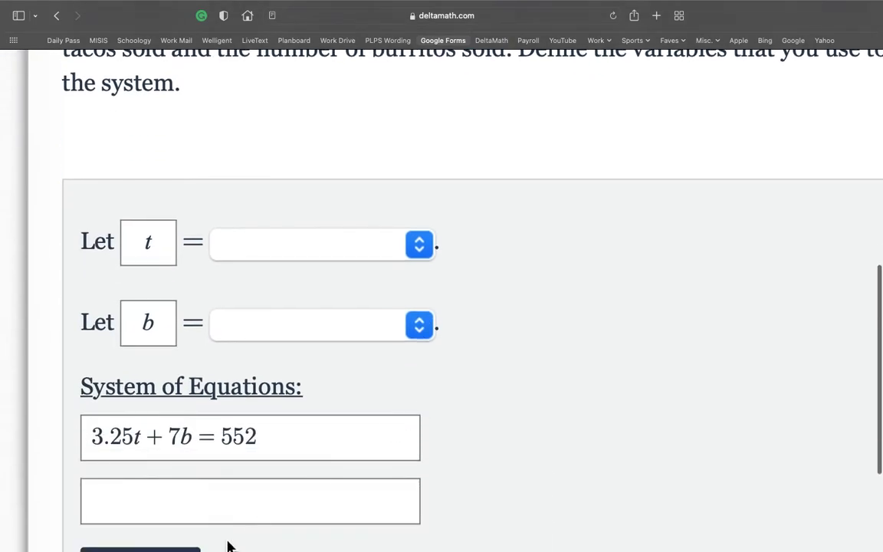
Write the second equation as b = 2t, correcting the variable order
type("b")
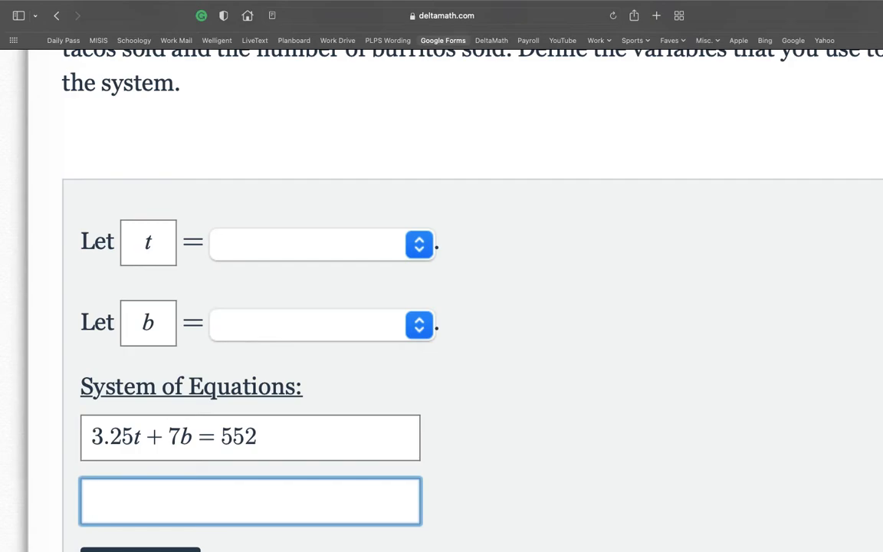
type("t =")
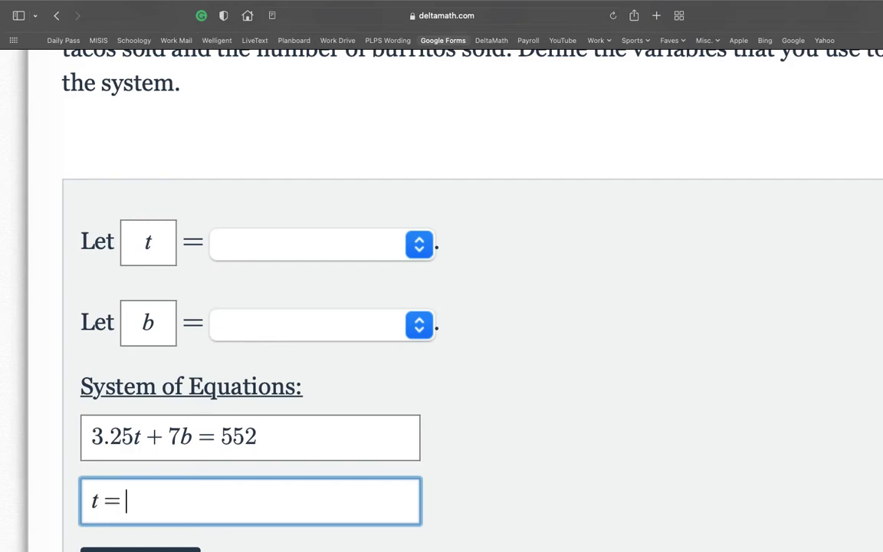
type("2")
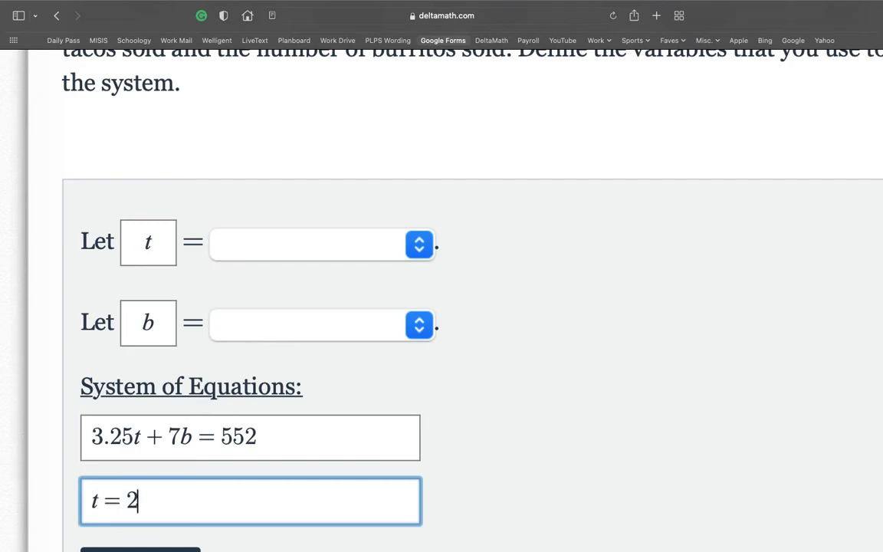
type("b")
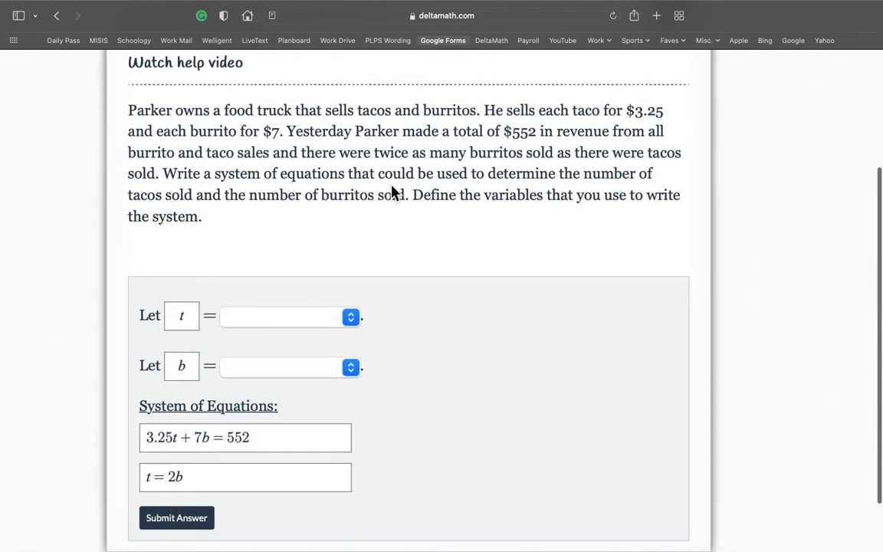
double_click(389, 151)
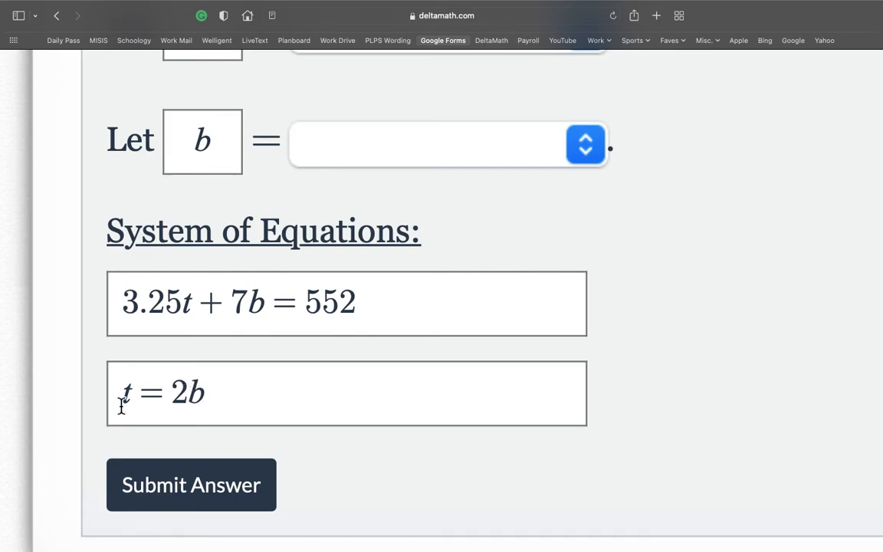
mouse_move(686, 358)
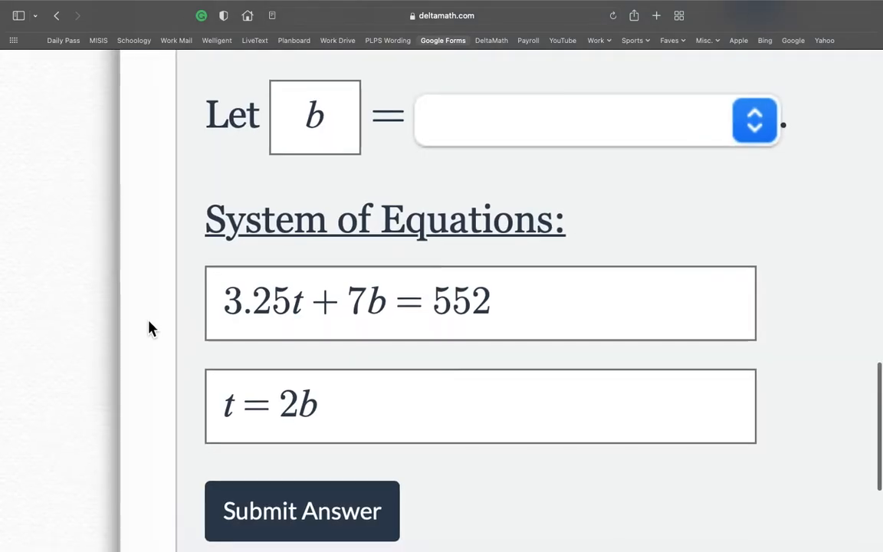
left_click(263, 413)
type("b")
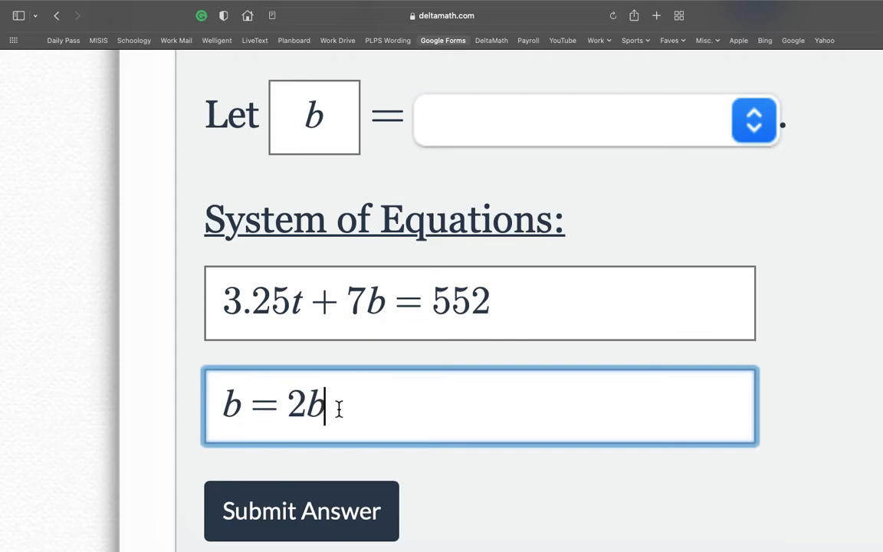
type("t")
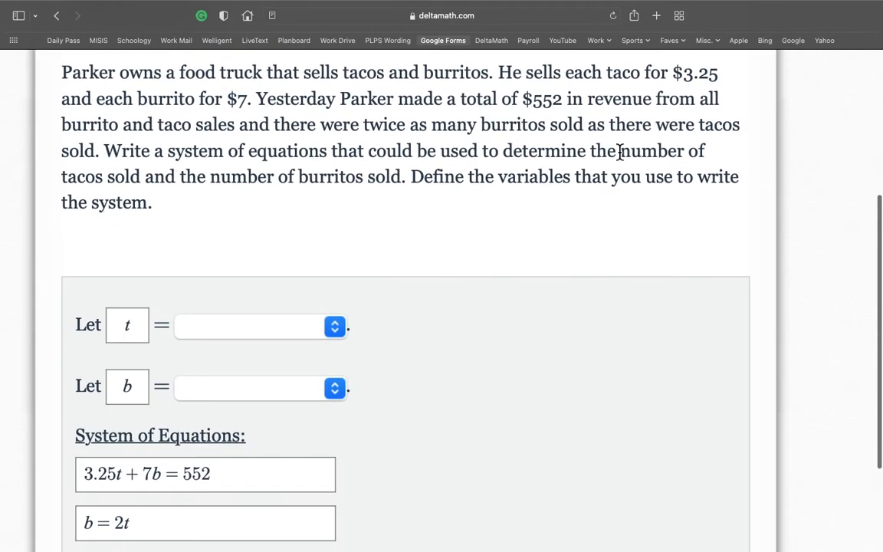
Set t to 'the number of tacos sold' and b to 'the number of burritos sold'
left_click_drag(103, 150, 469, 150)
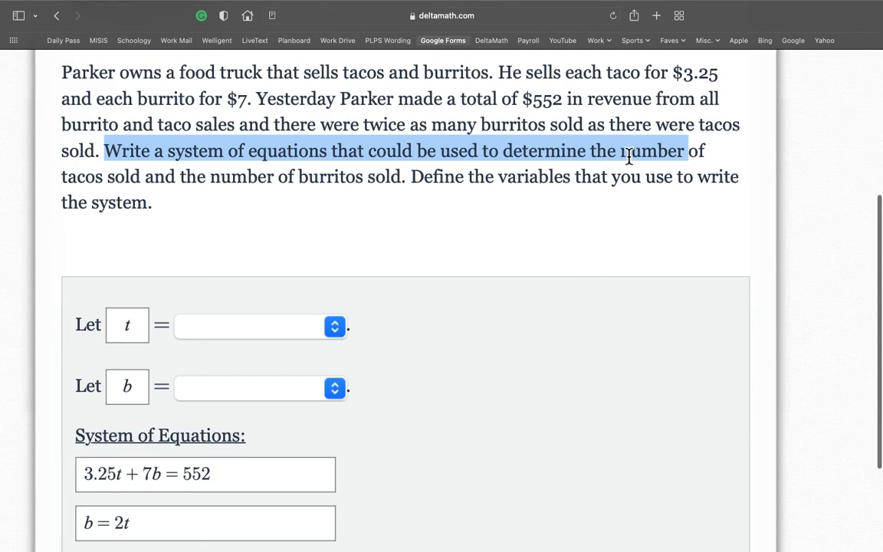
left_click(512, 151)
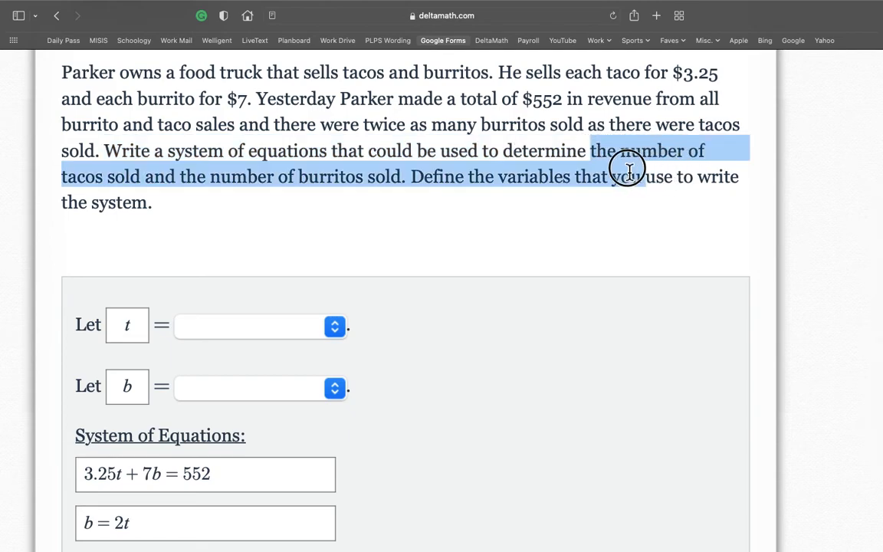
left_click_drag(627, 169, 362, 186)
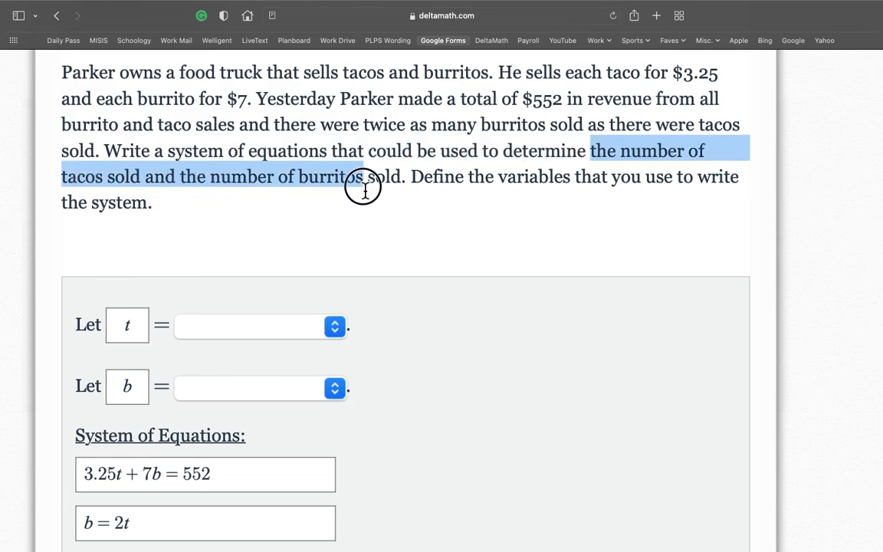
scroll("down", 3)
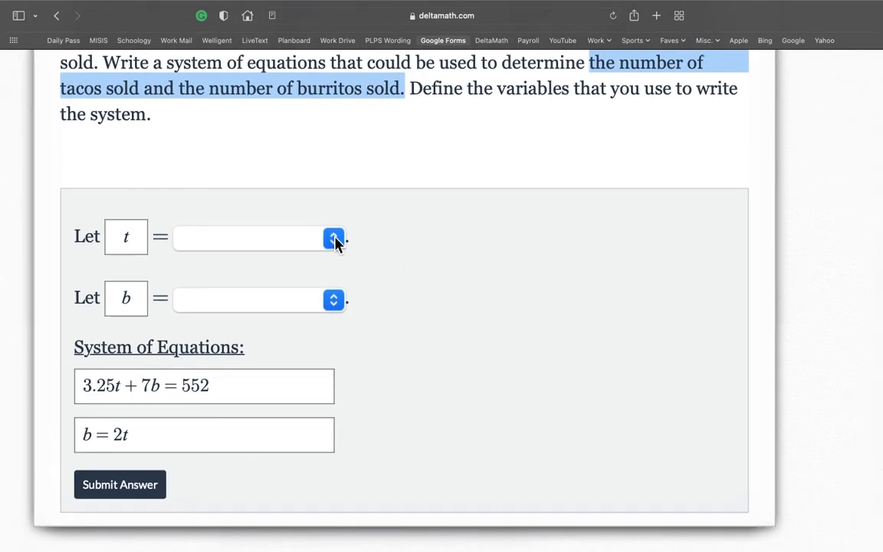
left_click(334, 237)
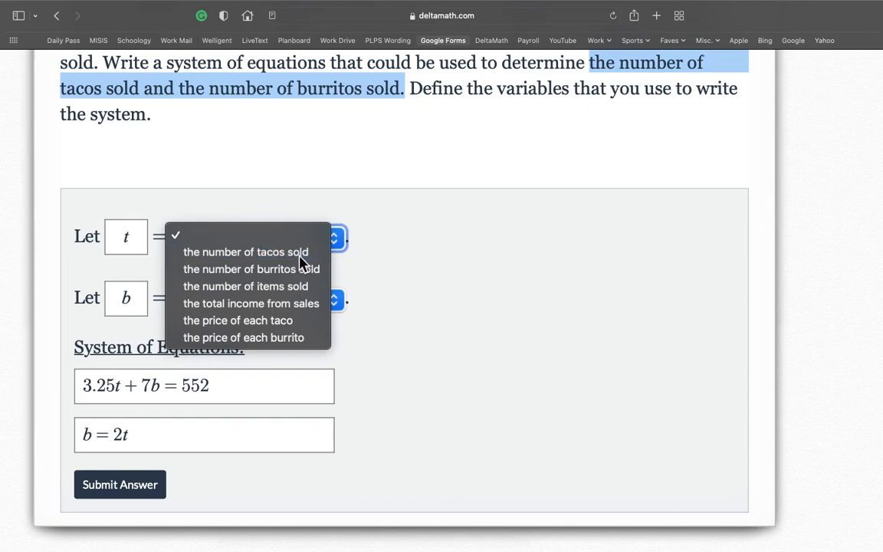
left_click(245, 251)
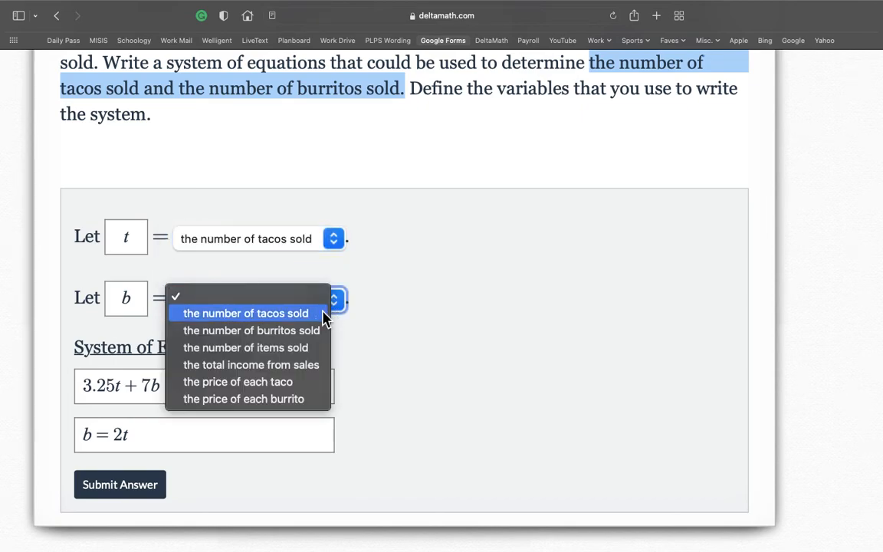
left_click(251, 331)
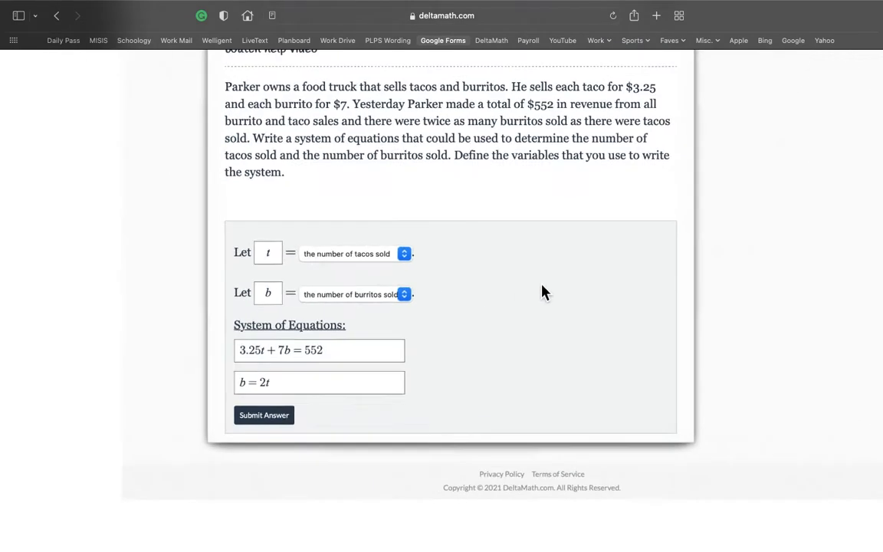
Submit the taco-and-burrito system and confirm with Yes
left_click(263, 415)
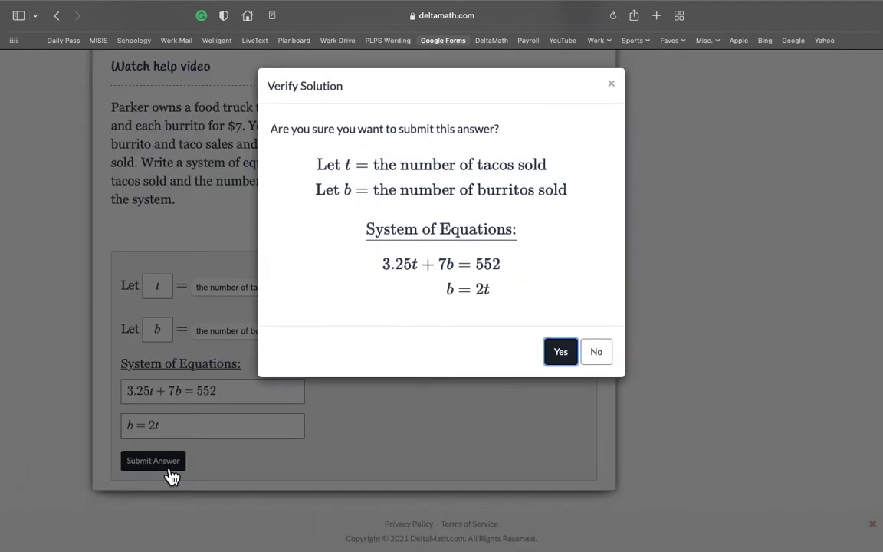
left_click(560, 351)
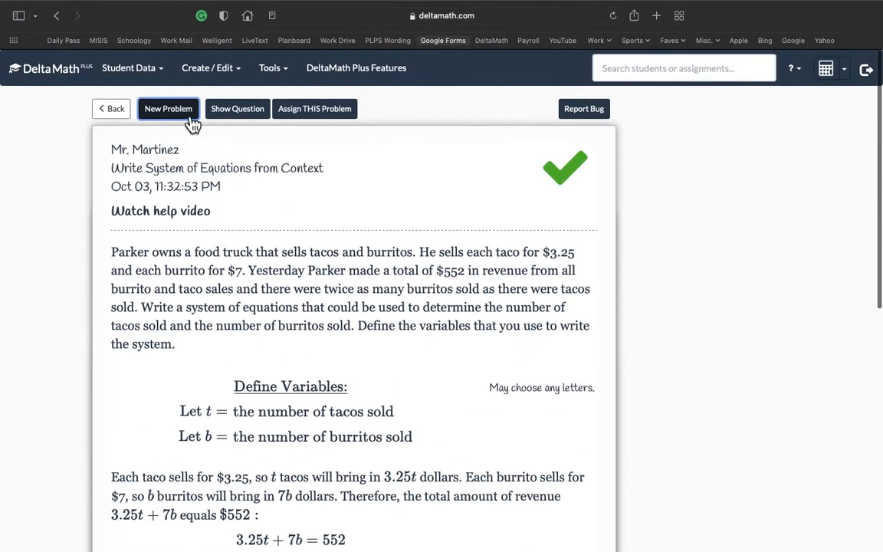
Skip cupcakes, popcorn, hotdog and other problems until Dominic's peaches-and-grapes problem appears
left_click(168, 108)
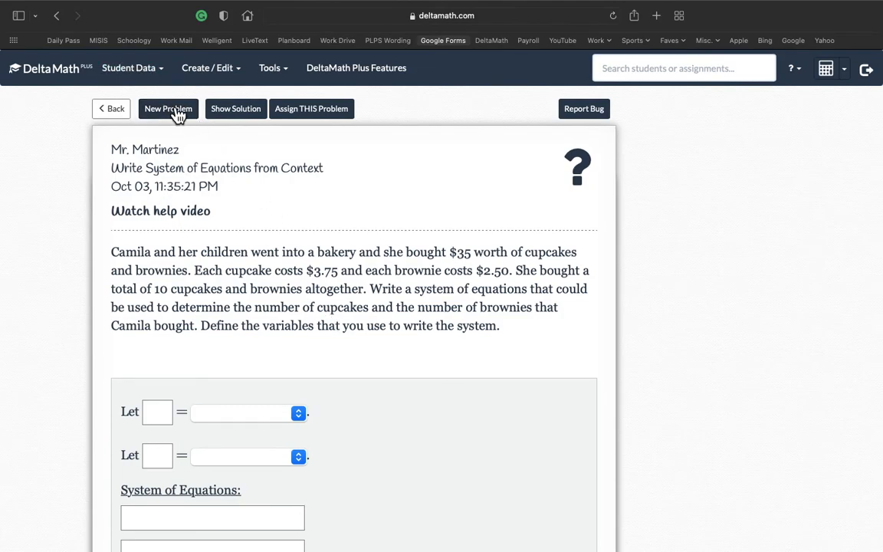
left_click(168, 108)
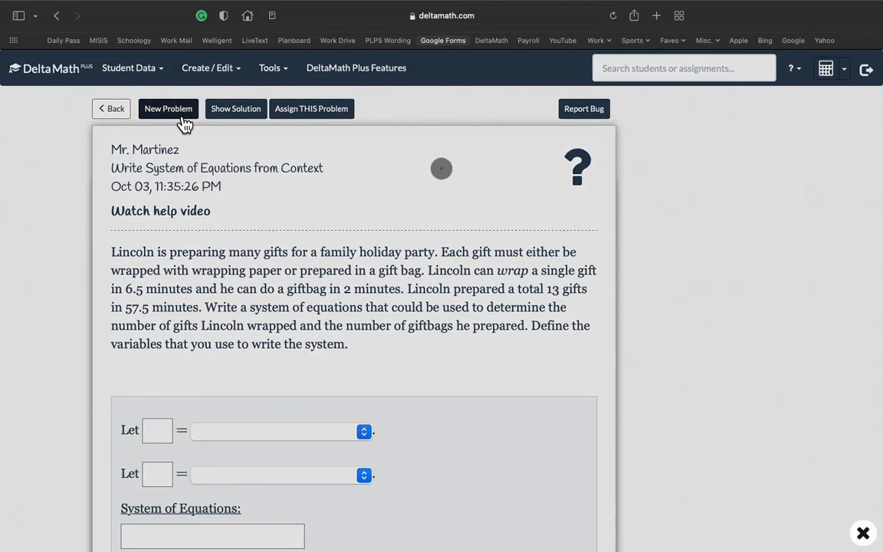
left_click(168, 108)
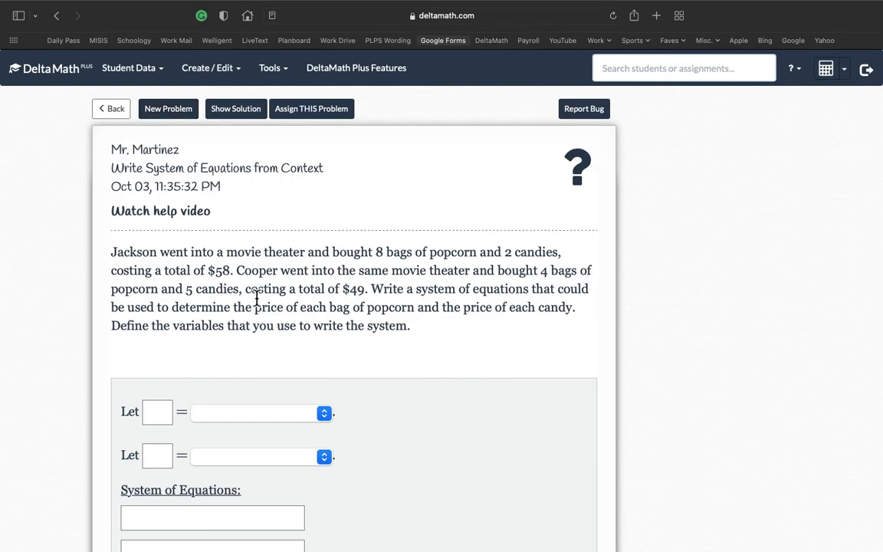
left_click(168, 108)
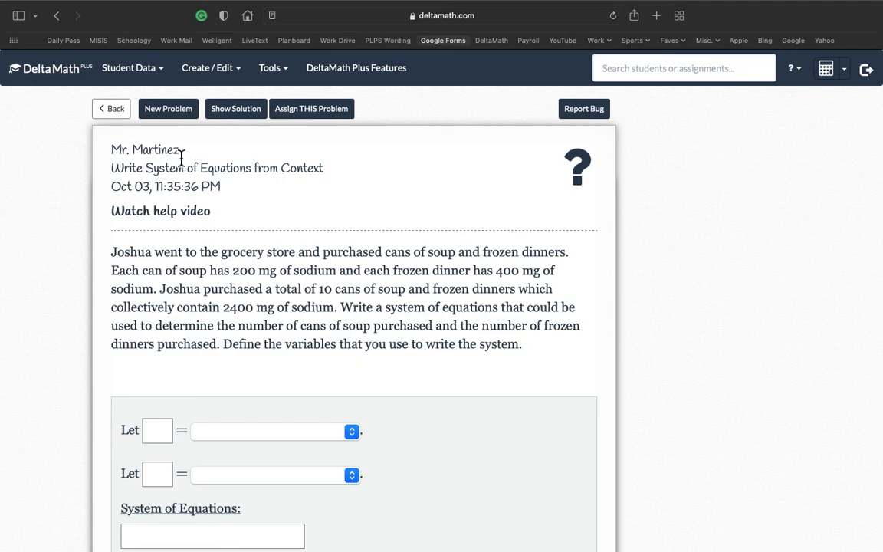
left_click(168, 108)
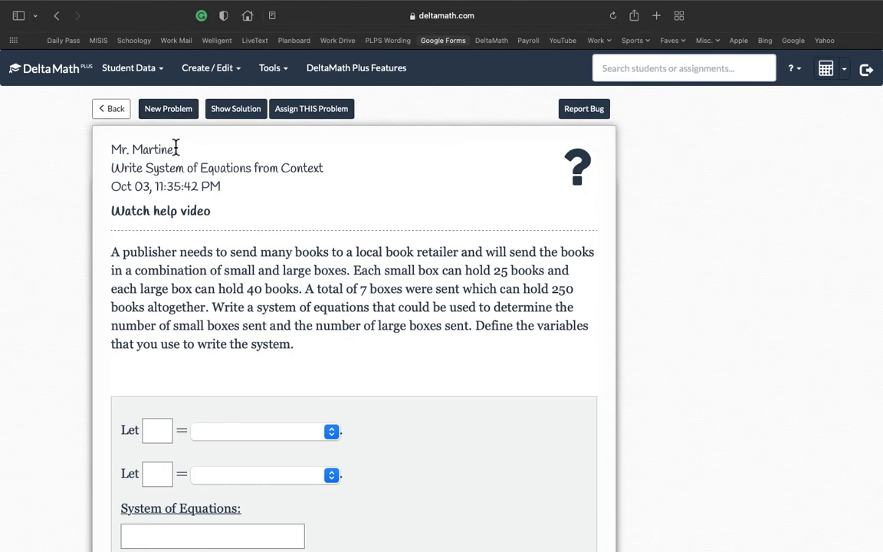
left_click(167, 108)
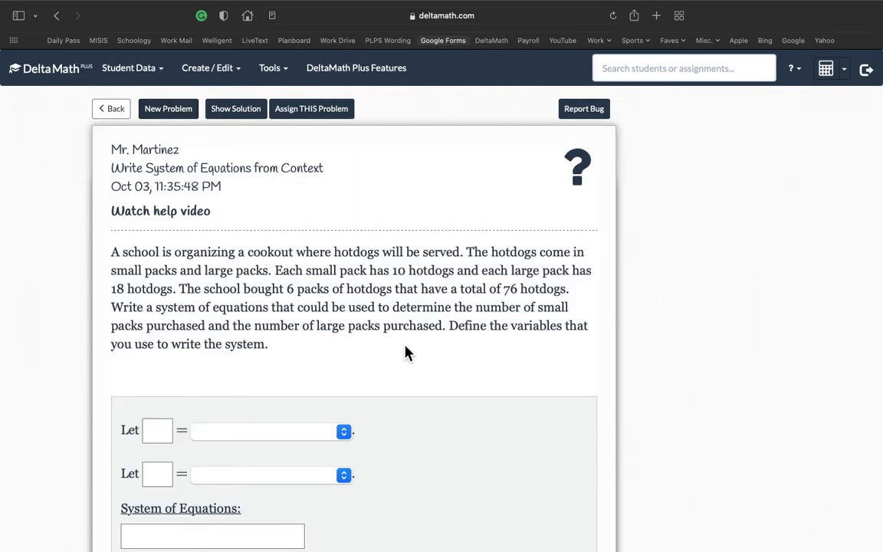
mouse_move(316, 272)
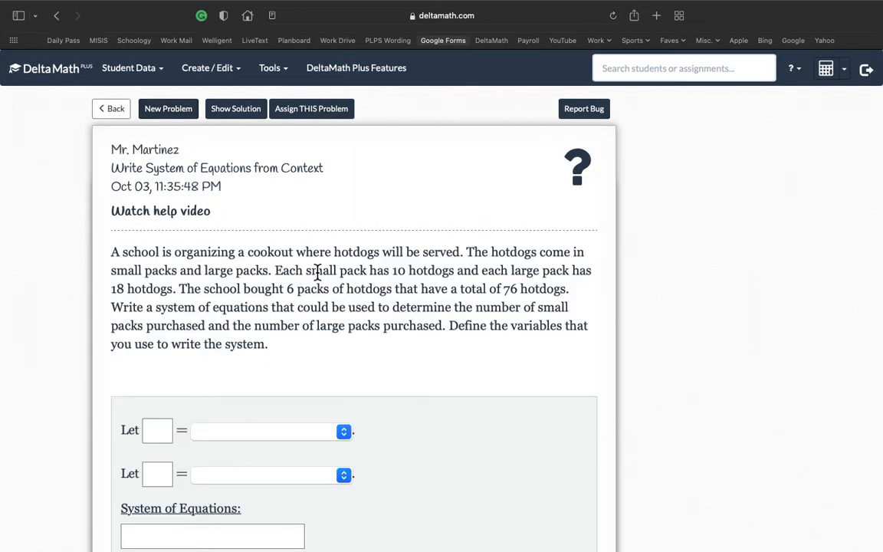
left_click(168, 108)
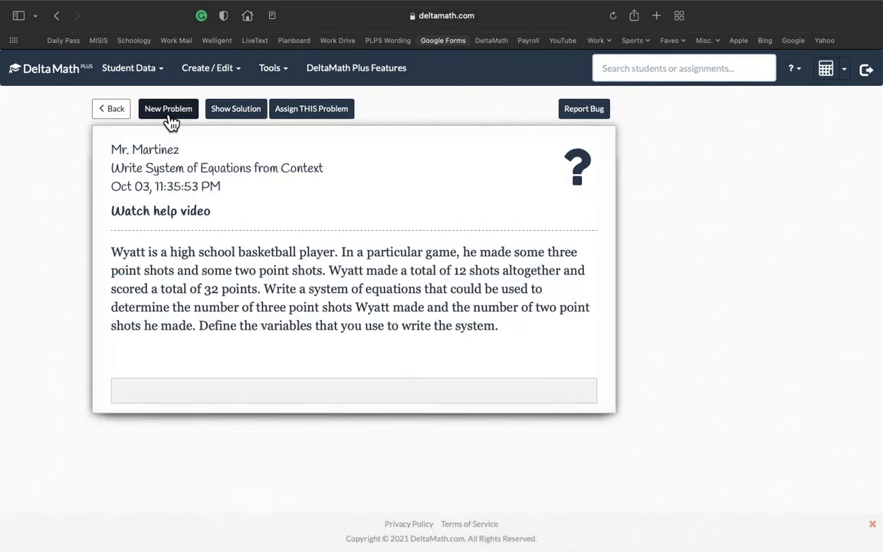
left_click(167, 108)
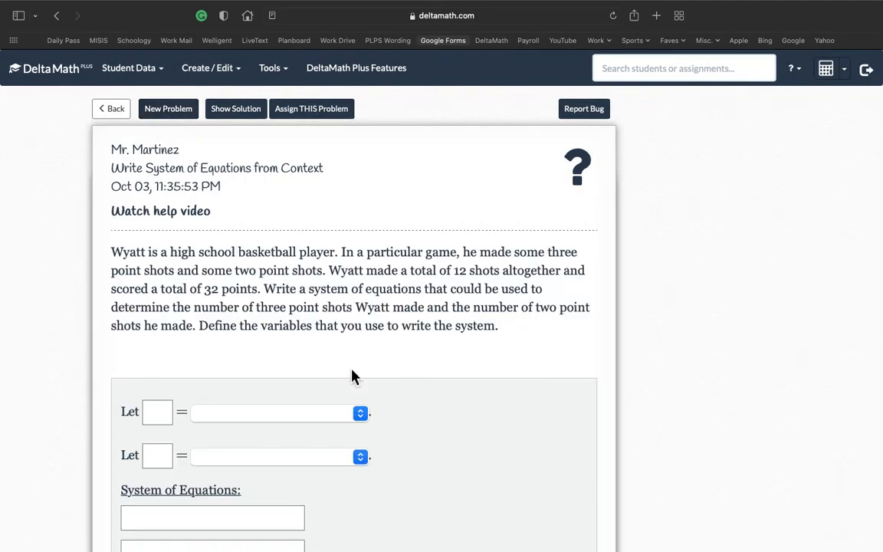
mouse_move(175, 151)
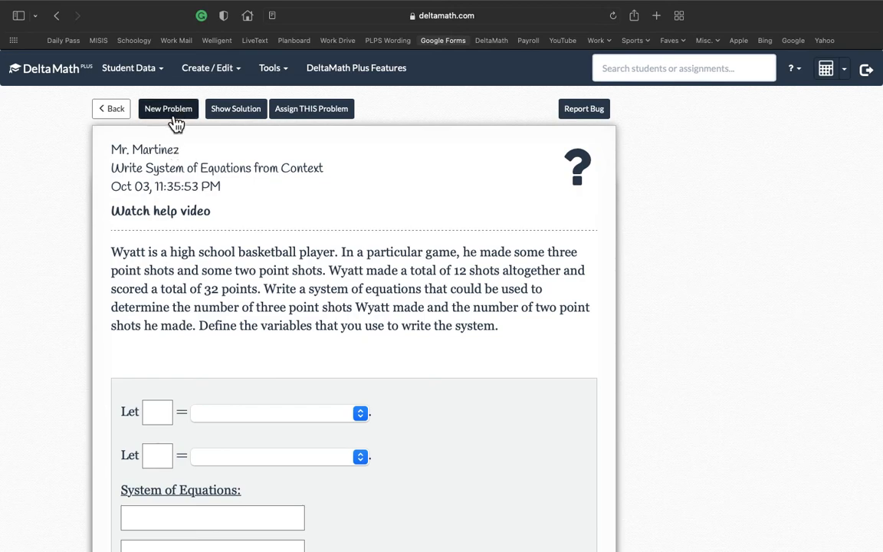
left_click(168, 108)
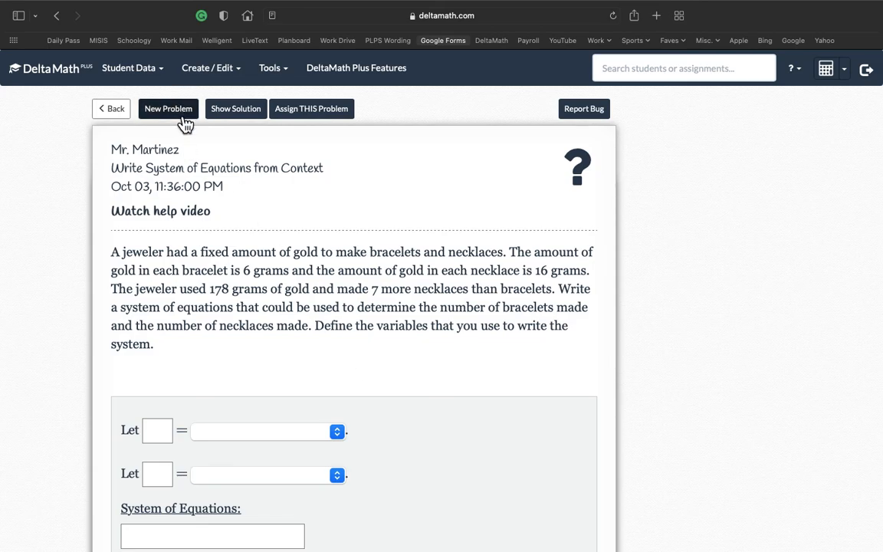
left_click(168, 108)
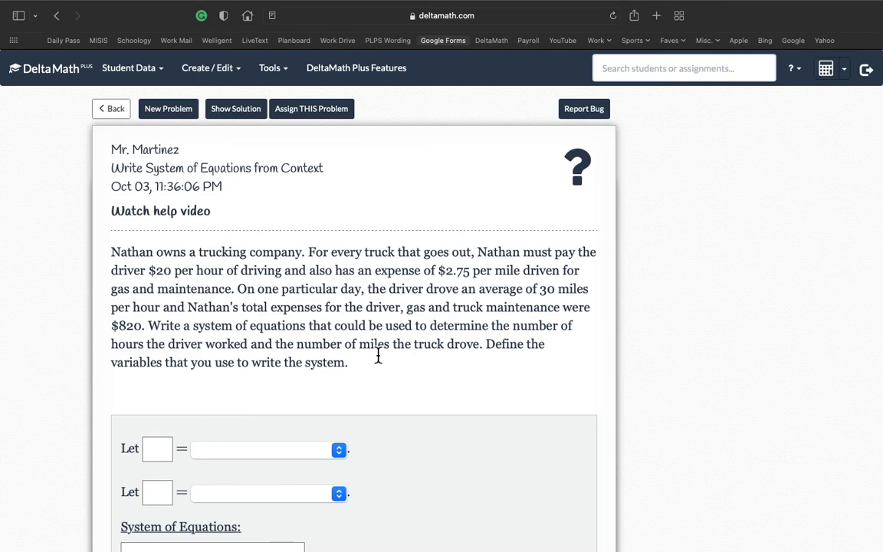
mouse_move(293, 251)
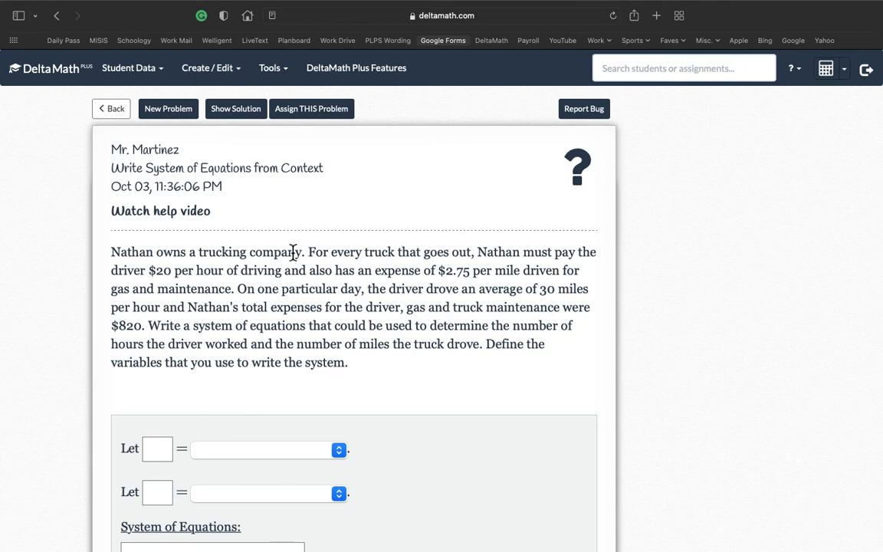
left_click(168, 108)
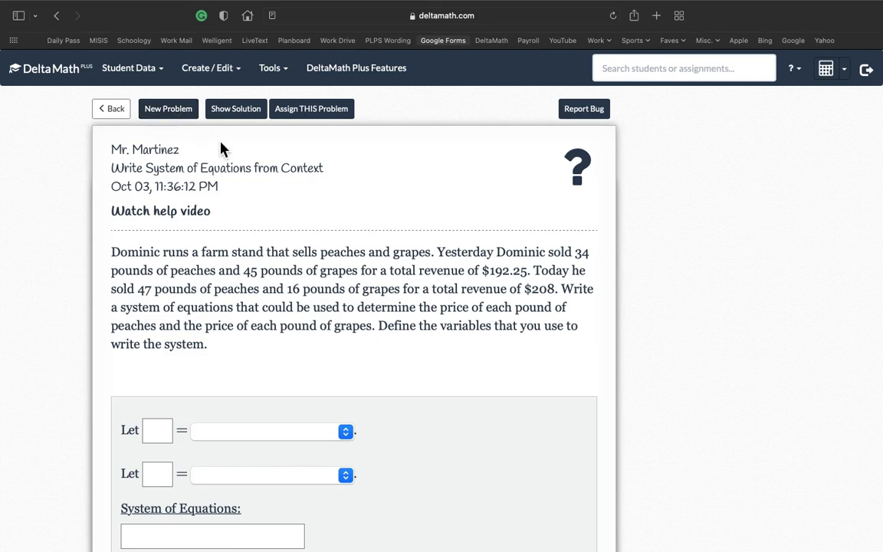
mouse_move(352, 305)
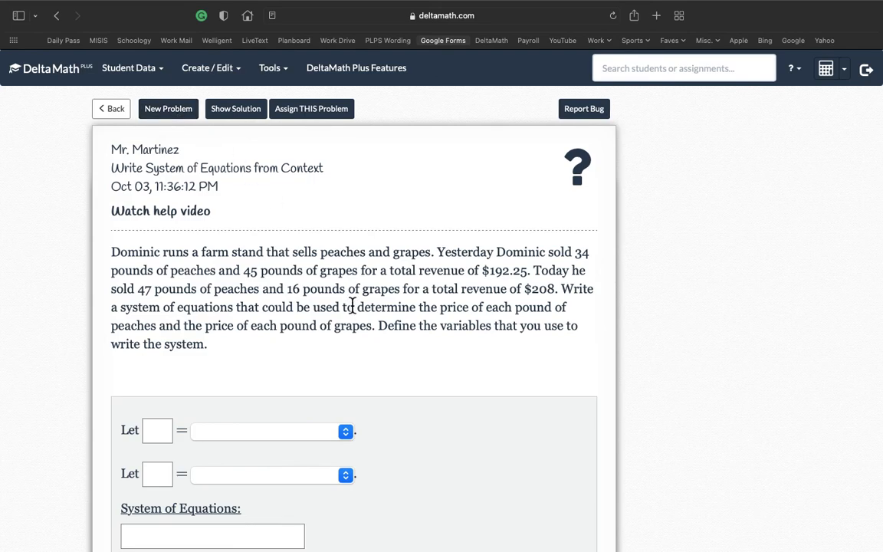
scroll("down", 3)
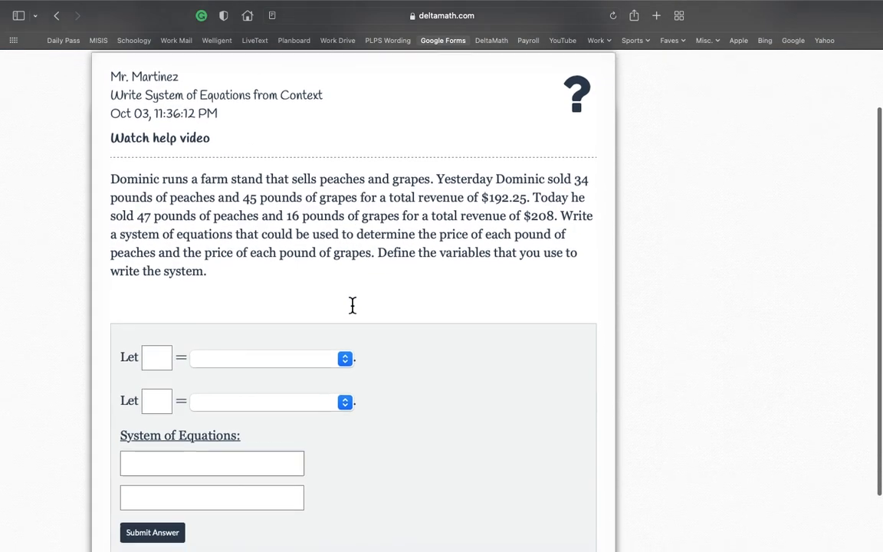